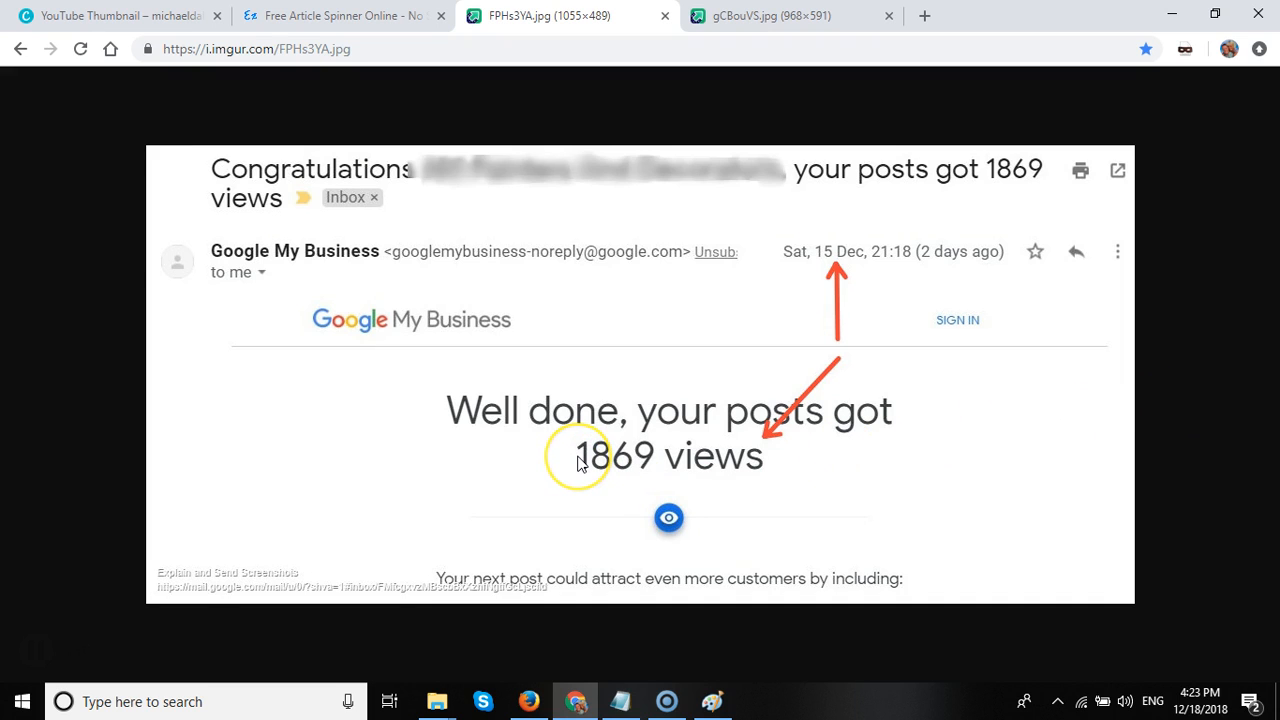
{"action": "mouse_move", "coordinate": [610, 475]}
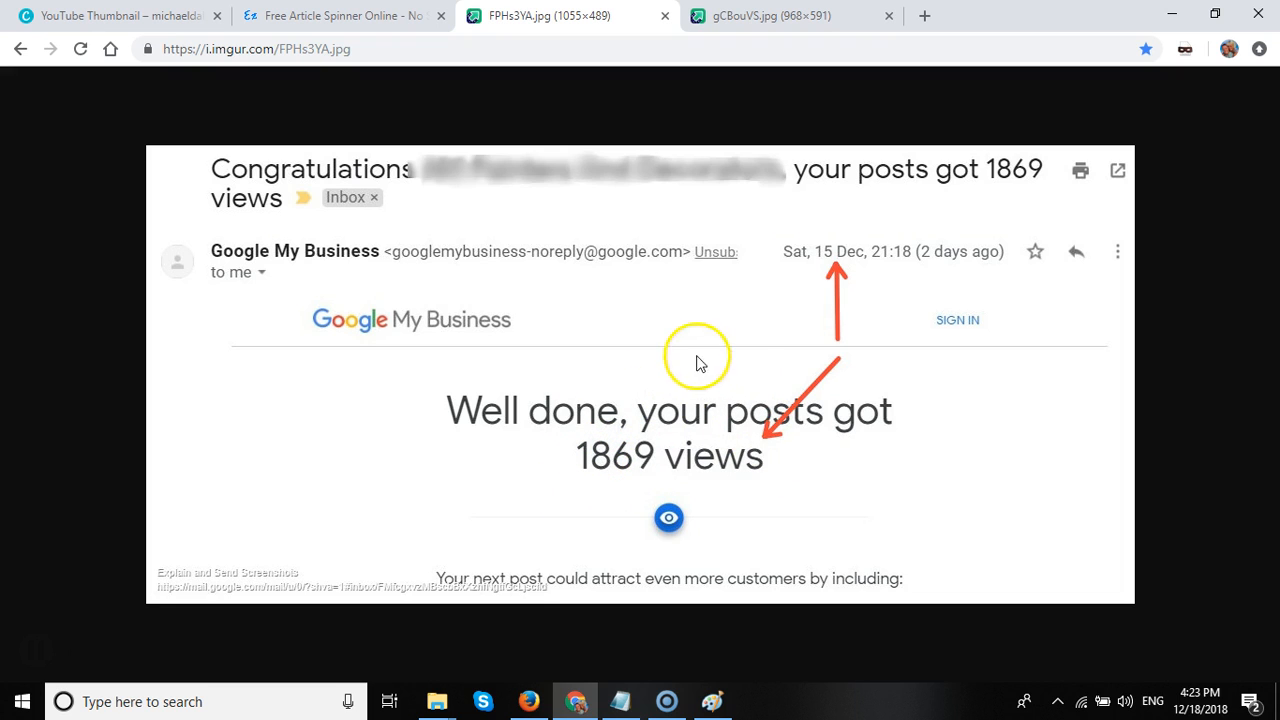
{"action": "mouse_move", "coordinate": [548, 445]}
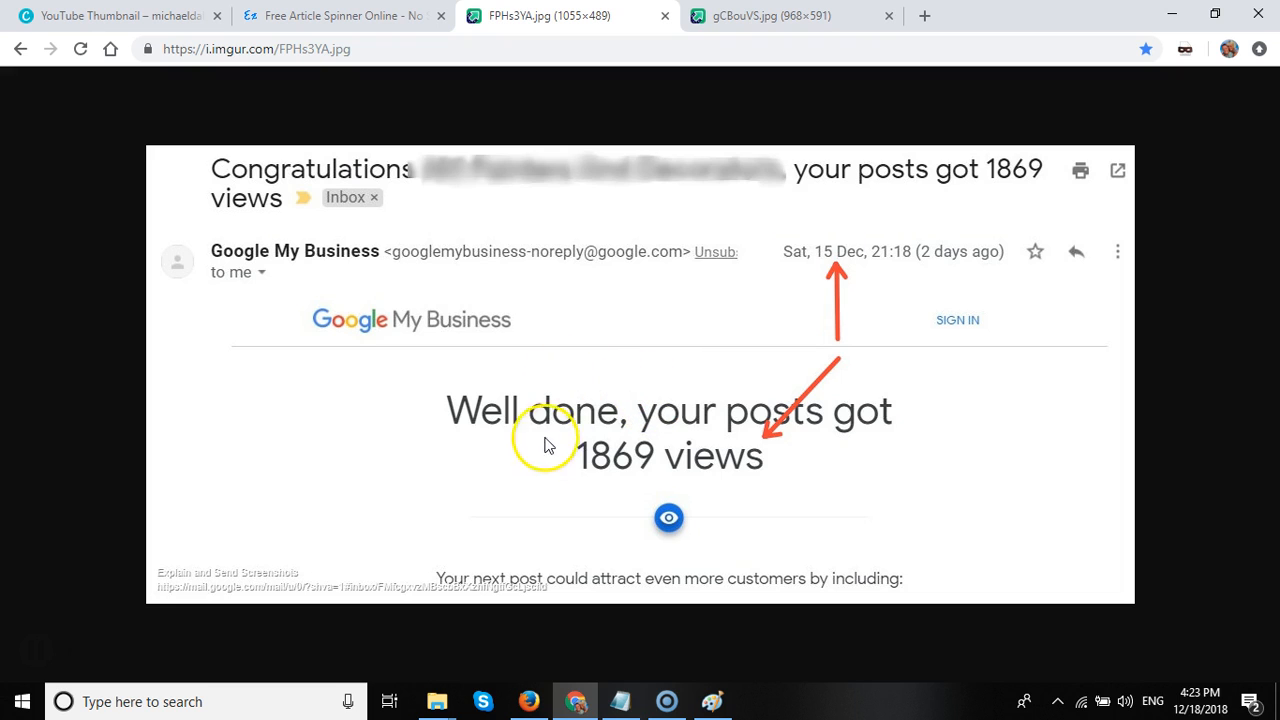
{"action": "mouse_move", "coordinate": [607, 440]}
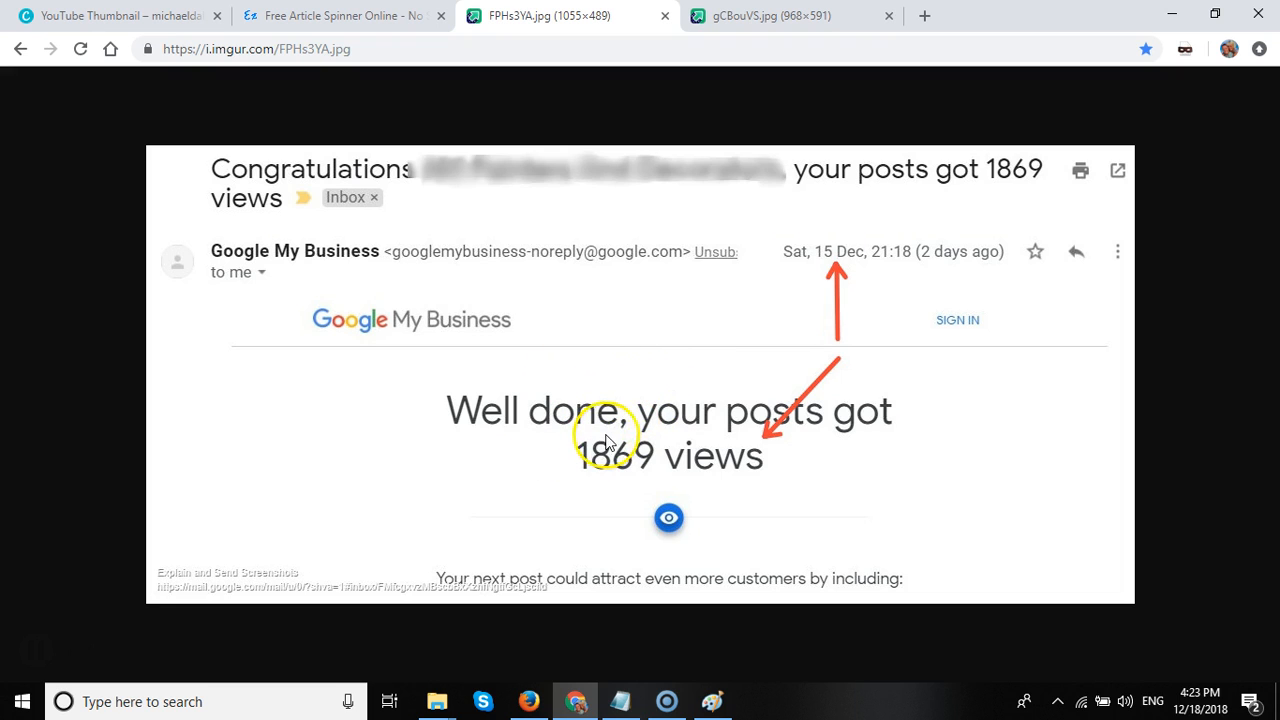
{"action": "mouse_move", "coordinate": [580, 388]}
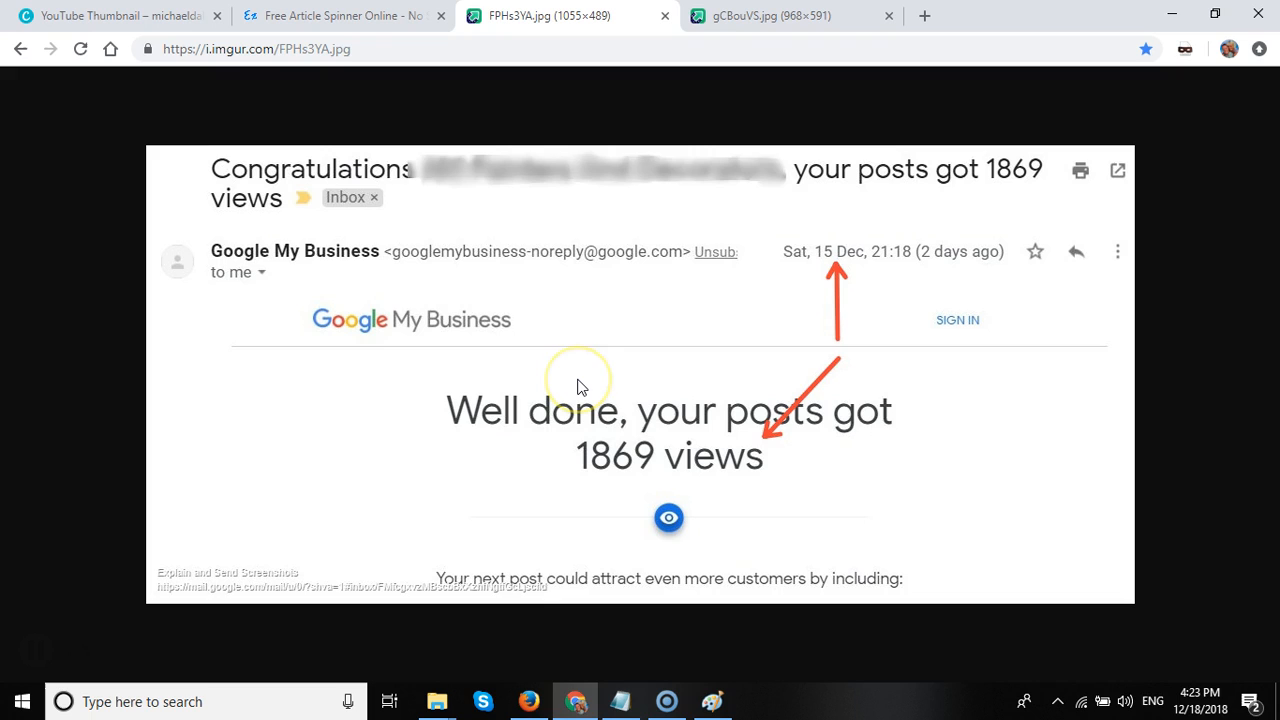
{"action": "mouse_move", "coordinate": [590, 375]}
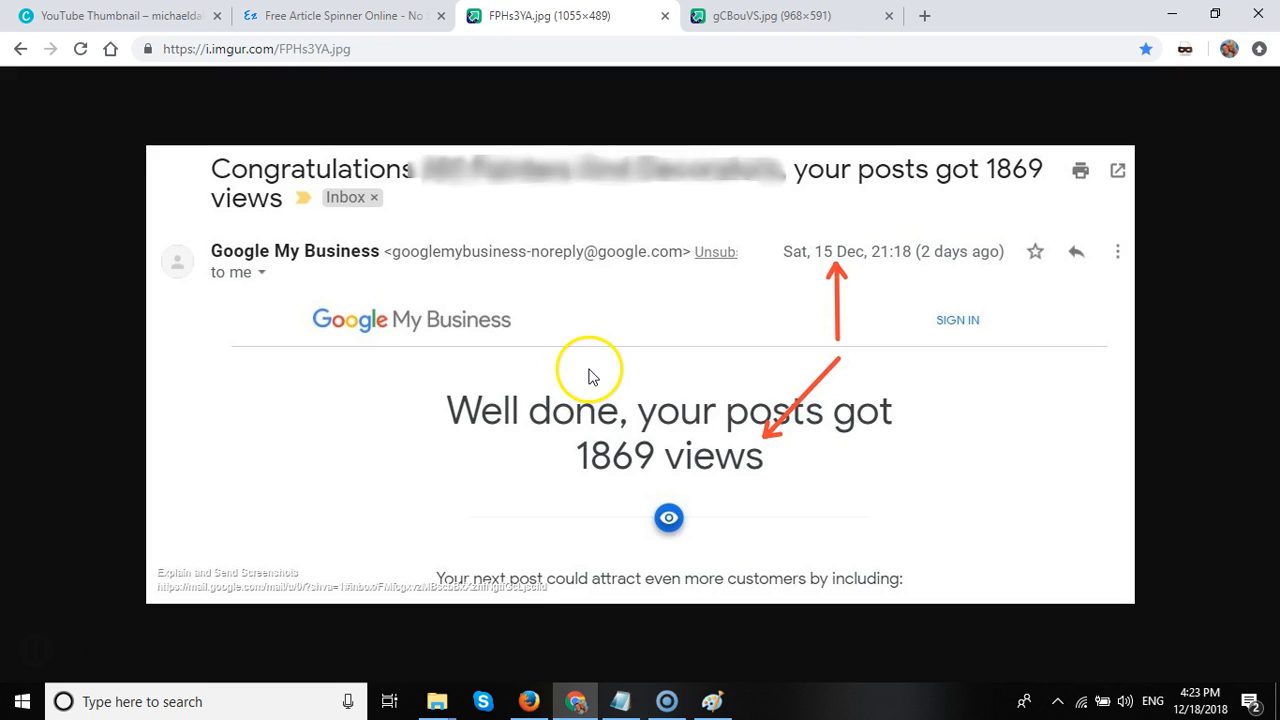
{"action": "mouse_move", "coordinate": [640, 363]}
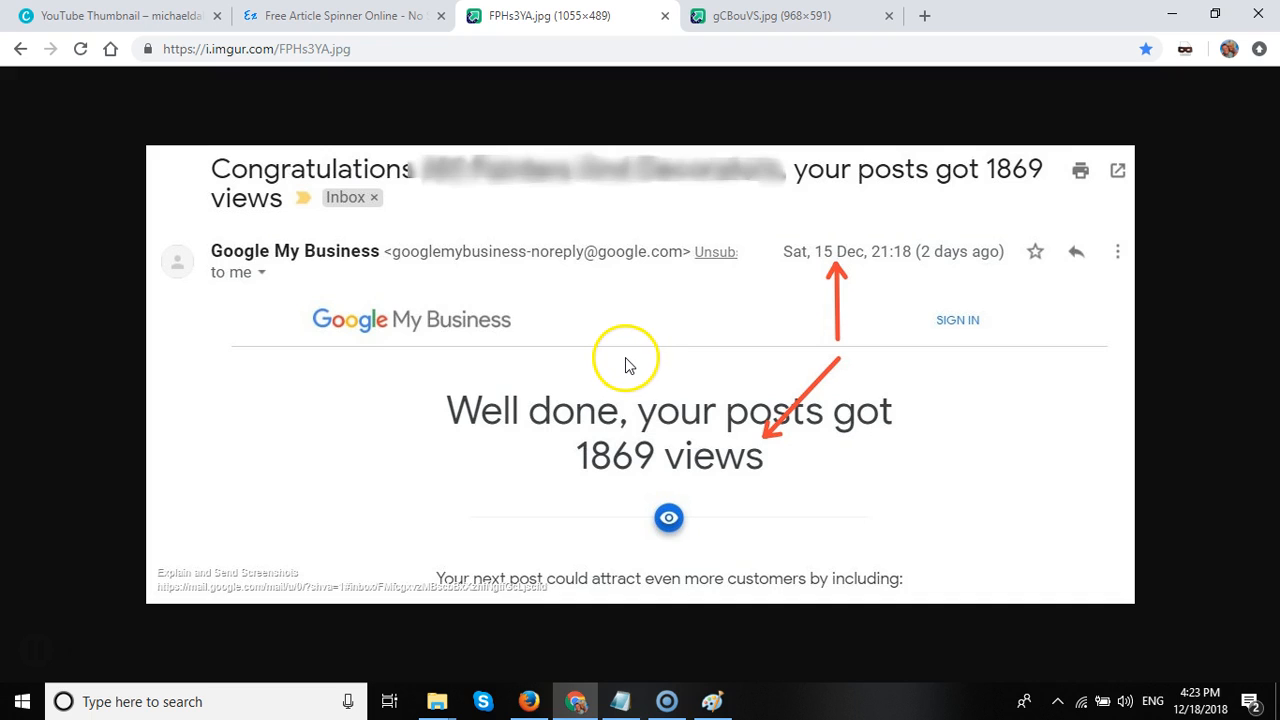
{"action": "mouse_move", "coordinate": [596, 367]}
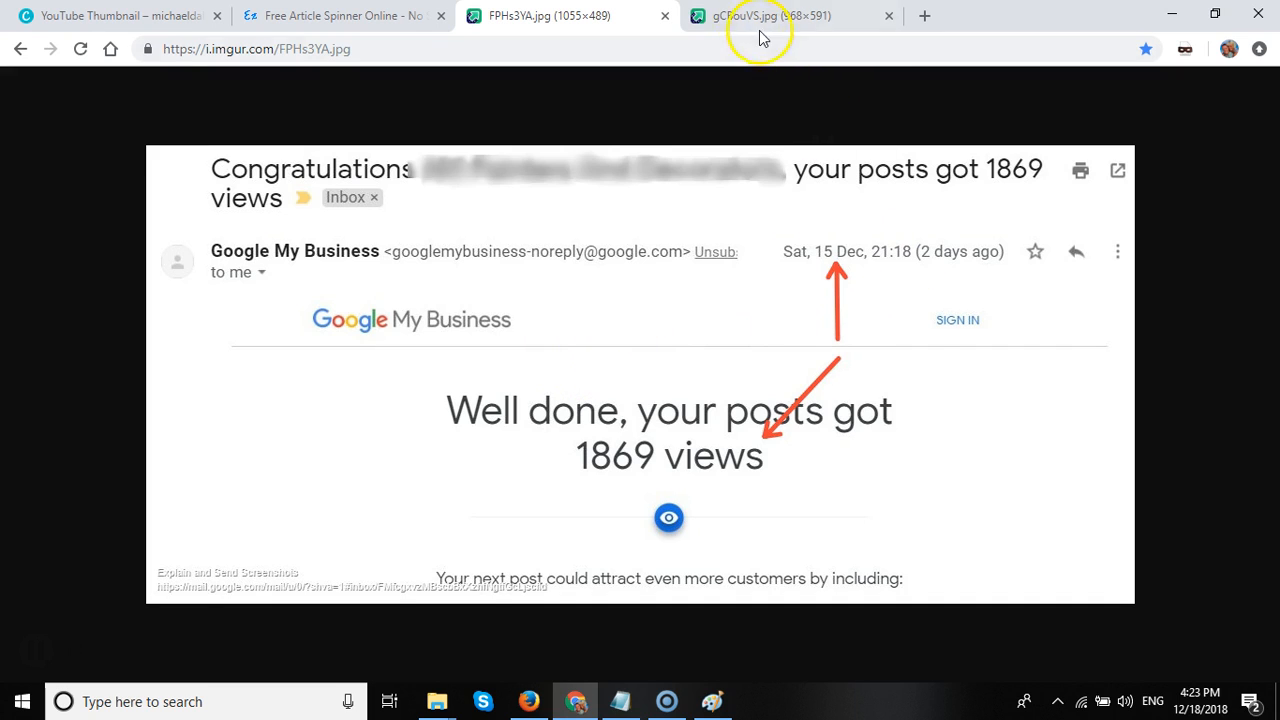
View the call tracking report screenshot showing 111 calls from 9/1 to 12/17 2018
{"action": "left_click", "coordinate": [790, 15]}
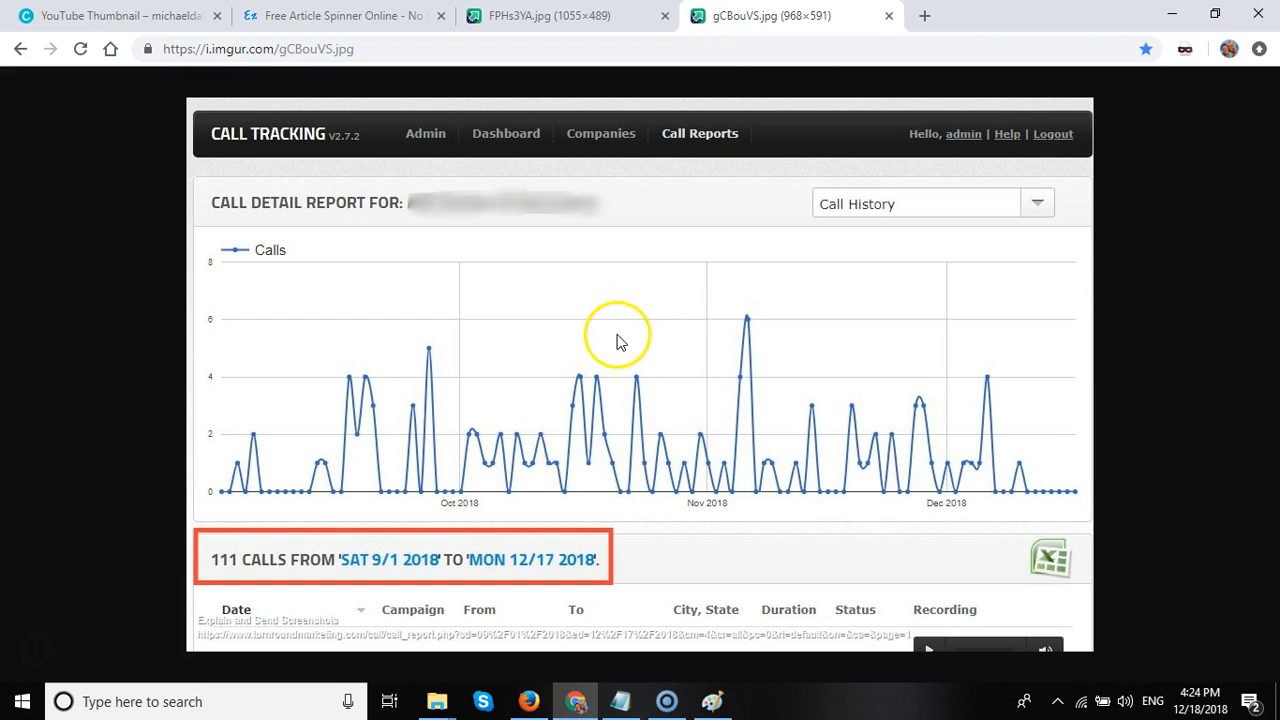
{"action": "mouse_move", "coordinate": [500, 377]}
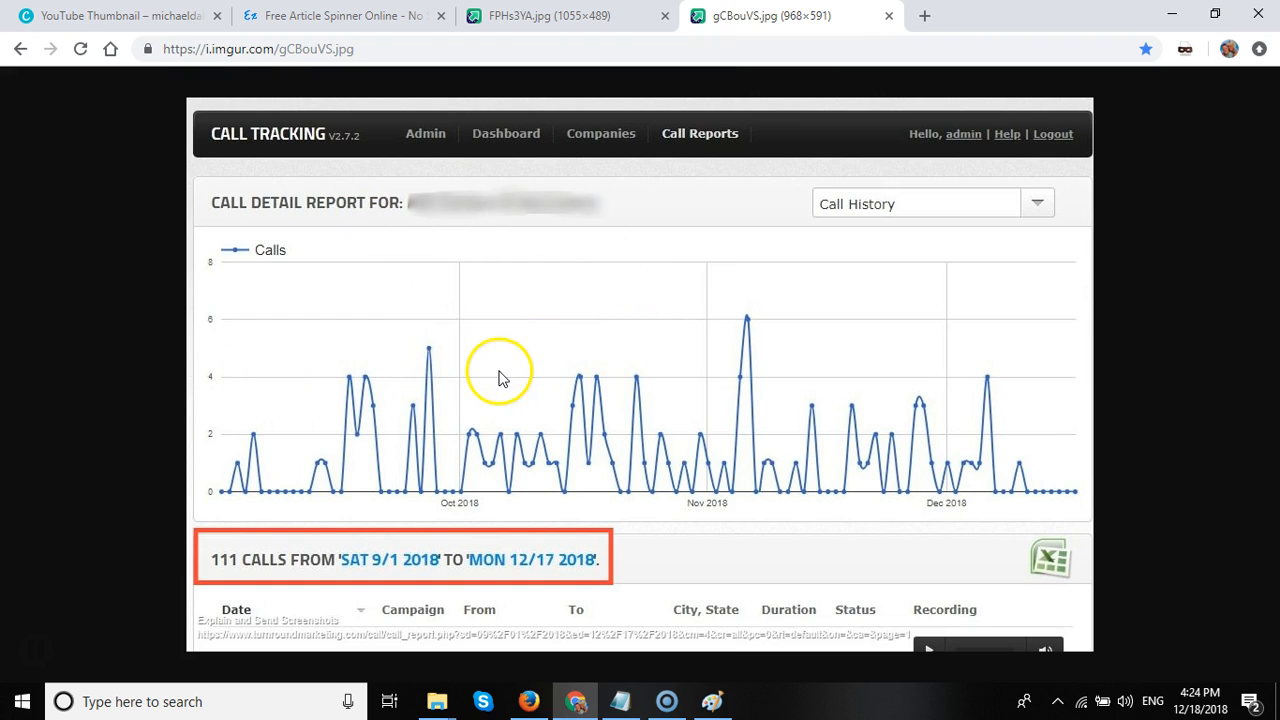
{"action": "mouse_move", "coordinate": [378, 573]}
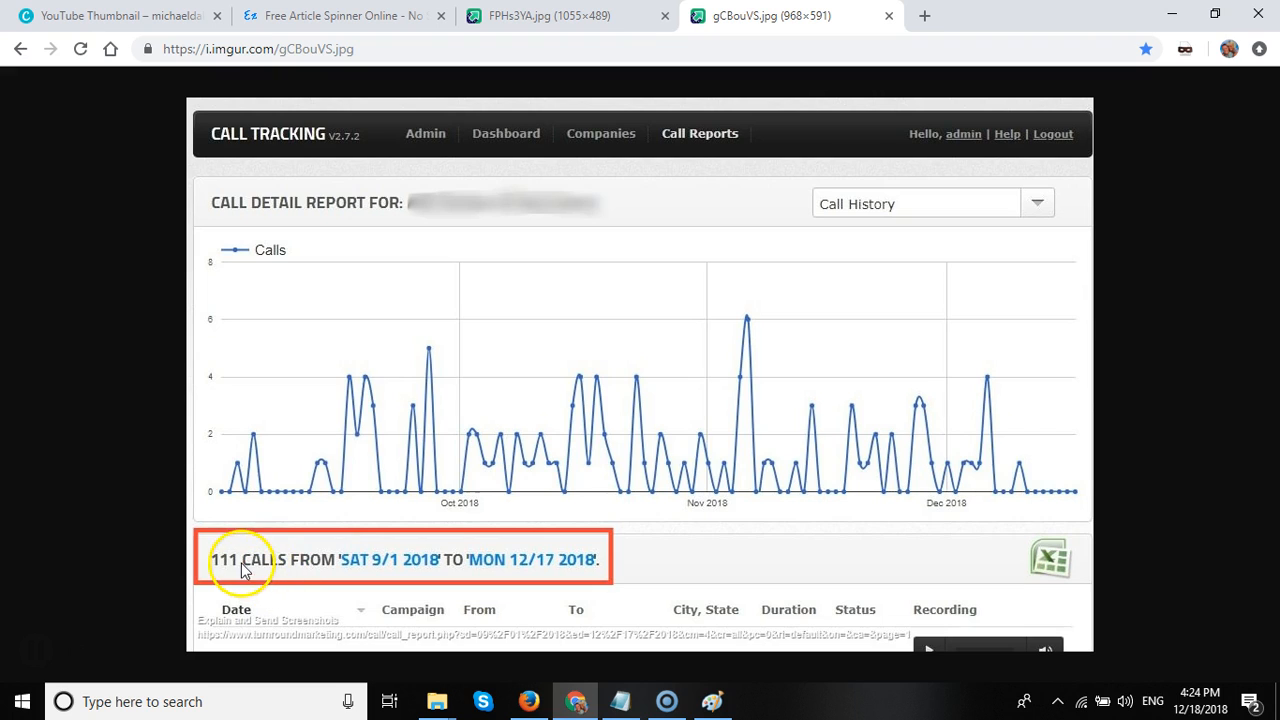
{"action": "mouse_move", "coordinate": [213, 628]}
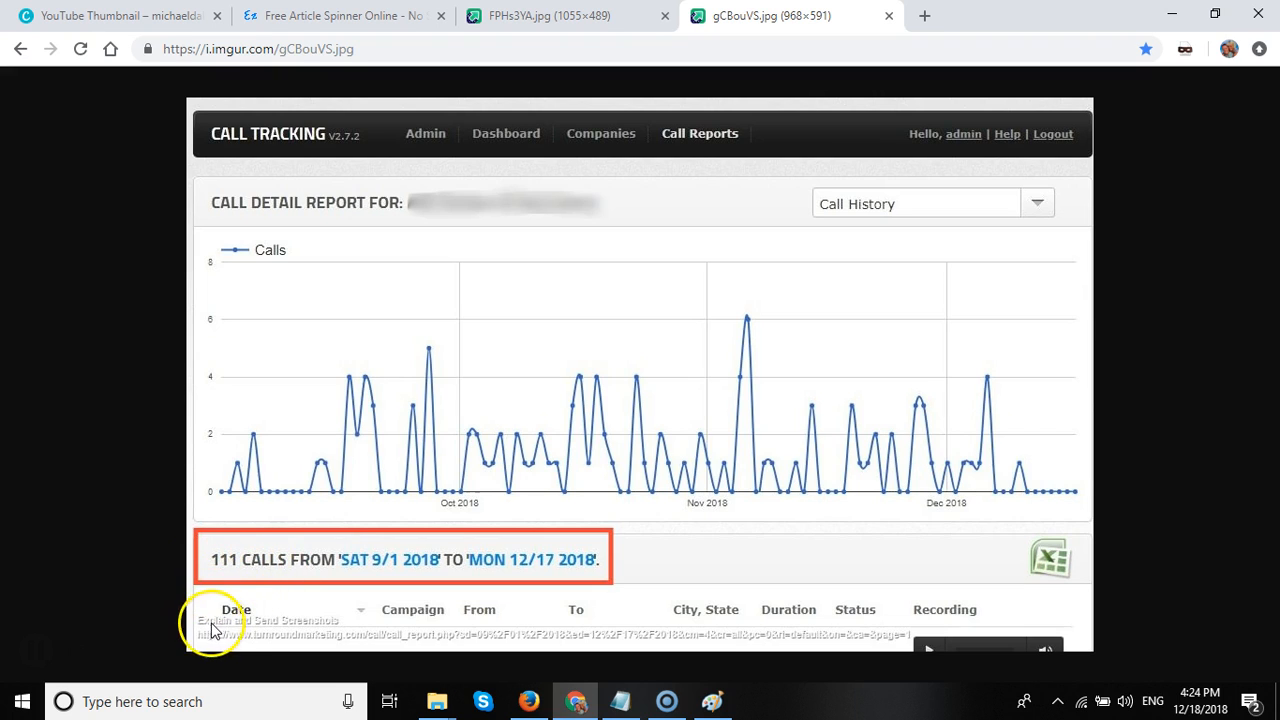
{"action": "mouse_move", "coordinate": [225, 615]}
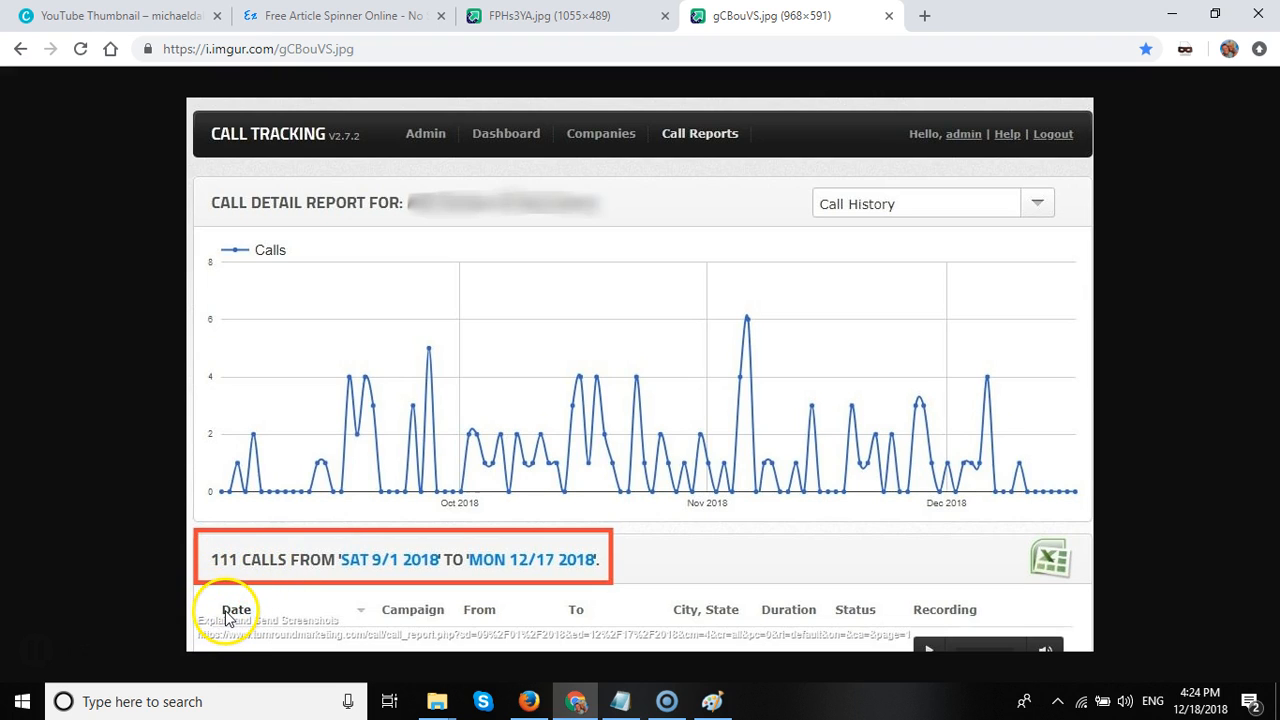
{"action": "mouse_move", "coordinate": [253, 380]}
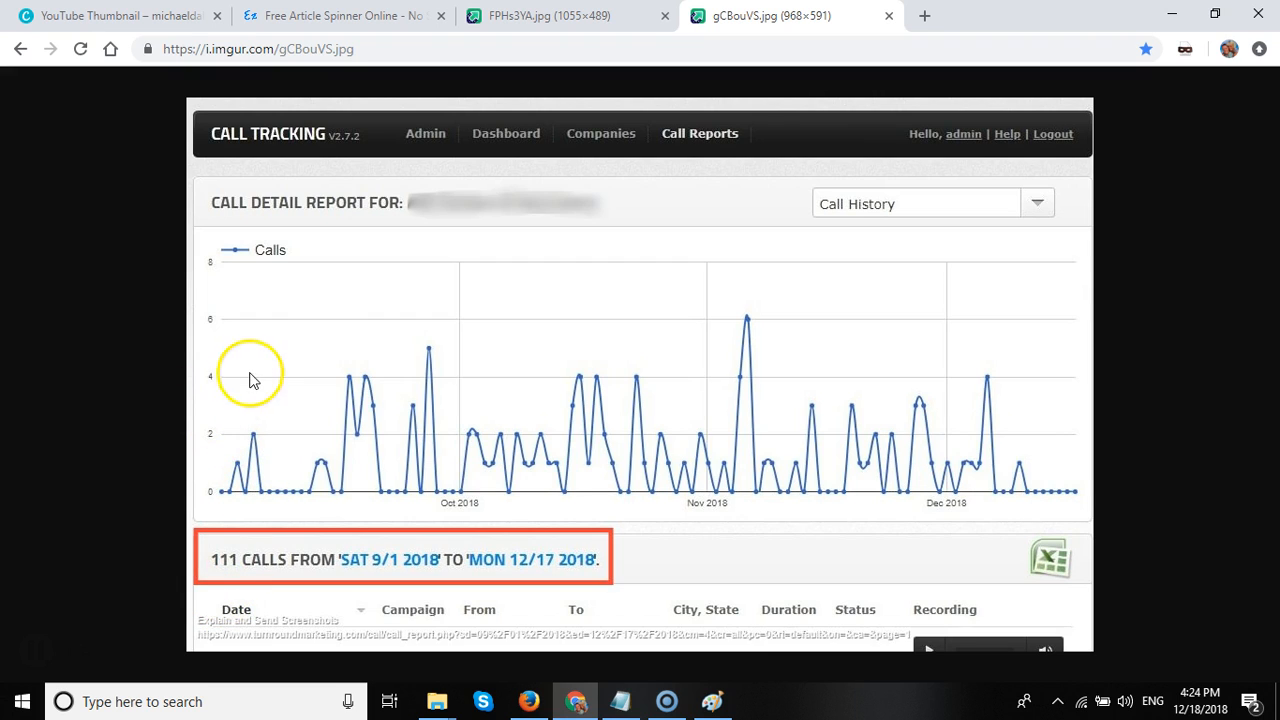
{"action": "mouse_move", "coordinate": [530, 310]}
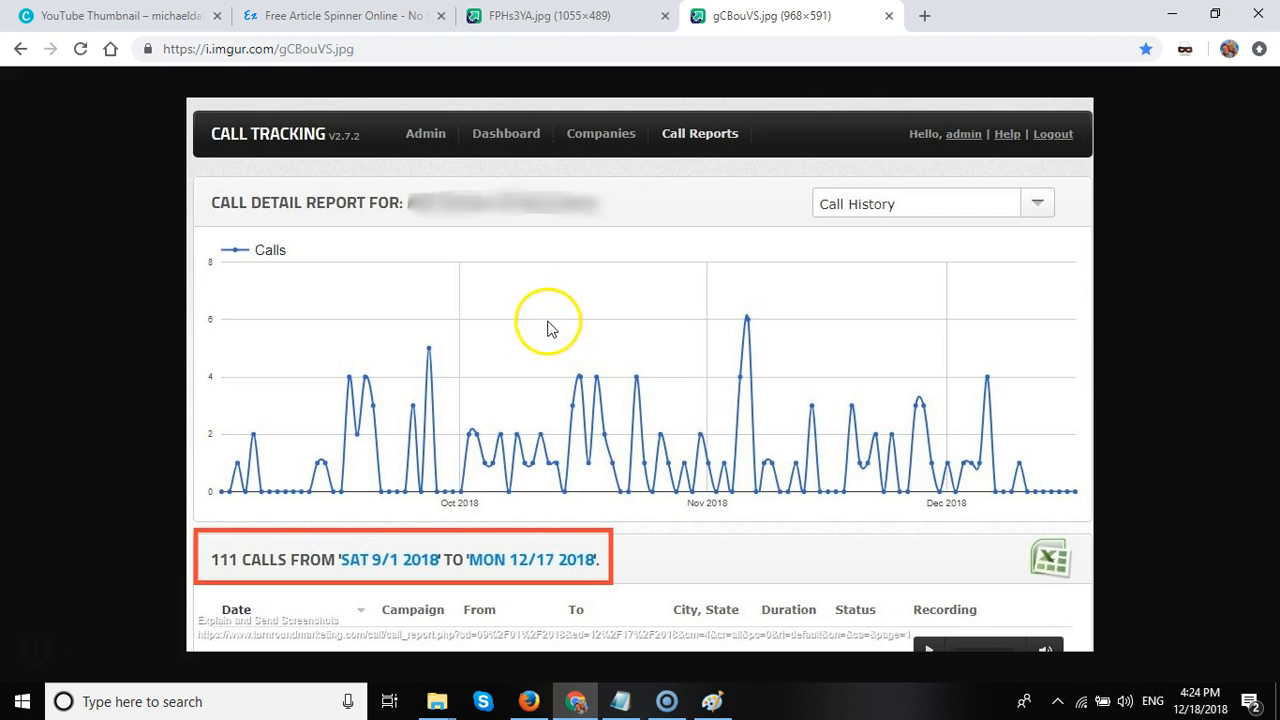
{"action": "mouse_move", "coordinate": [483, 291]}
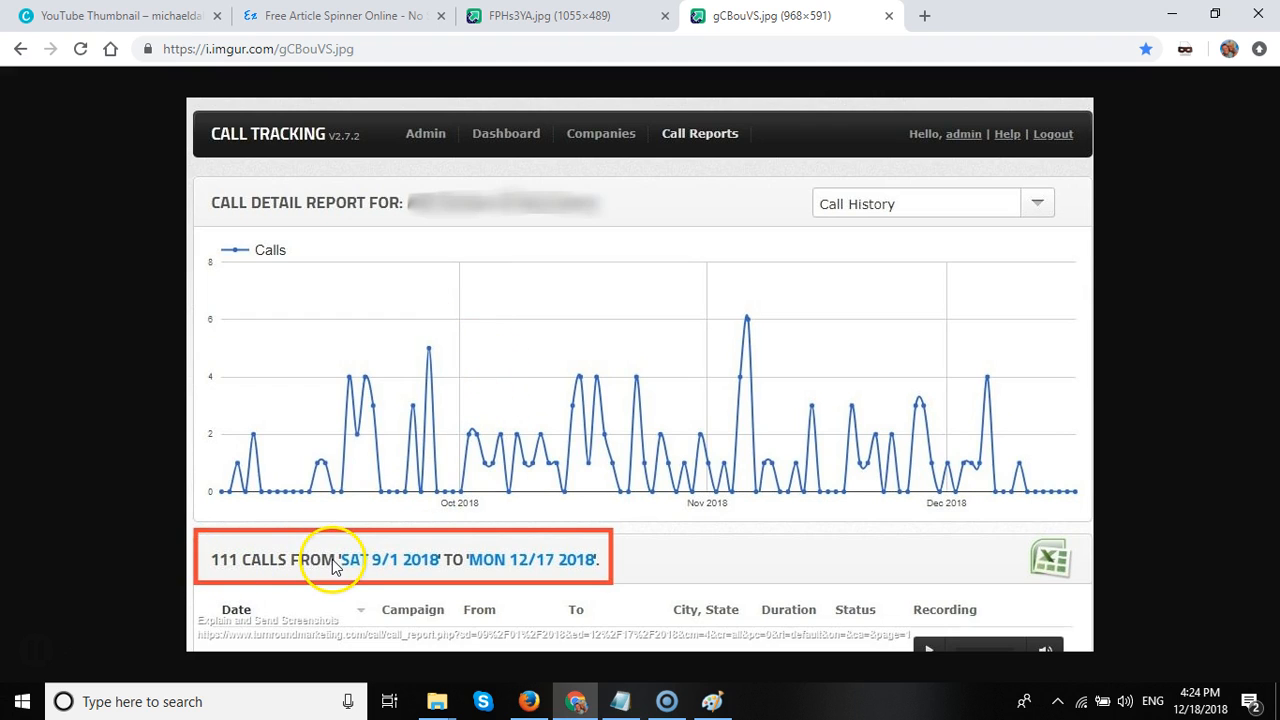
{"action": "mouse_move", "coordinate": [610, 365]}
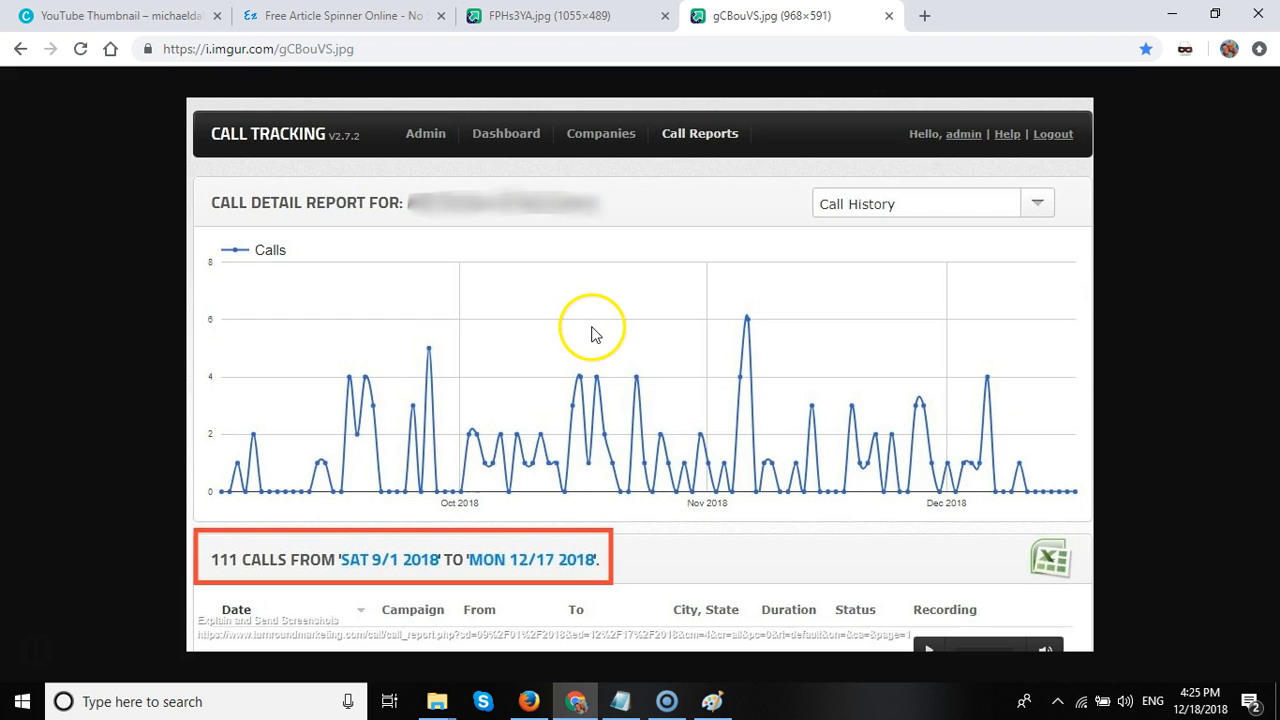
{"action": "mouse_move", "coordinate": [575, 330]}
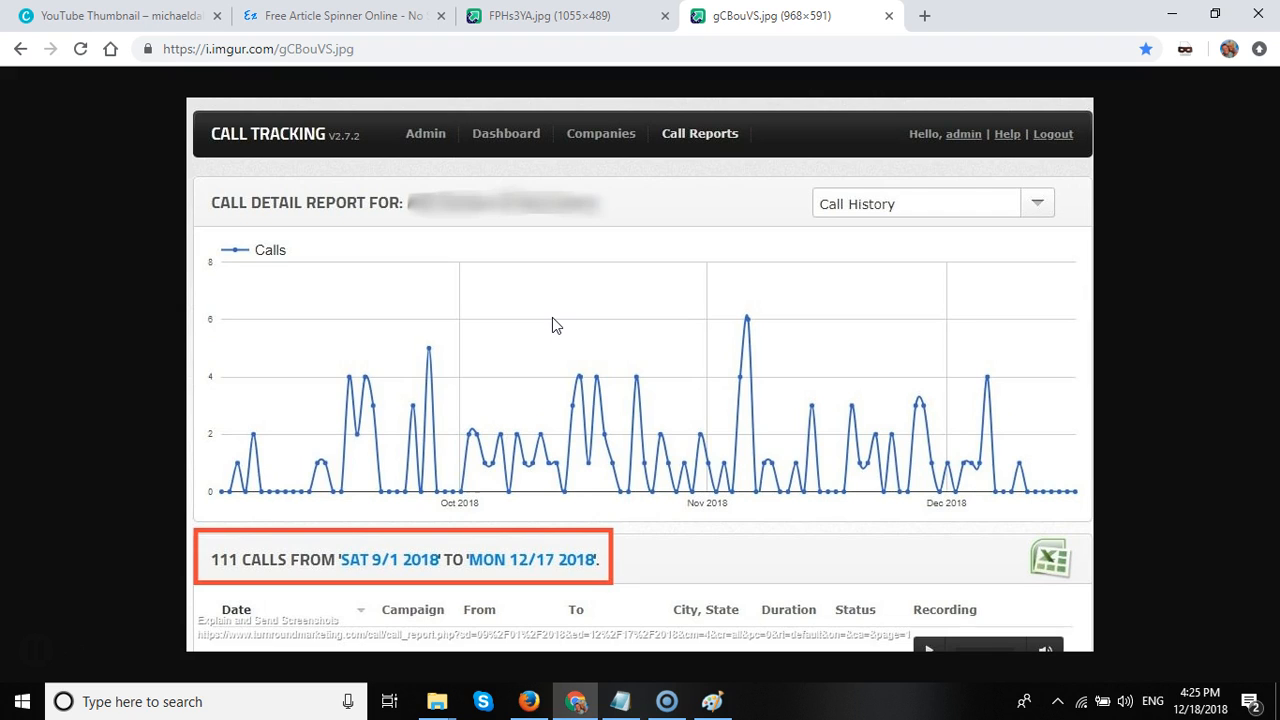
{"action": "left_click", "coordinate": [557, 323]}
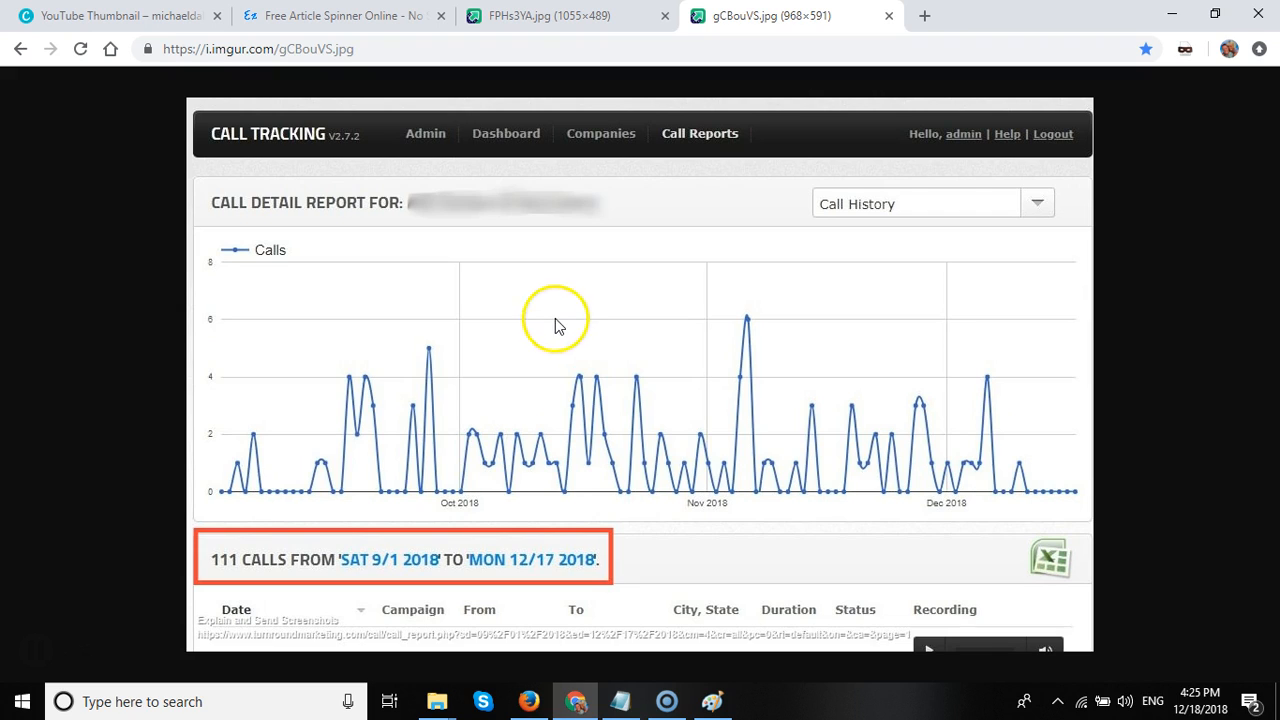
{"action": "mouse_move", "coordinate": [533, 328]}
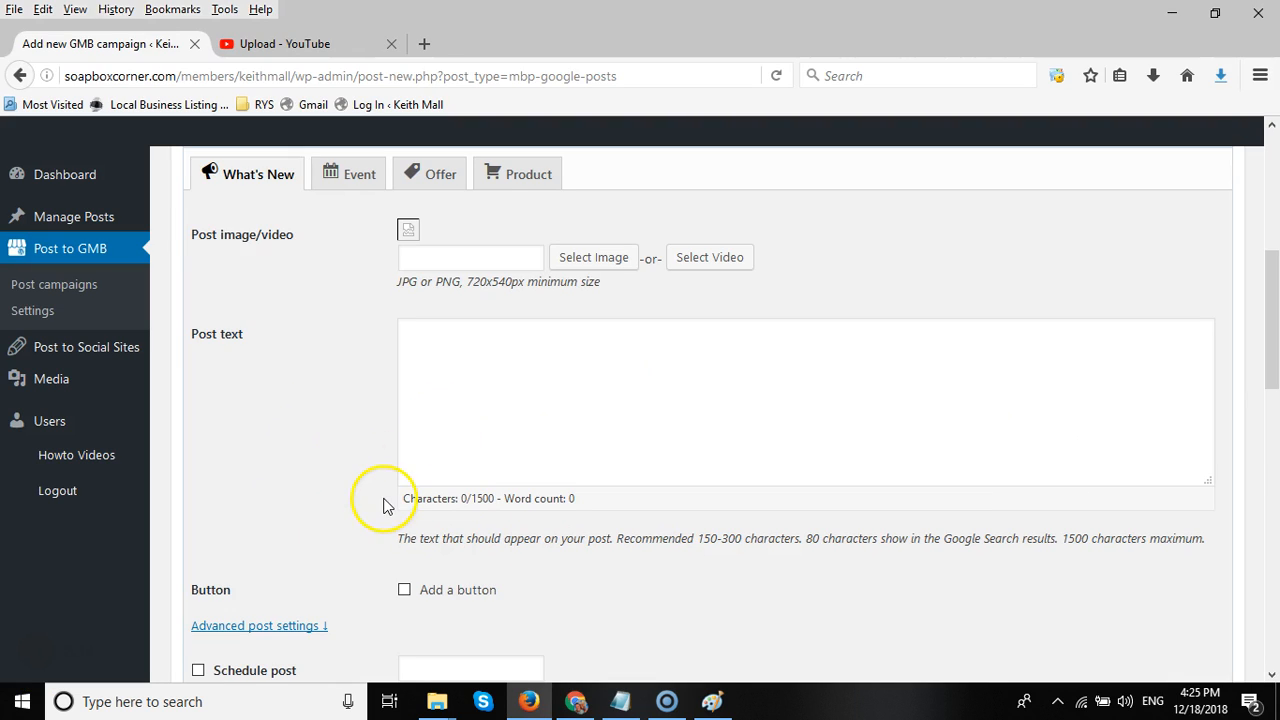
{"action": "mouse_move", "coordinate": [143, 468]}
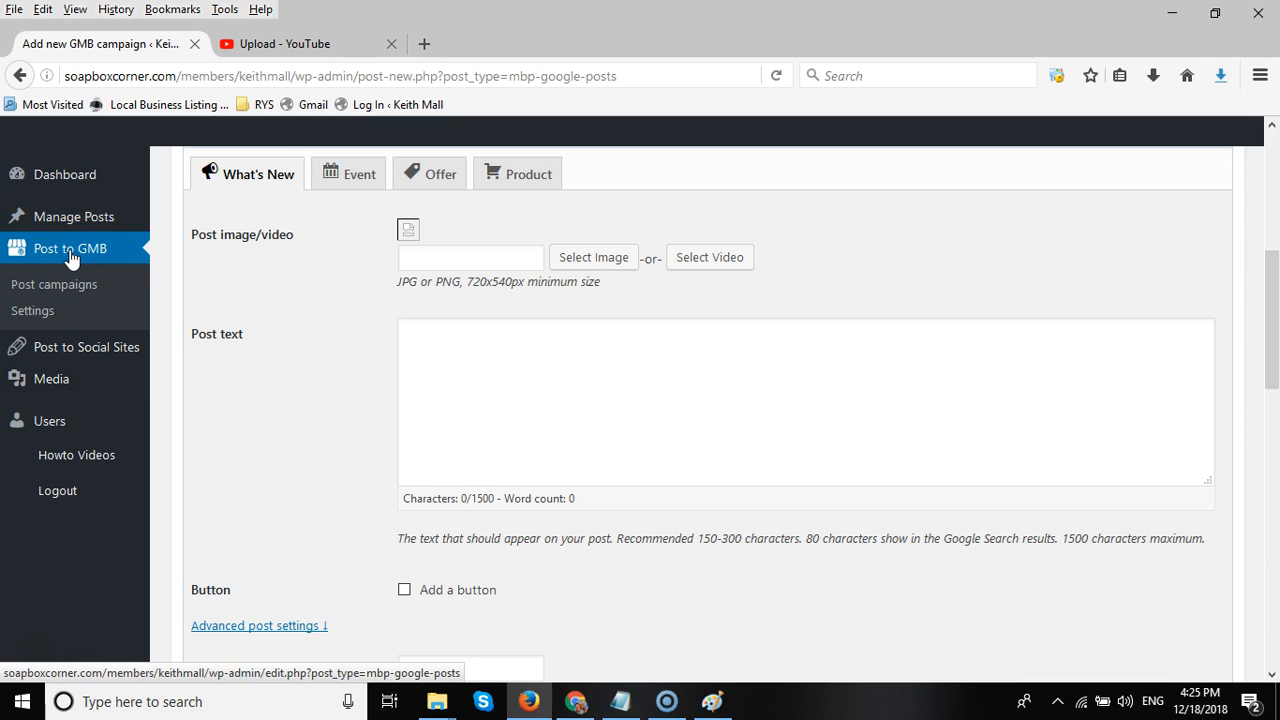
{"action": "left_click", "coordinate": [86, 347]}
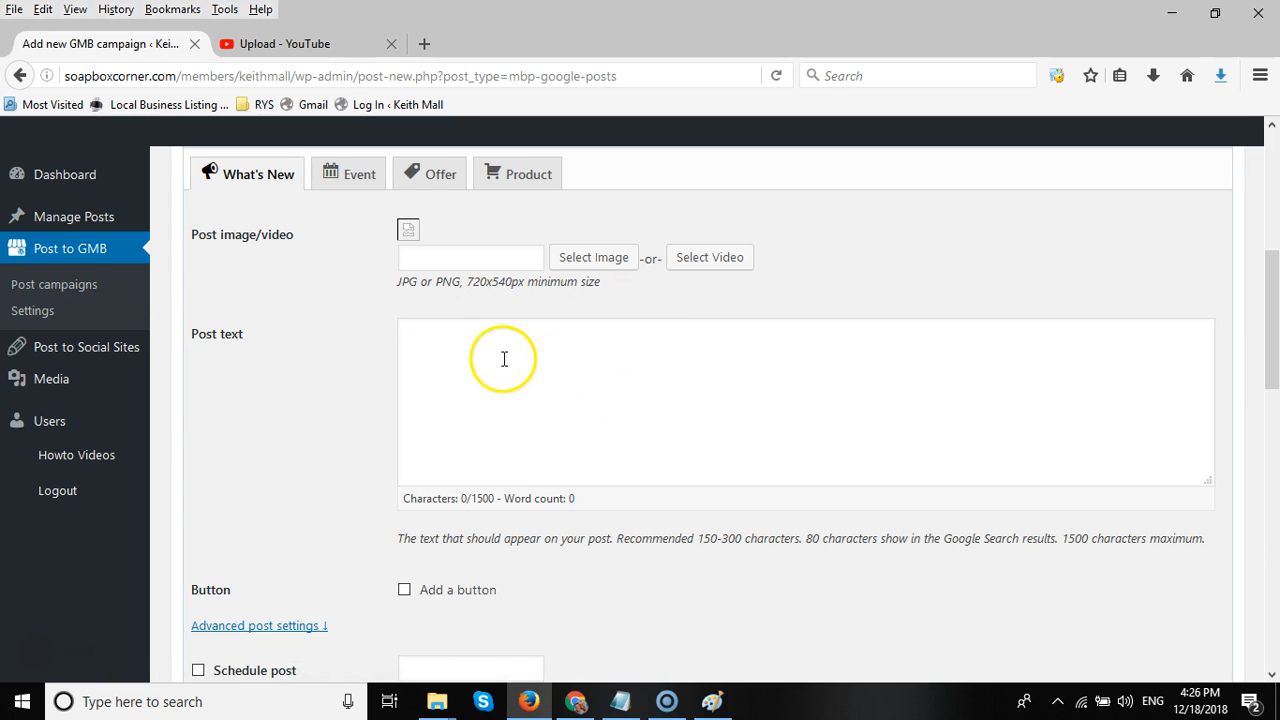
{"action": "mouse_move", "coordinate": [338, 313]}
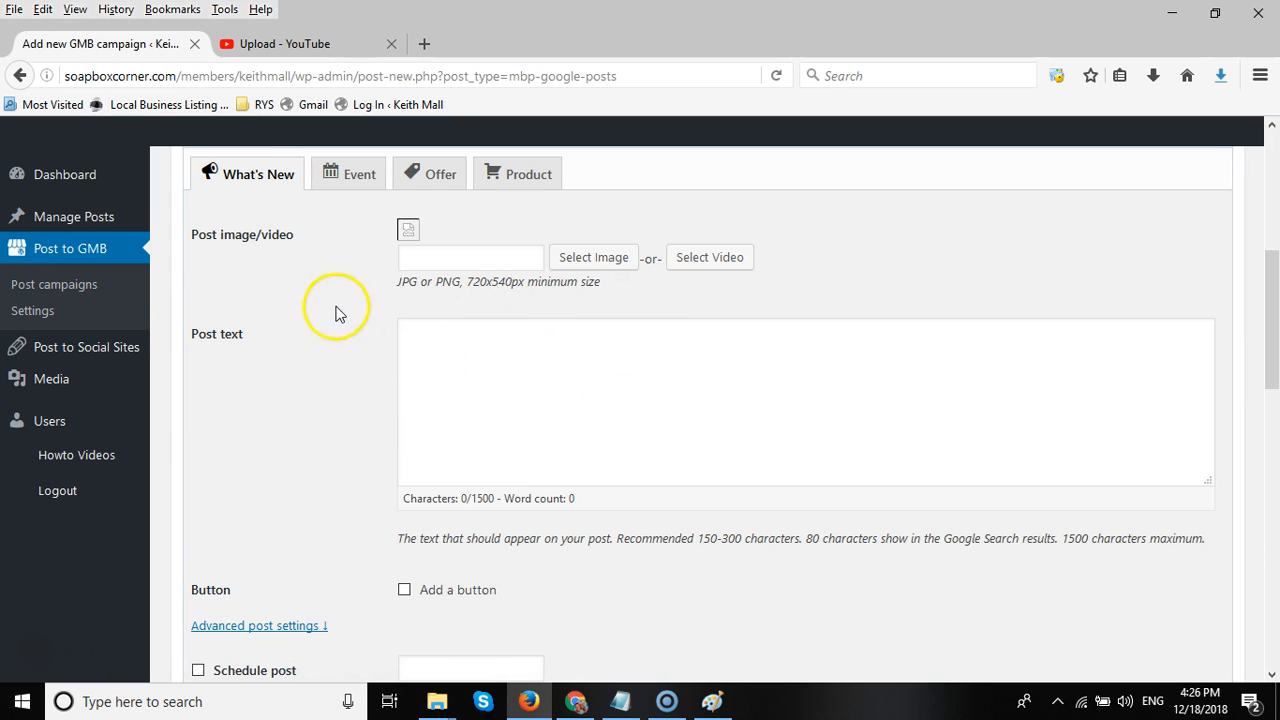
{"action": "mouse_move", "coordinate": [443, 180]}
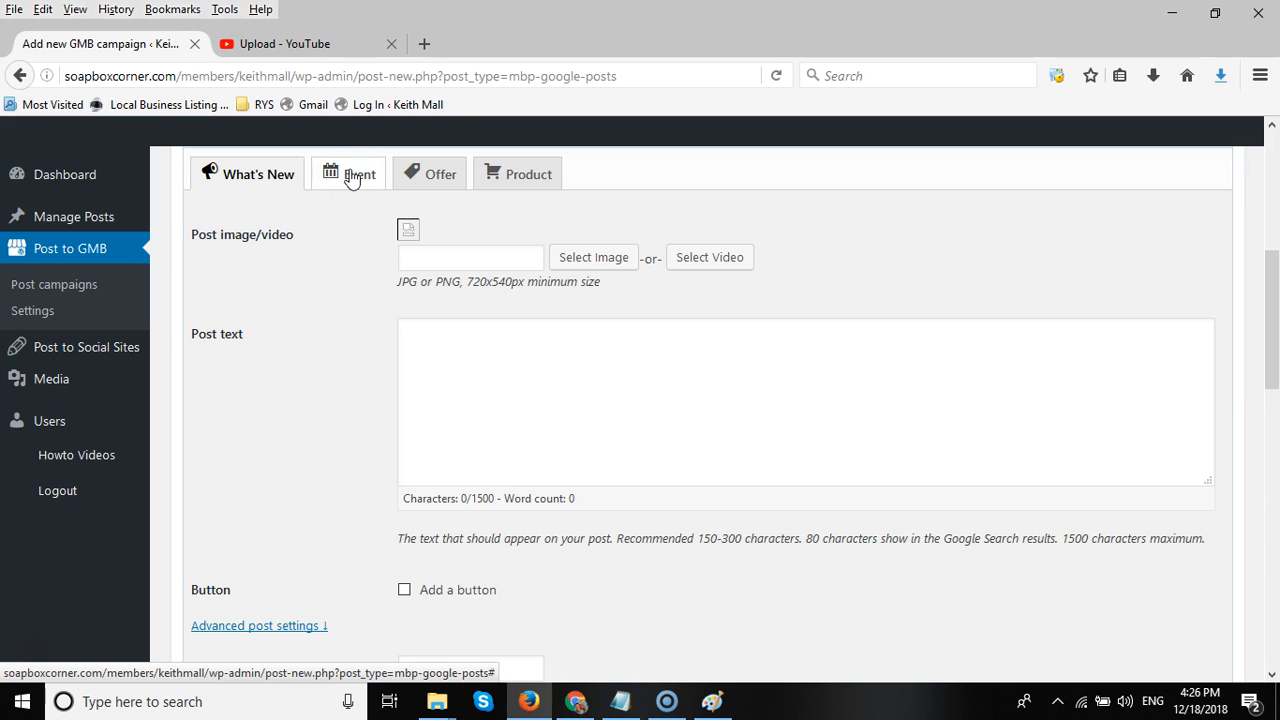
{"action": "mouse_move", "coordinate": [351, 178]}
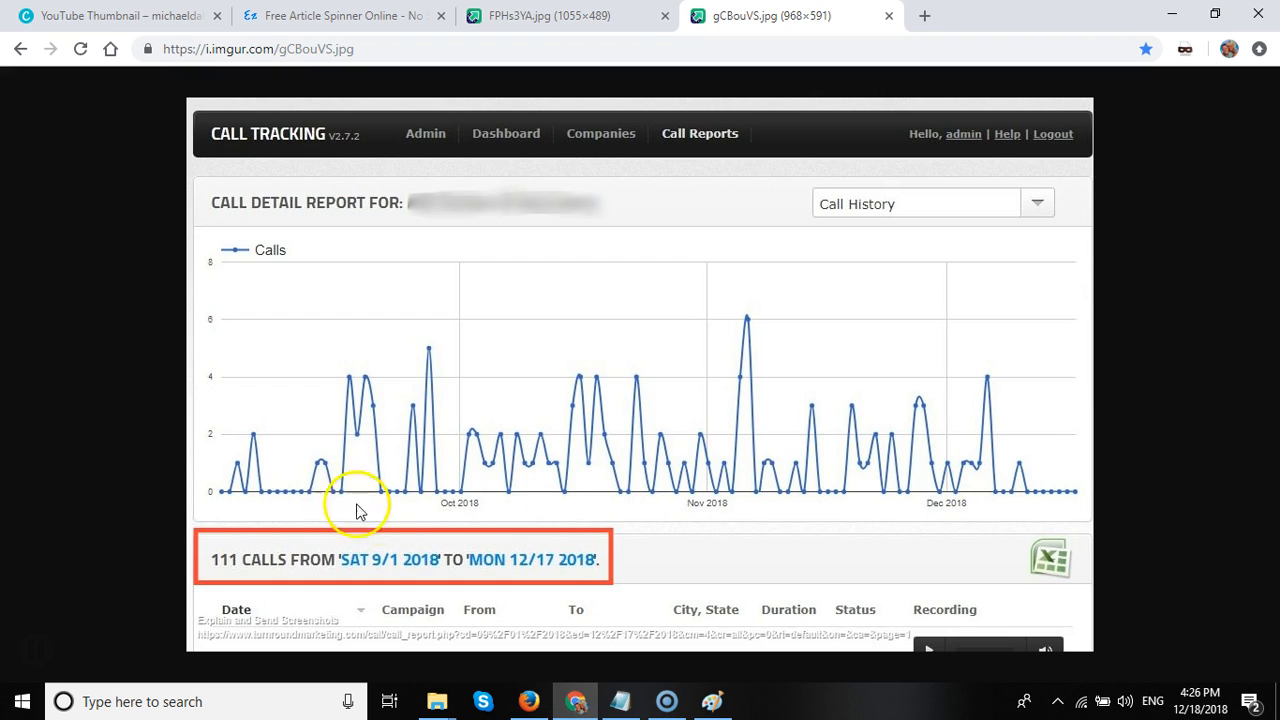
{"action": "mouse_move", "coordinate": [403, 498]}
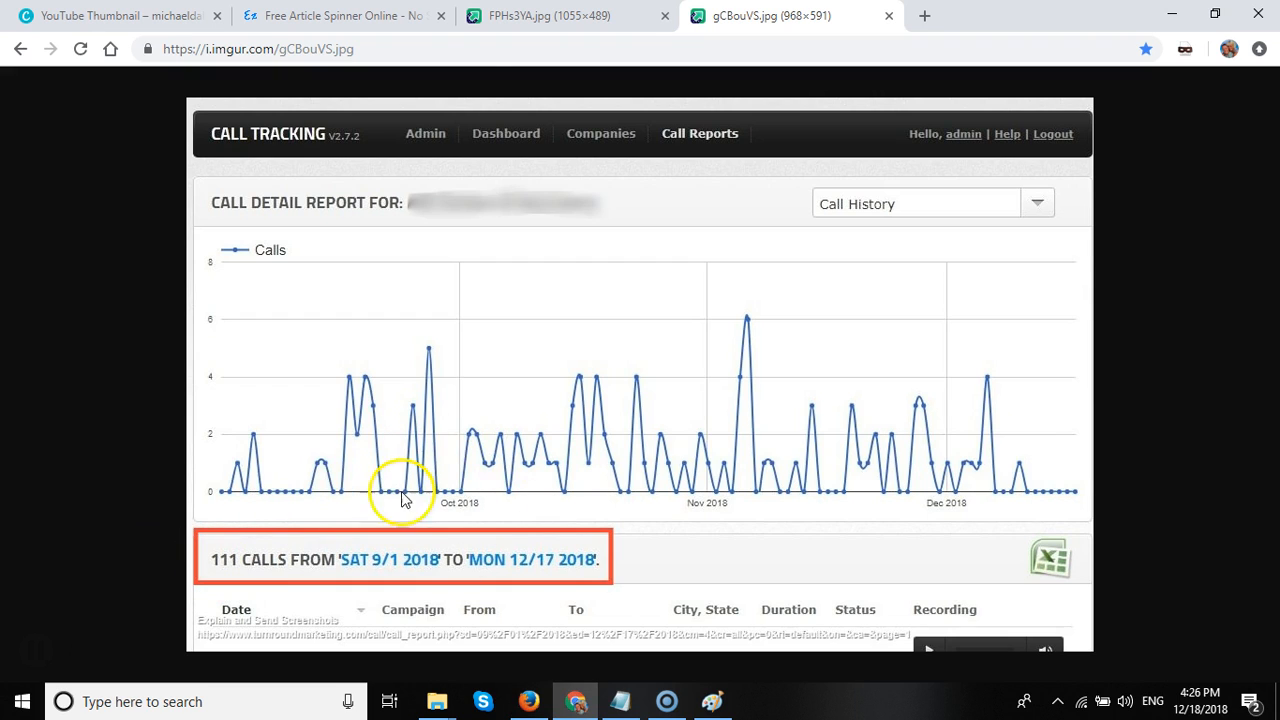
Glance at the 1869-views screenshot, then return to the empty What's New GMB post form
{"action": "left_click", "coordinate": [567, 15]}
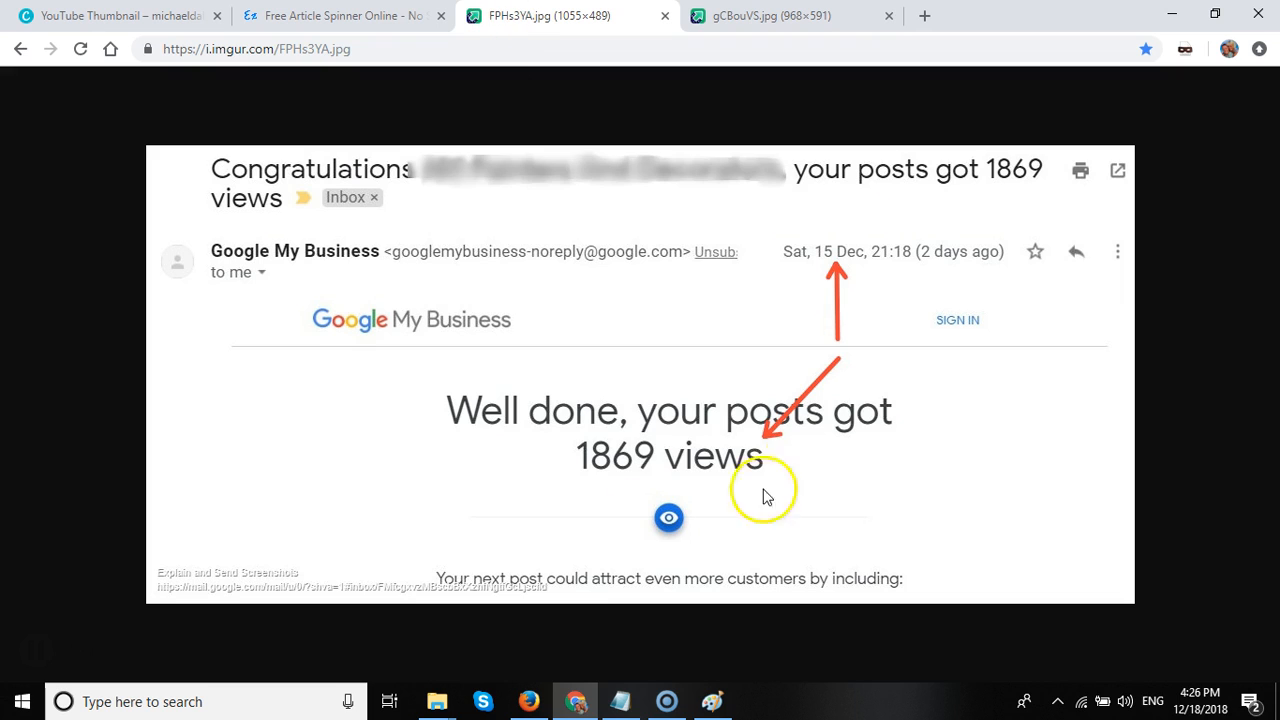
{"action": "mouse_move", "coordinate": [605, 518]}
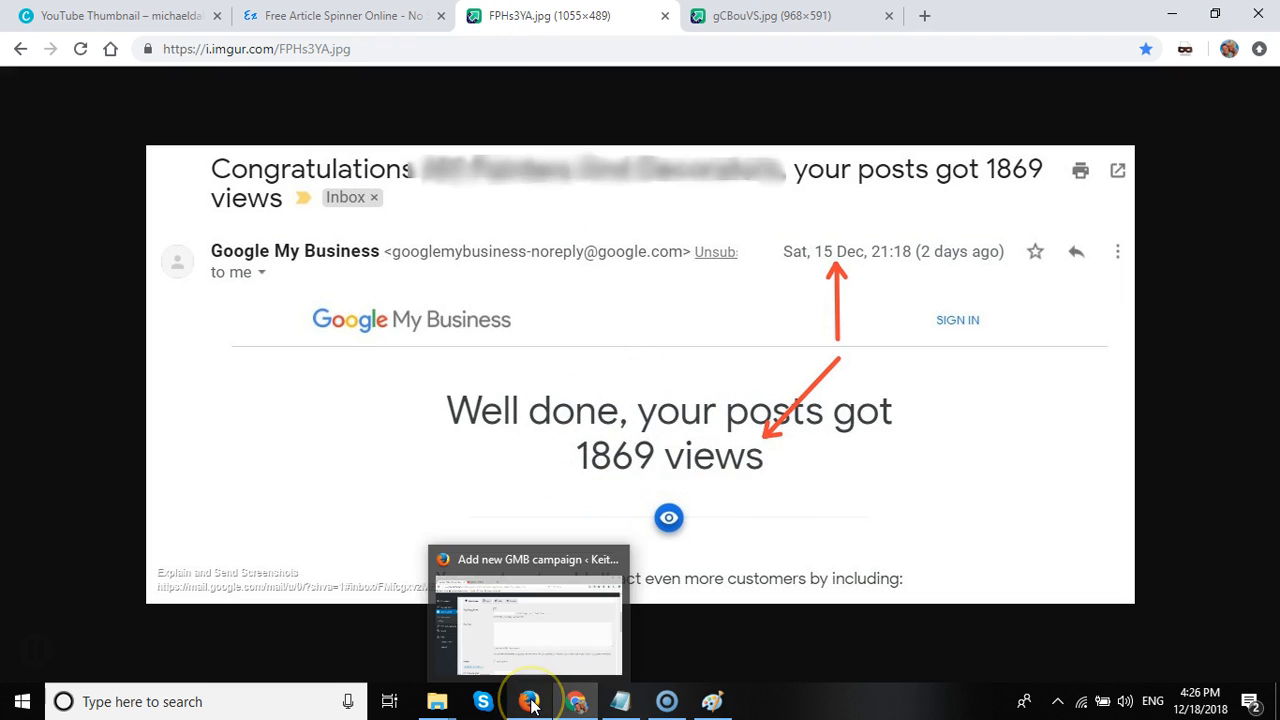
{"action": "left_click", "coordinate": [530, 700]}
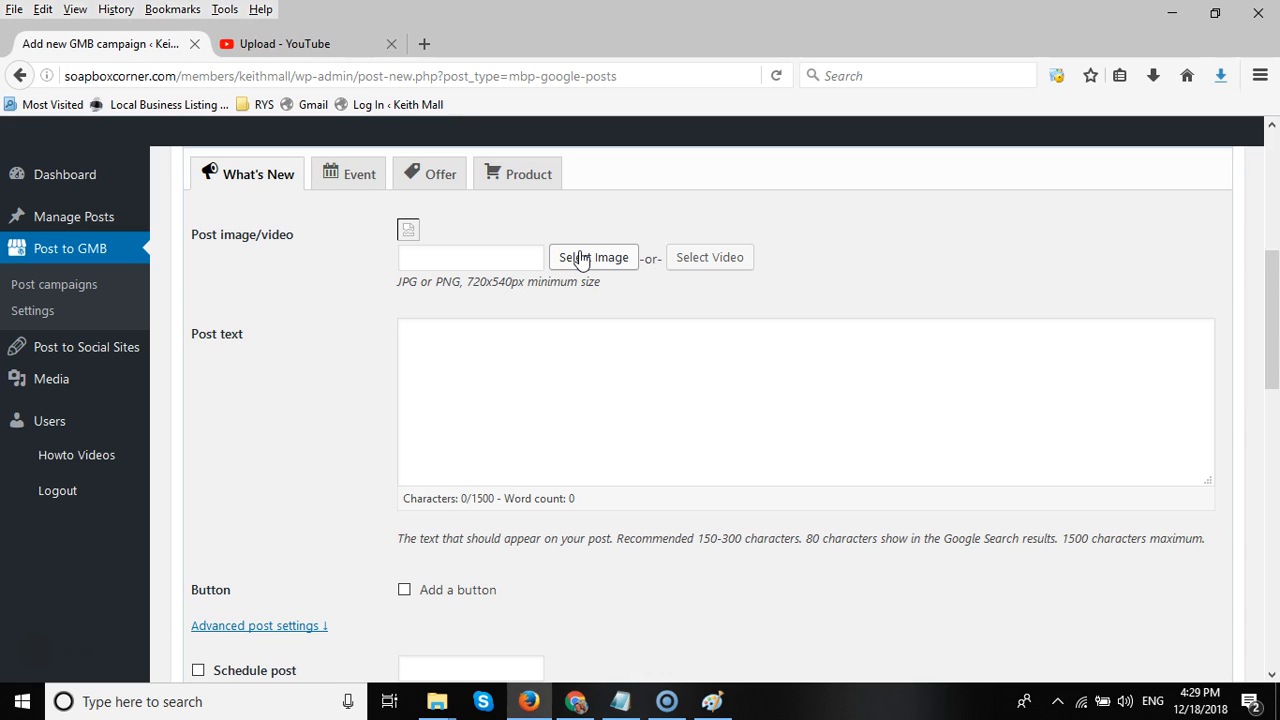
Insert Automate-gmb-posts.jpg from the Media Library as the post's image
{"action": "left_click", "coordinate": [593, 258]}
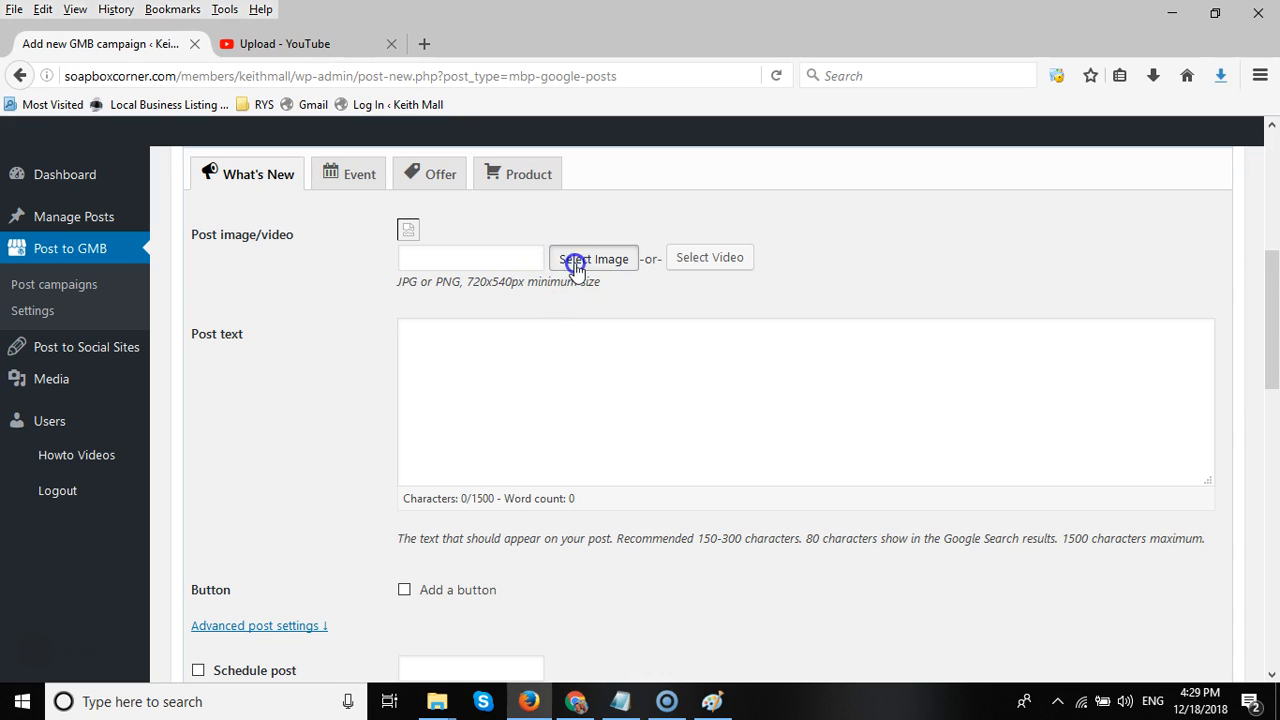
{"action": "left_click", "coordinate": [593, 258]}
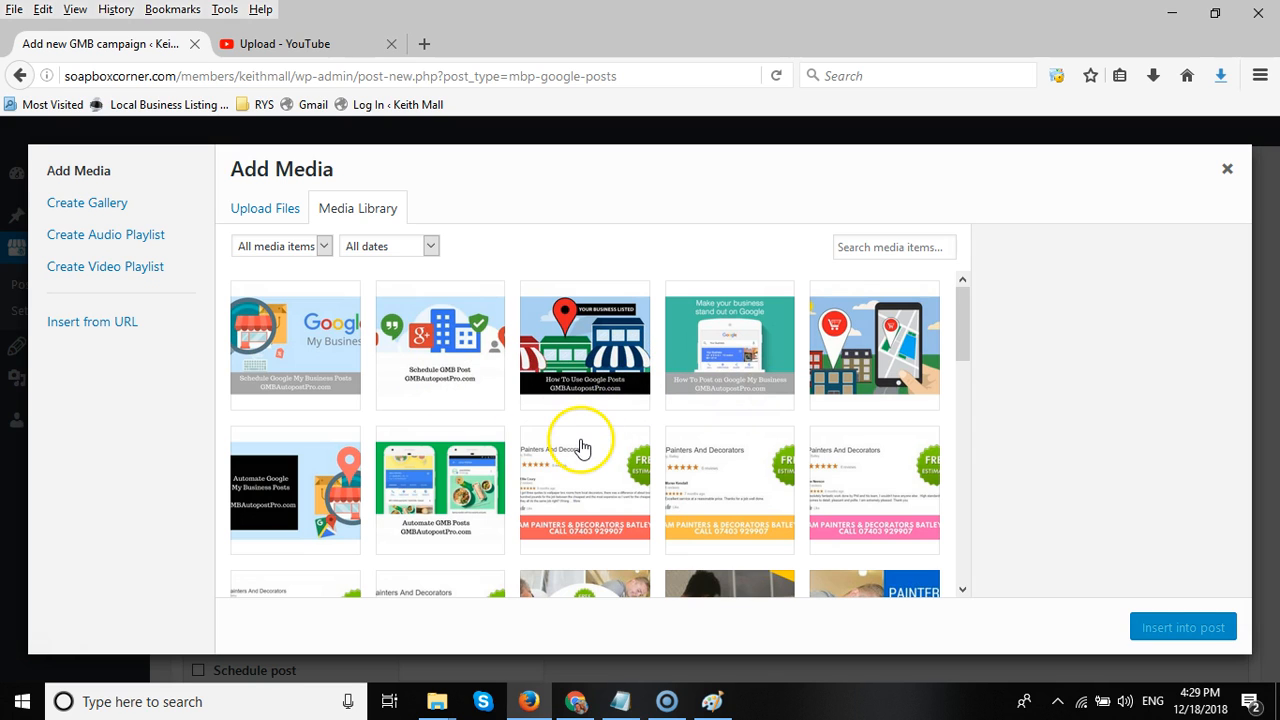
{"action": "left_click", "coordinate": [440, 489]}
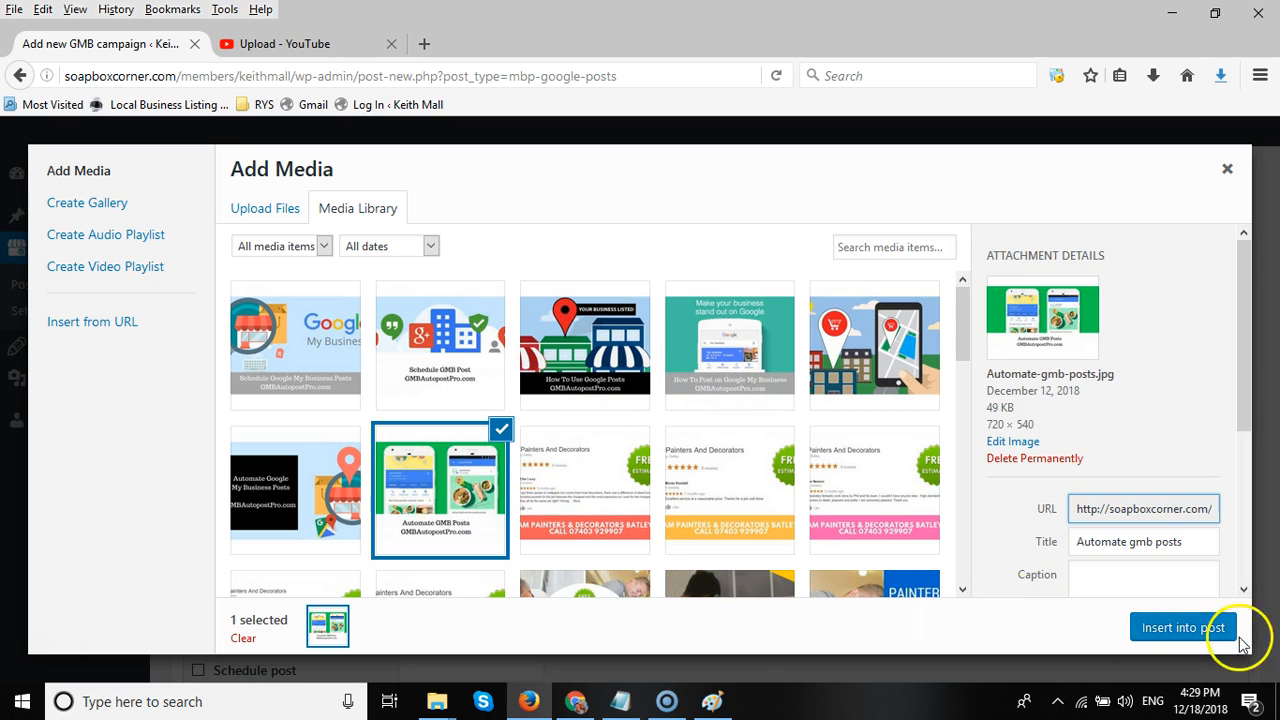
{"action": "left_click", "coordinate": [1183, 627]}
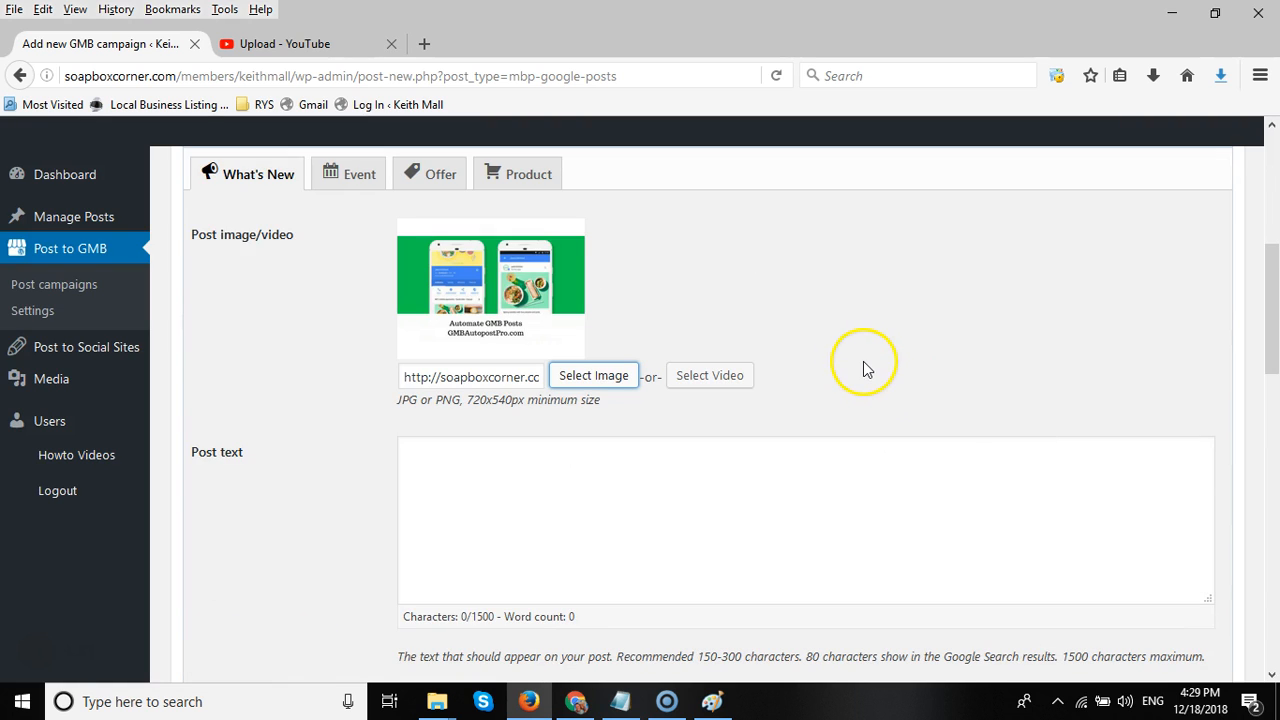
{"action": "scroll", "scroll_direction": "down", "scroll_amount": 3}
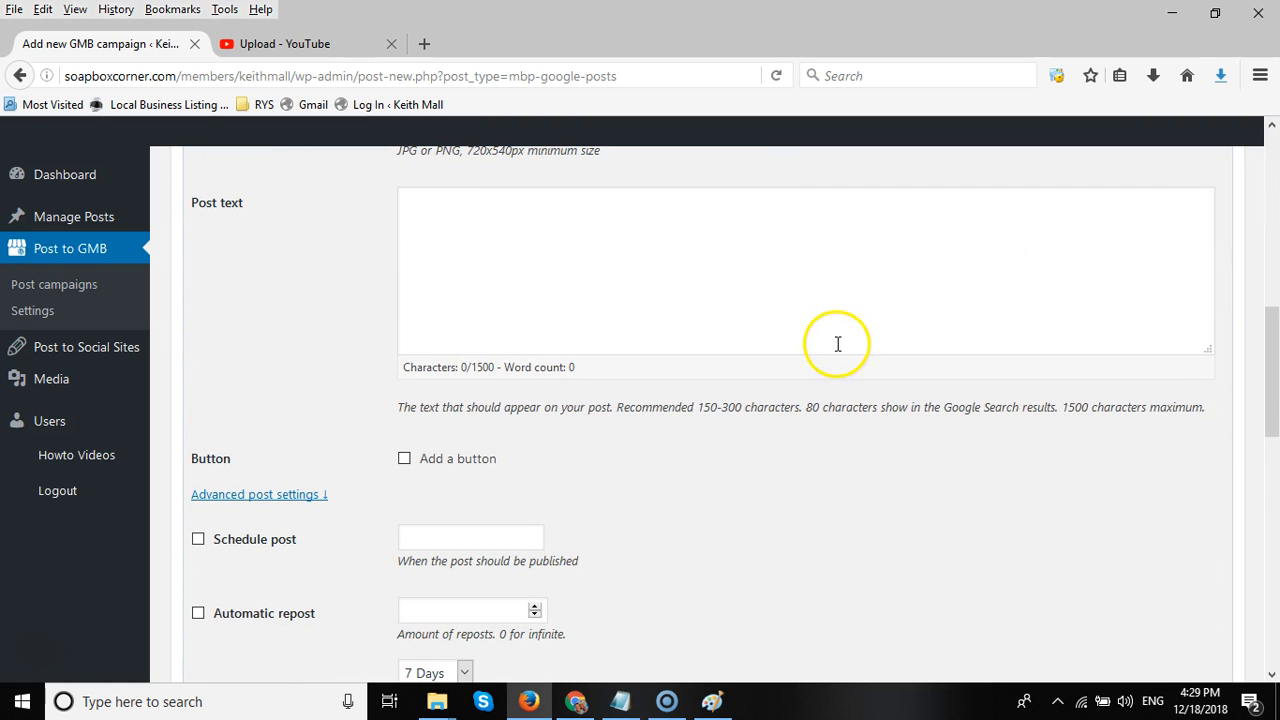
{"action": "scroll", "scroll_direction": "down", "scroll_amount": 3}
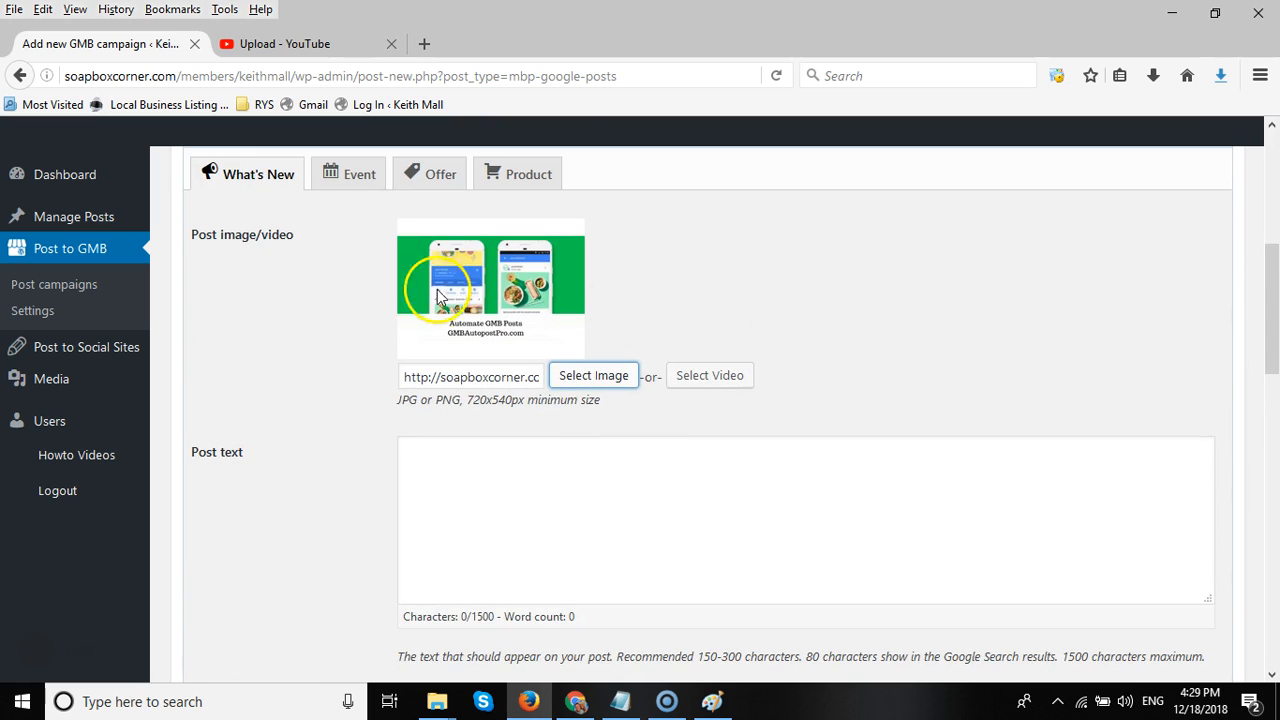
{"action": "scroll", "scroll_direction": "down", "scroll_amount": 3}
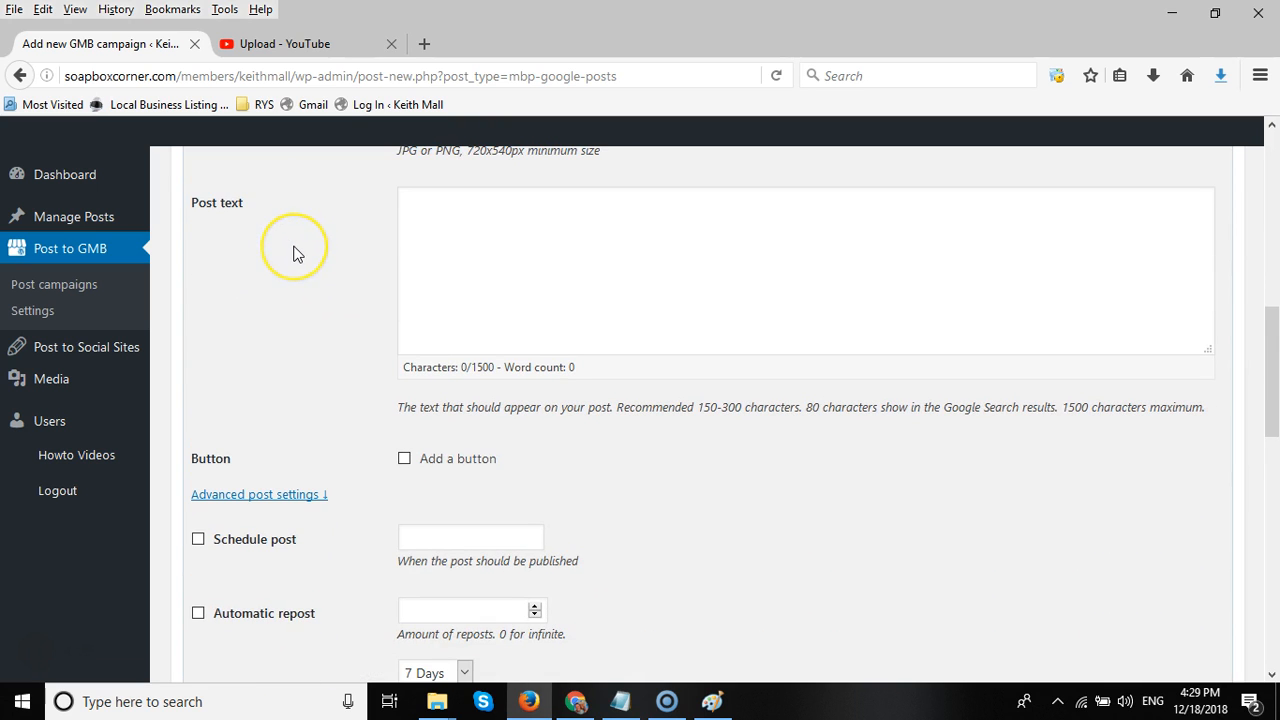
{"action": "scroll", "scroll_direction": "down", "scroll_amount": 3}
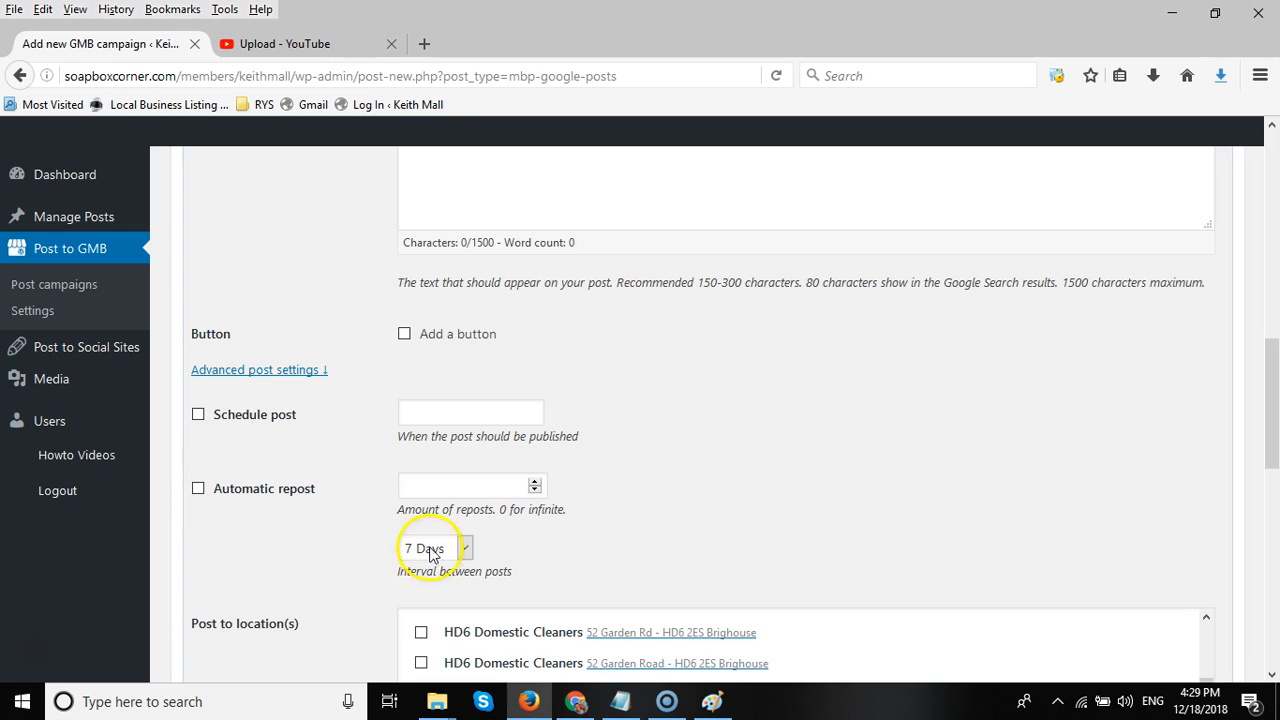
Enable Automatic repost with amount 0 (infinite) at a 7-day interval
{"action": "left_click", "coordinate": [435, 548]}
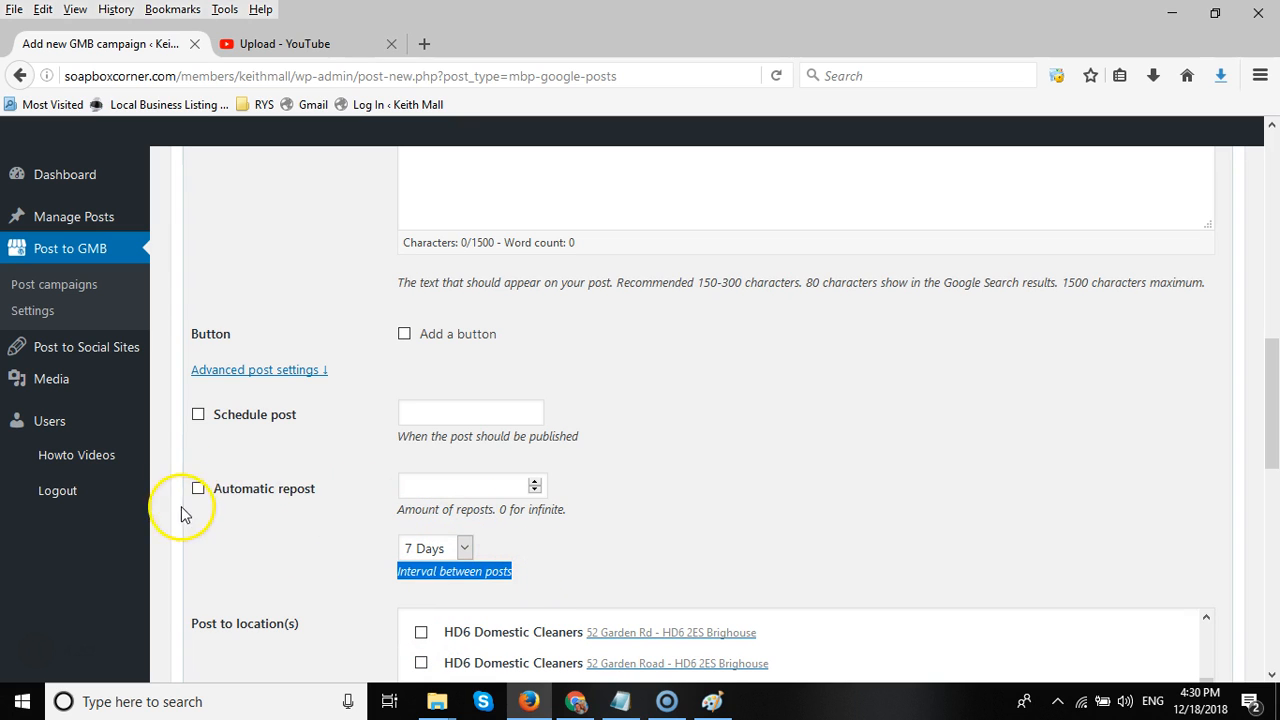
{"action": "left_click", "coordinate": [198, 488]}
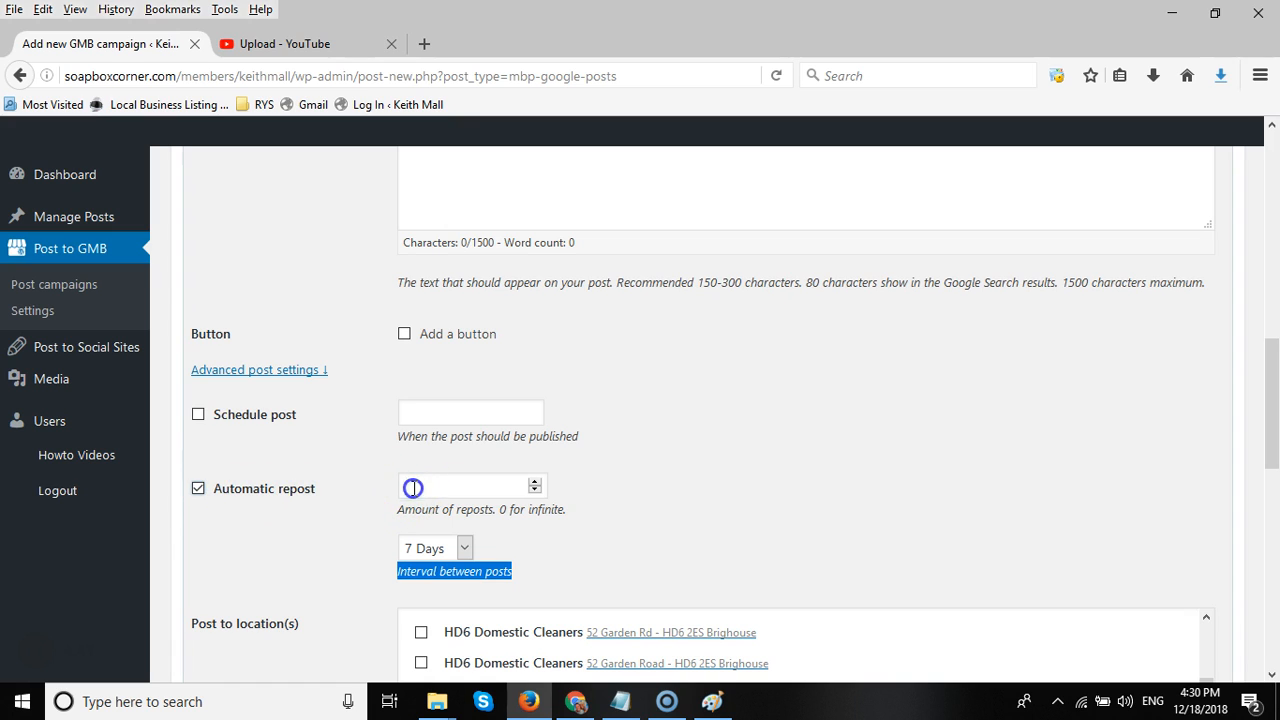
{"action": "type", "text": "52"}
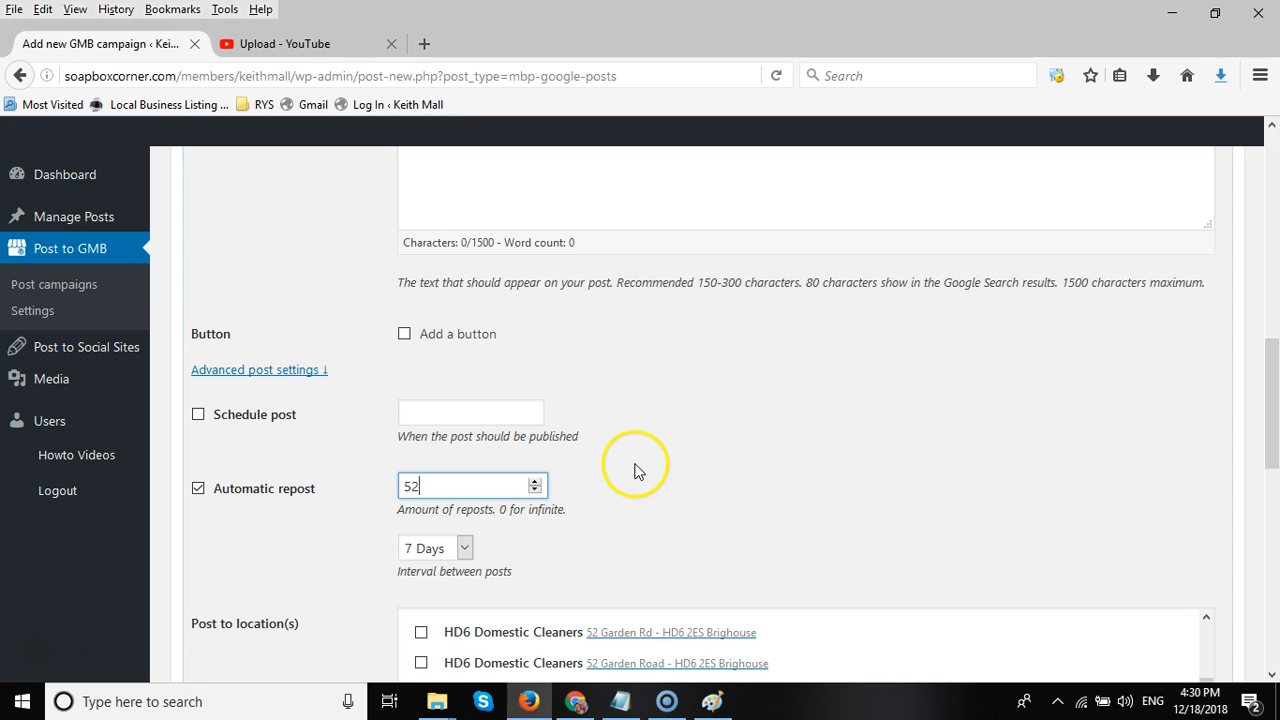
{"action": "mouse_move", "coordinate": [628, 461]}
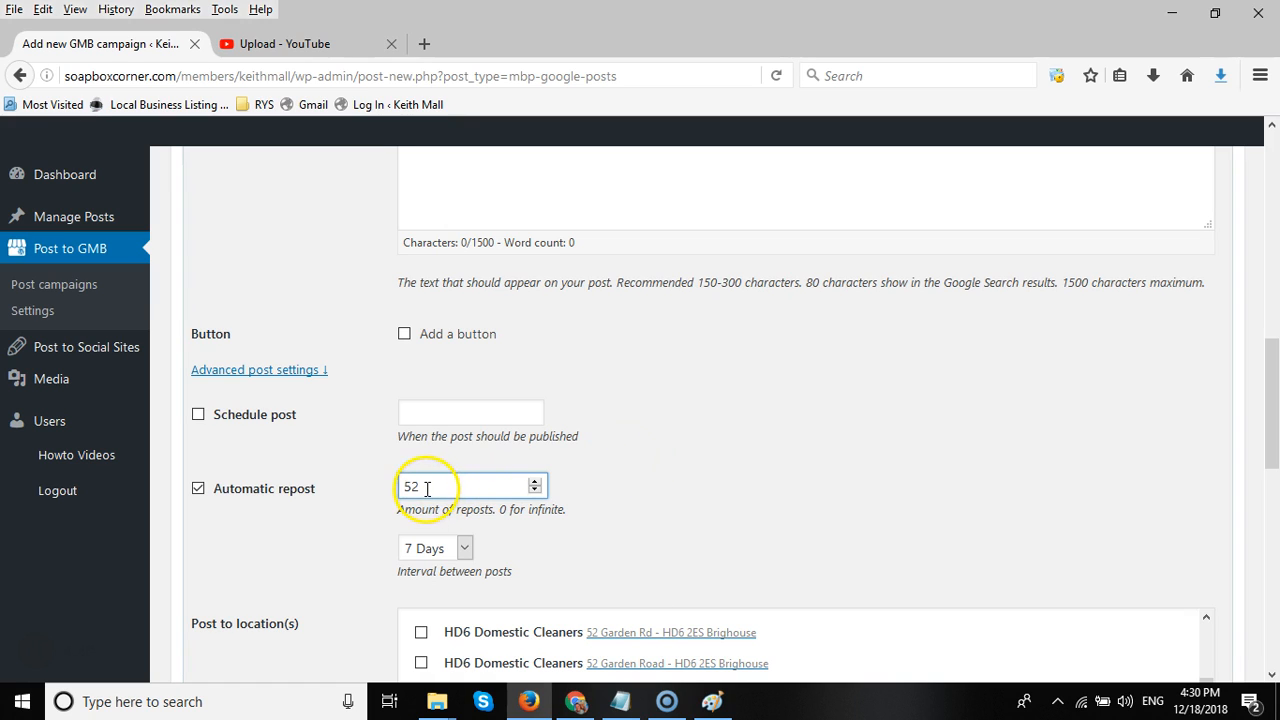
{"action": "double_click", "coordinate": [411, 486]}
{"action": "type", "text": "0"}
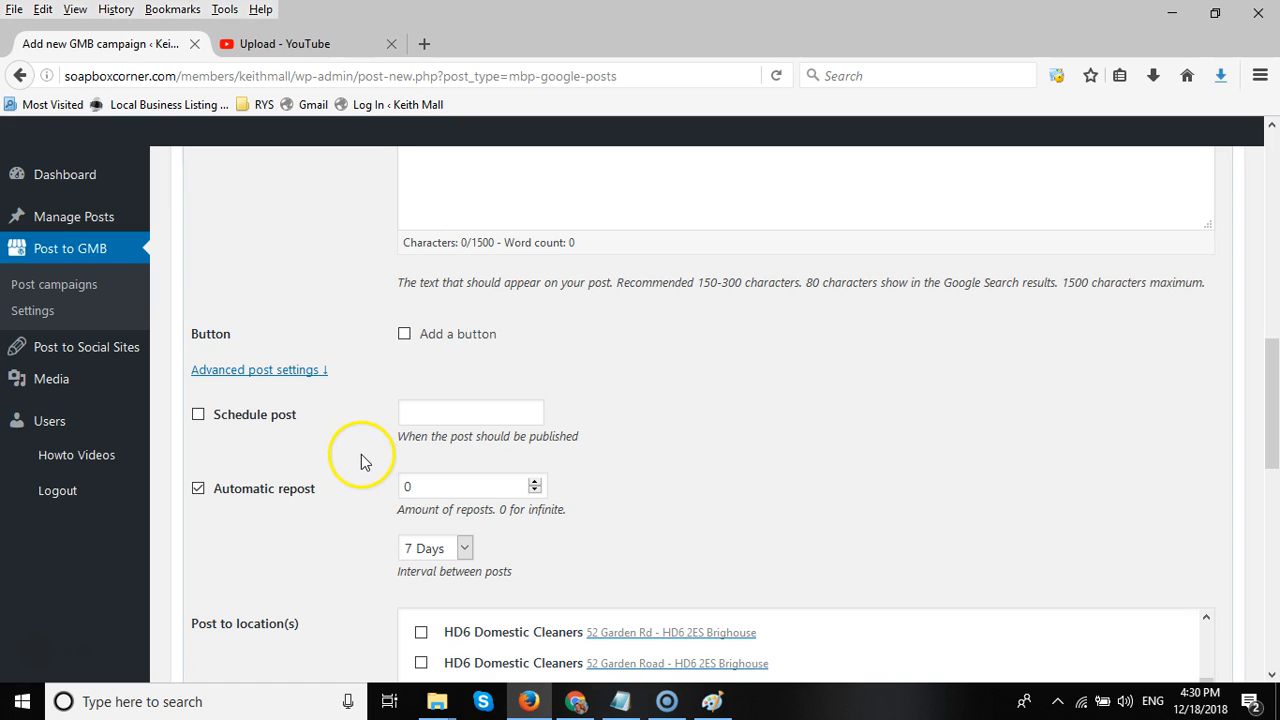
{"action": "mouse_move", "coordinate": [370, 503]}
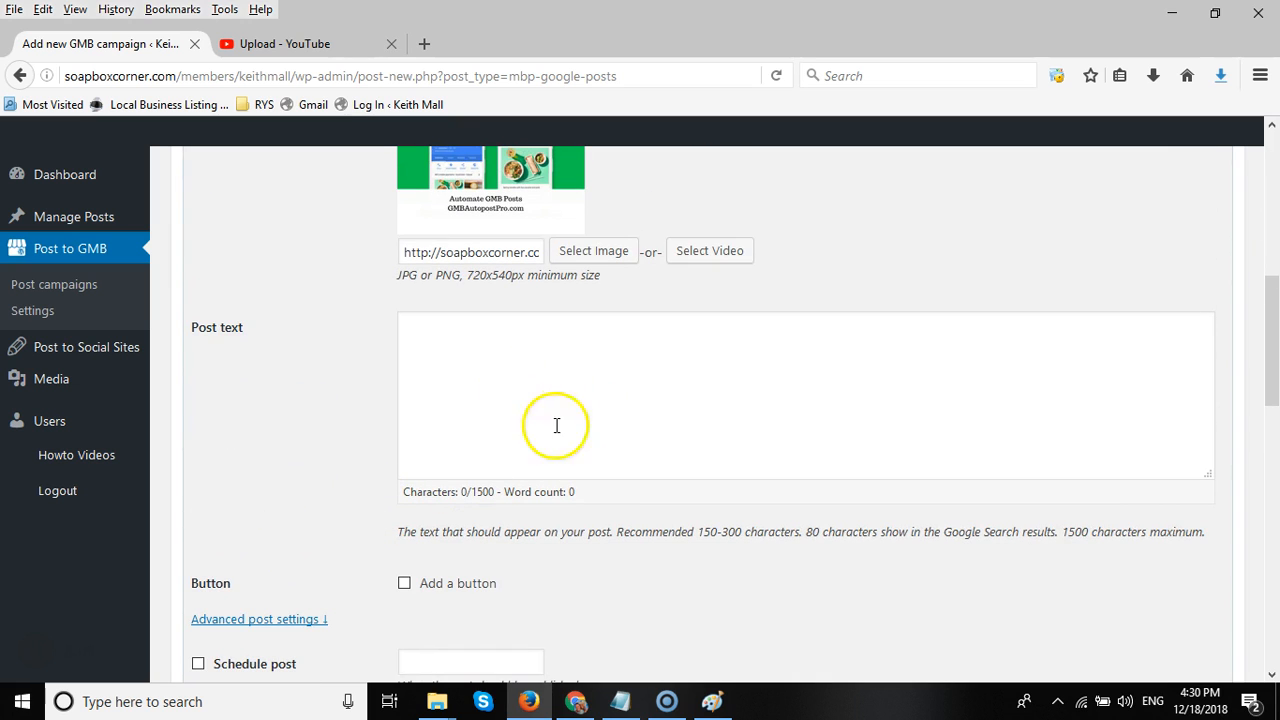
Paste the Google My Business spintax article into Post text, 1455 of 1500 characters
{"action": "left_click", "coordinate": [557, 425]}
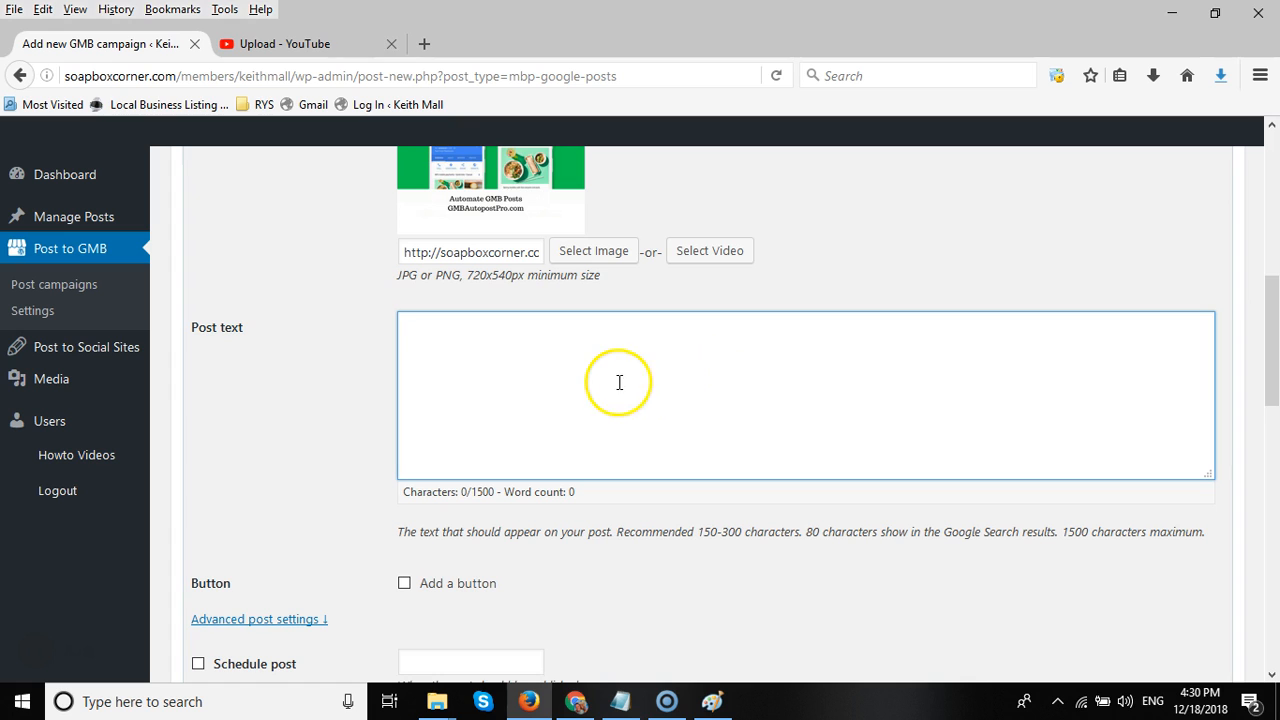
{"action": "mouse_move", "coordinate": [533, 365]}
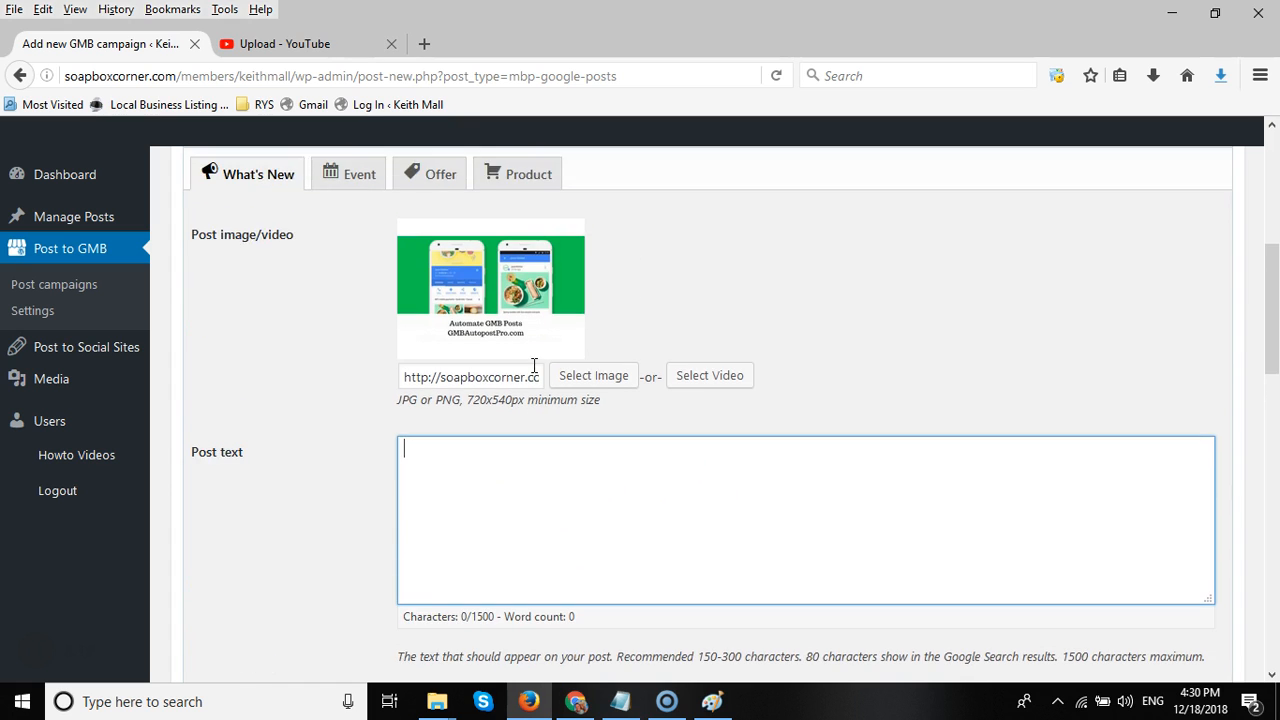
{"action": "scroll", "scroll_direction": "down", "scroll_amount": 3}
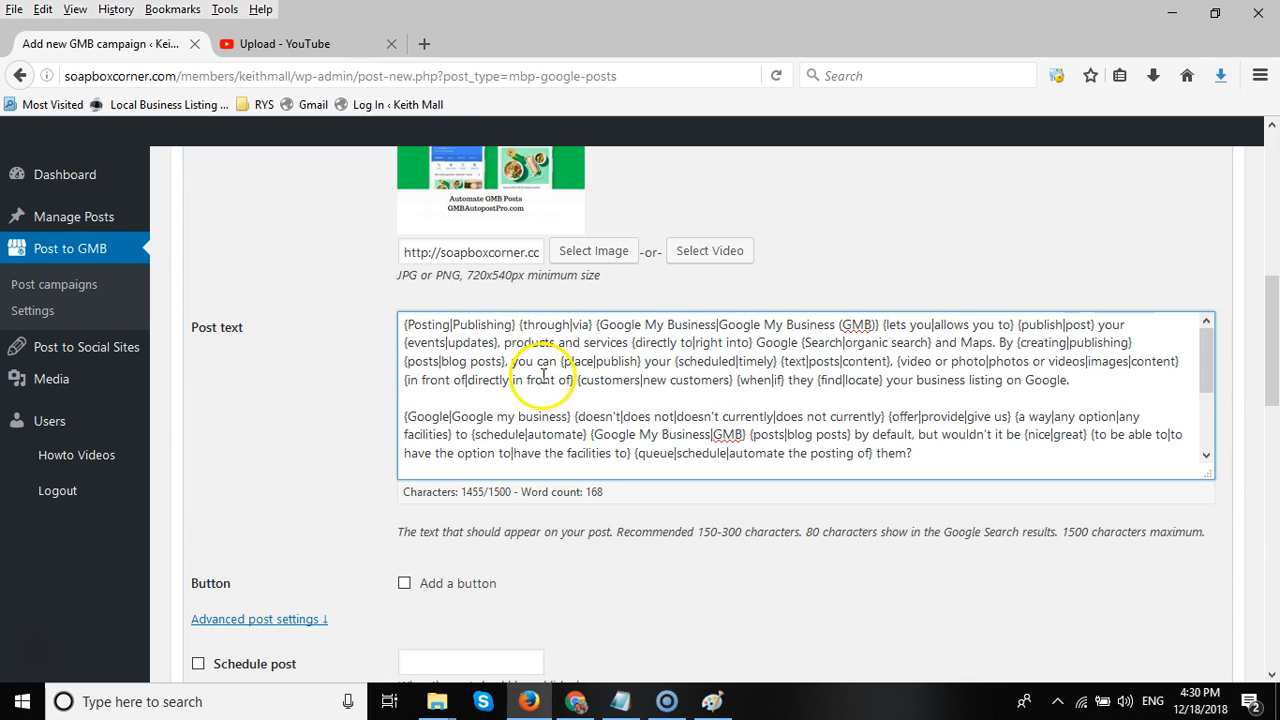
{"action": "scroll", "scroll_direction": "up", "scroll_amount": 3}
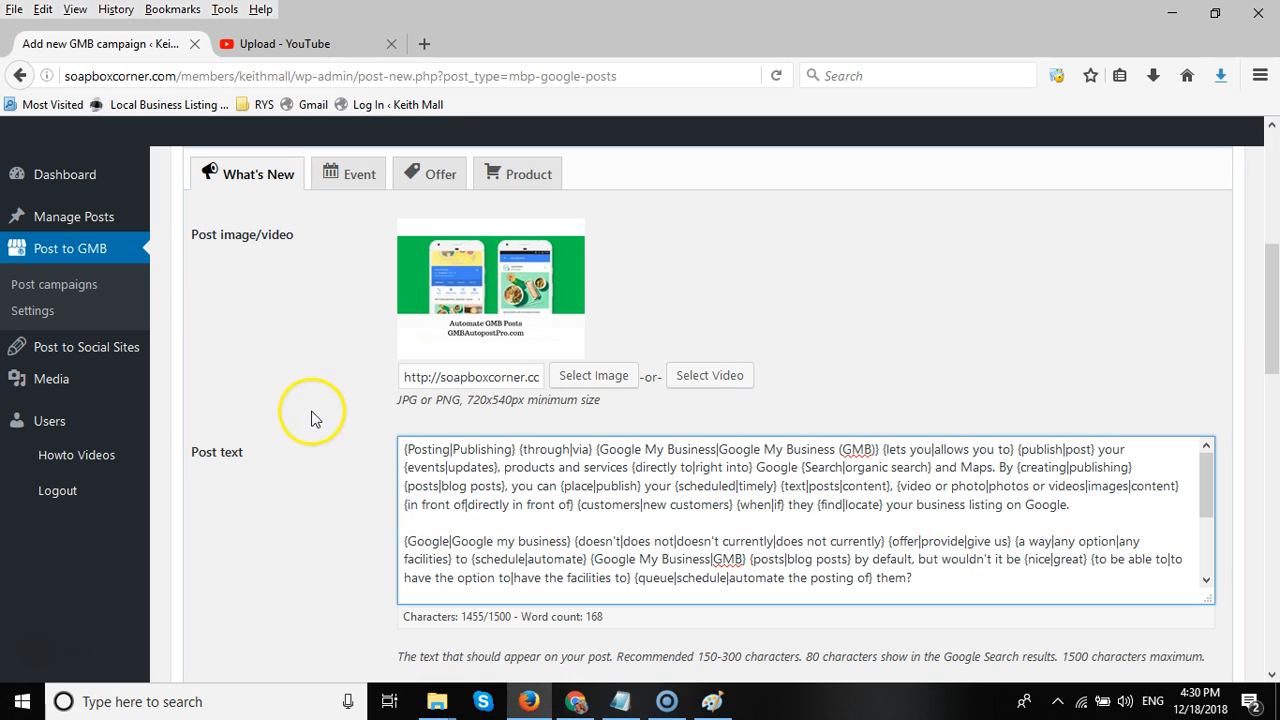
{"action": "mouse_move", "coordinate": [315, 333]}
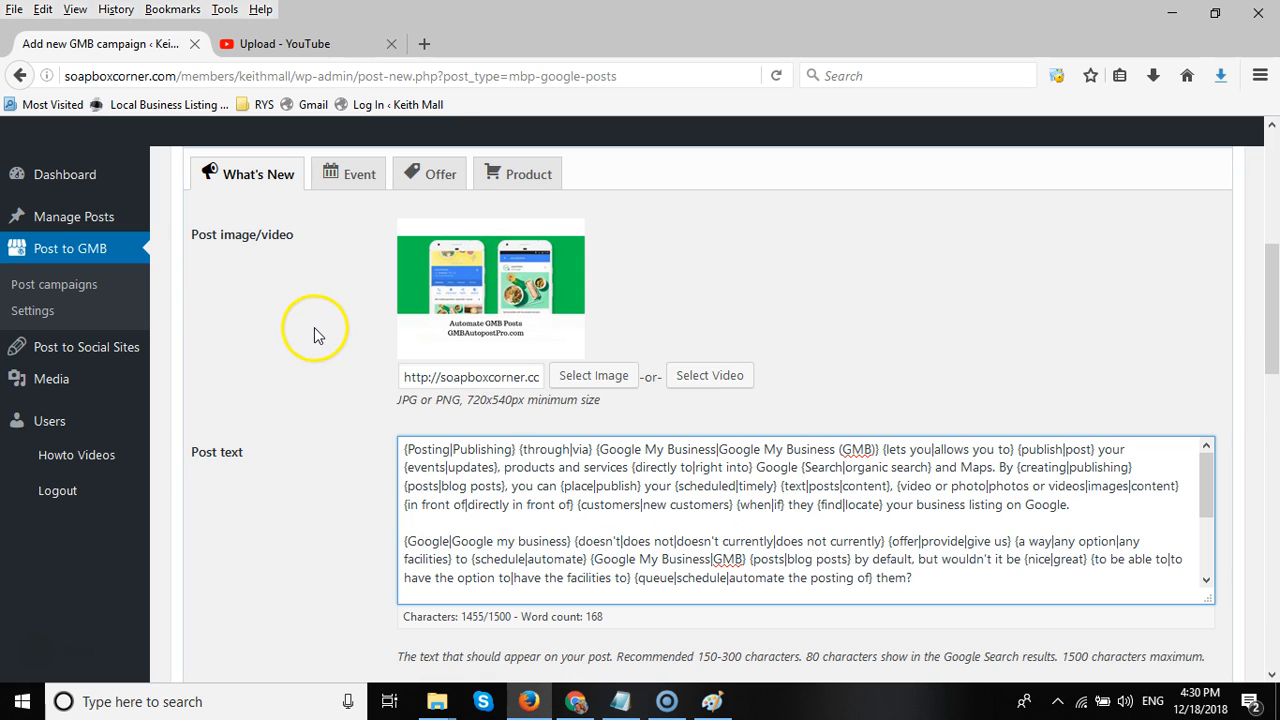
{"action": "scroll", "scroll_direction": "down", "scroll_amount": 3}
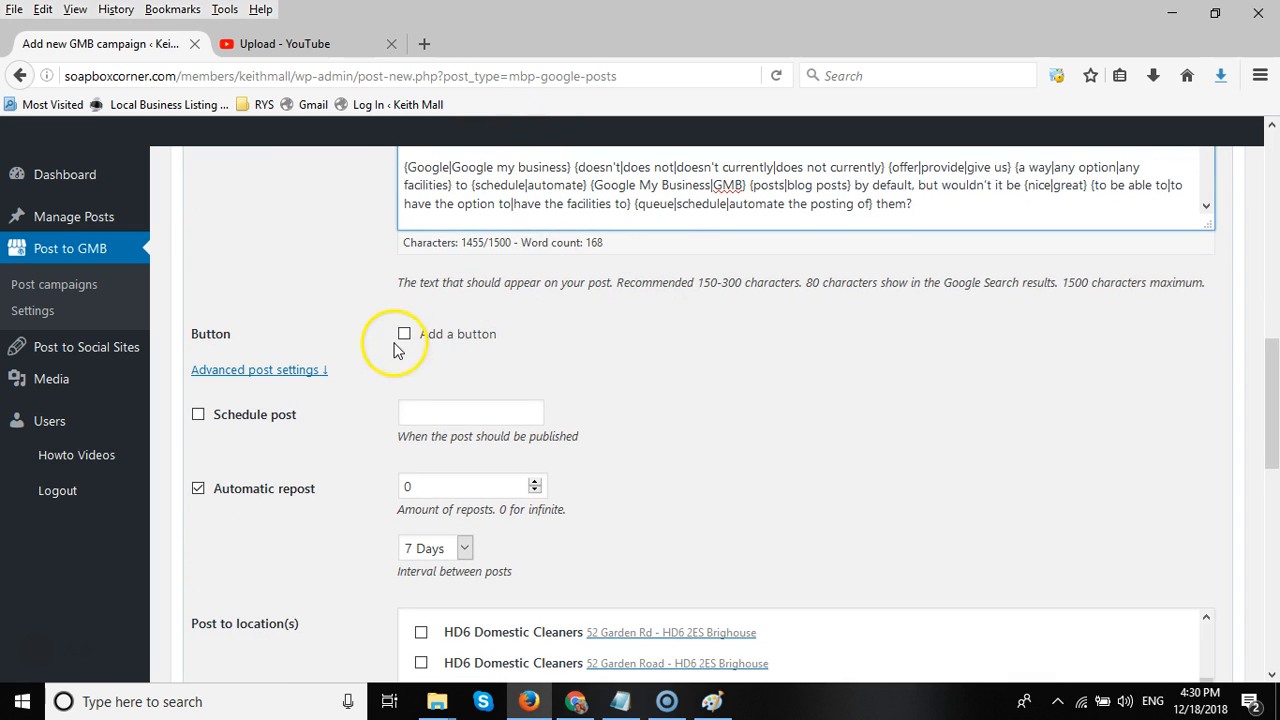
Add a Call now button to the post using the business's primary phone number
{"action": "left_click", "coordinate": [404, 333]}
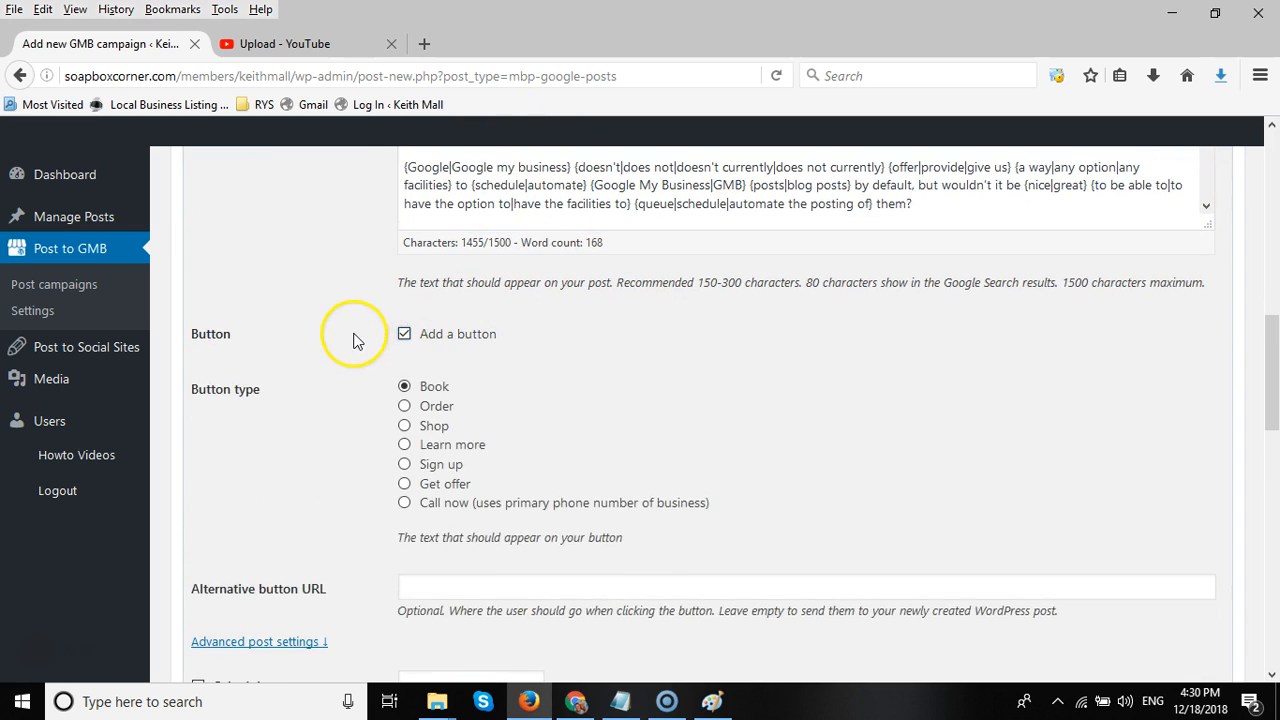
{"action": "left_click", "coordinate": [404, 378]}
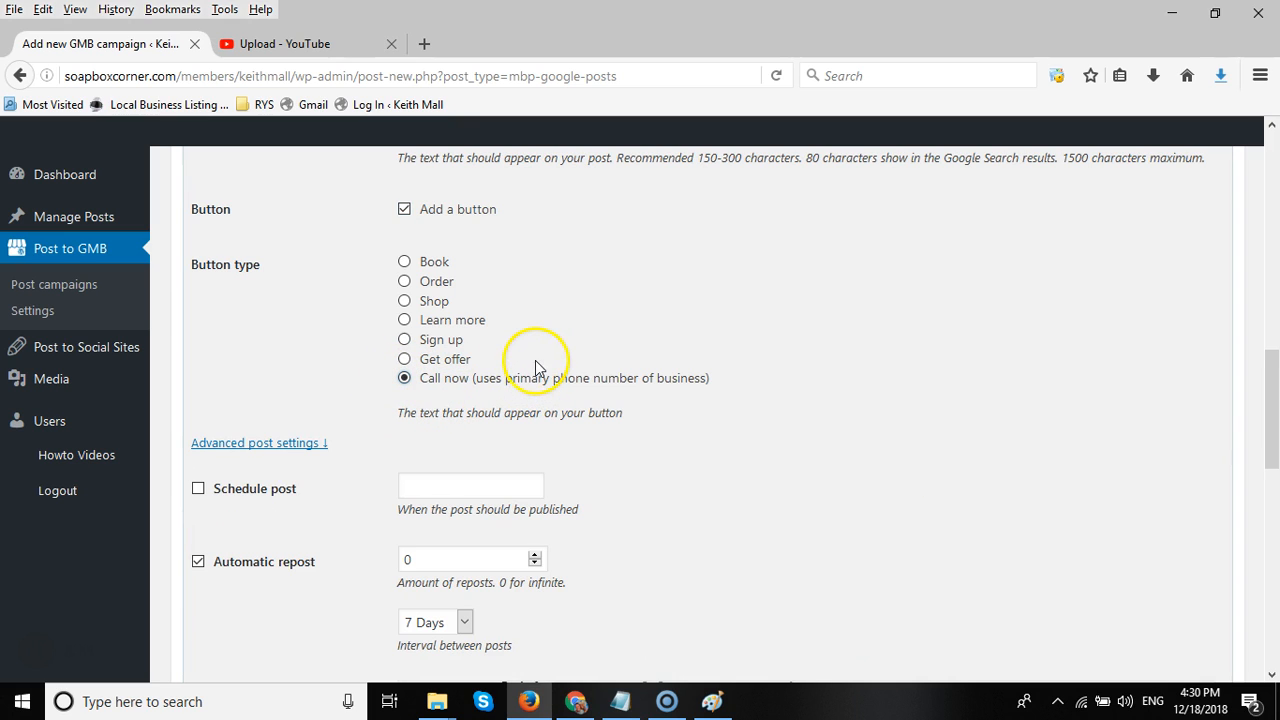
{"action": "mouse_move", "coordinate": [558, 325]}
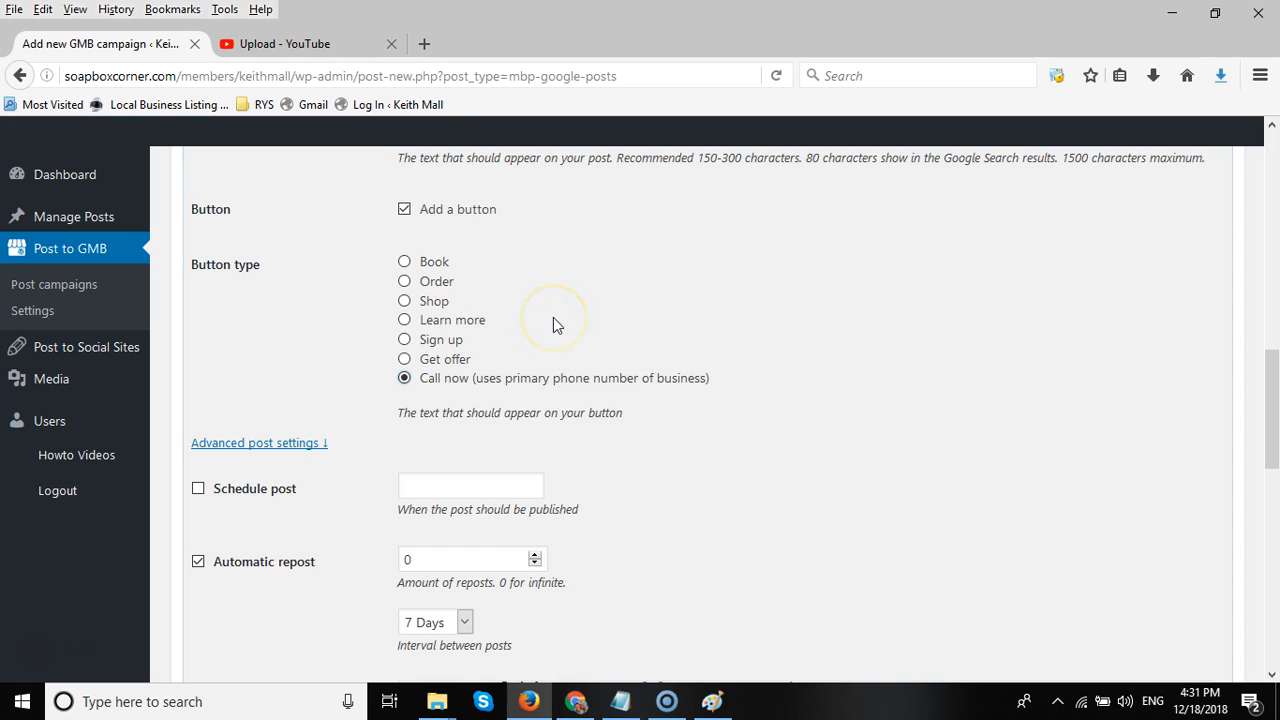
{"action": "mouse_move", "coordinate": [547, 322]}
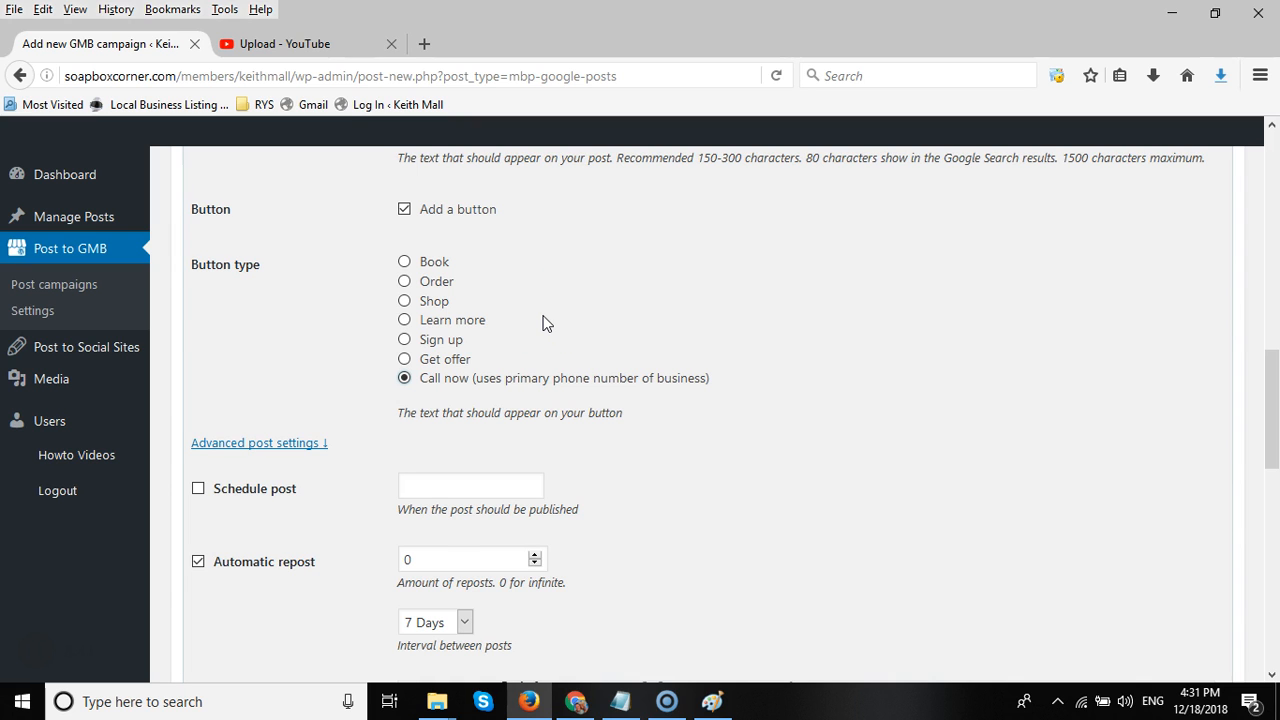
{"action": "scroll", "scroll_direction": "down", "scroll_amount": 3}
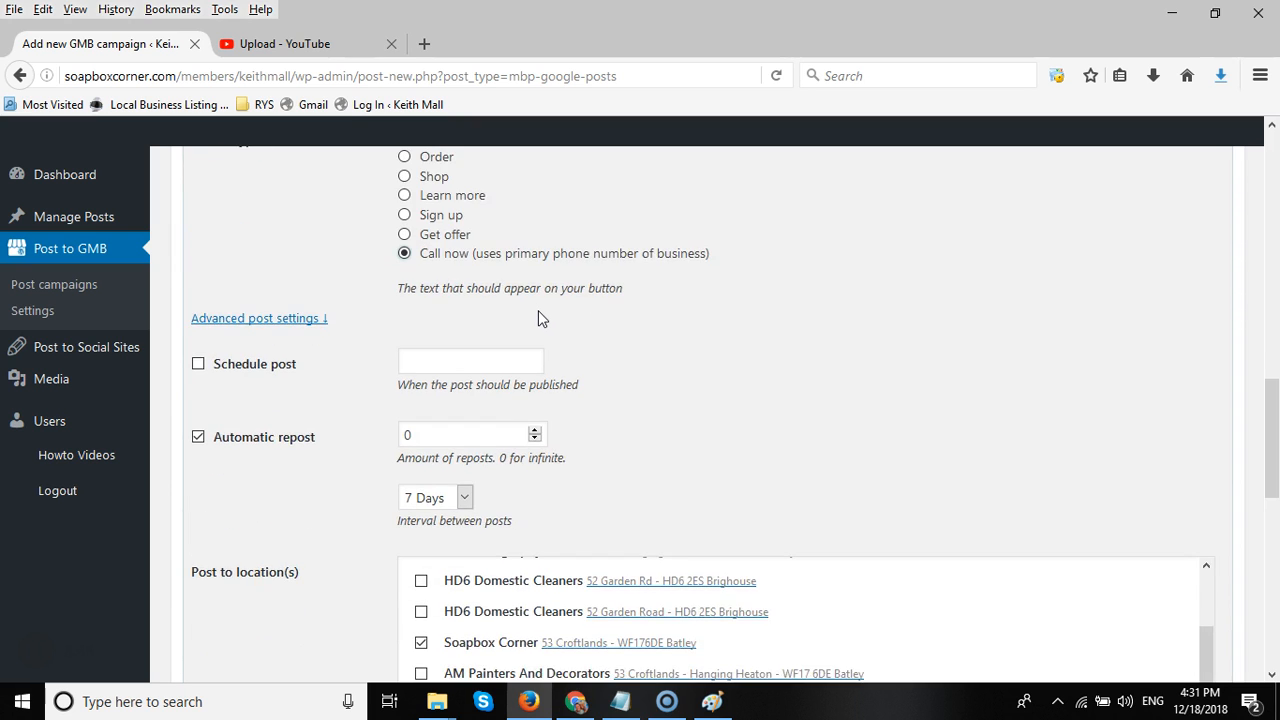
{"action": "scroll", "scroll_direction": "down", "scroll_amount": 3}
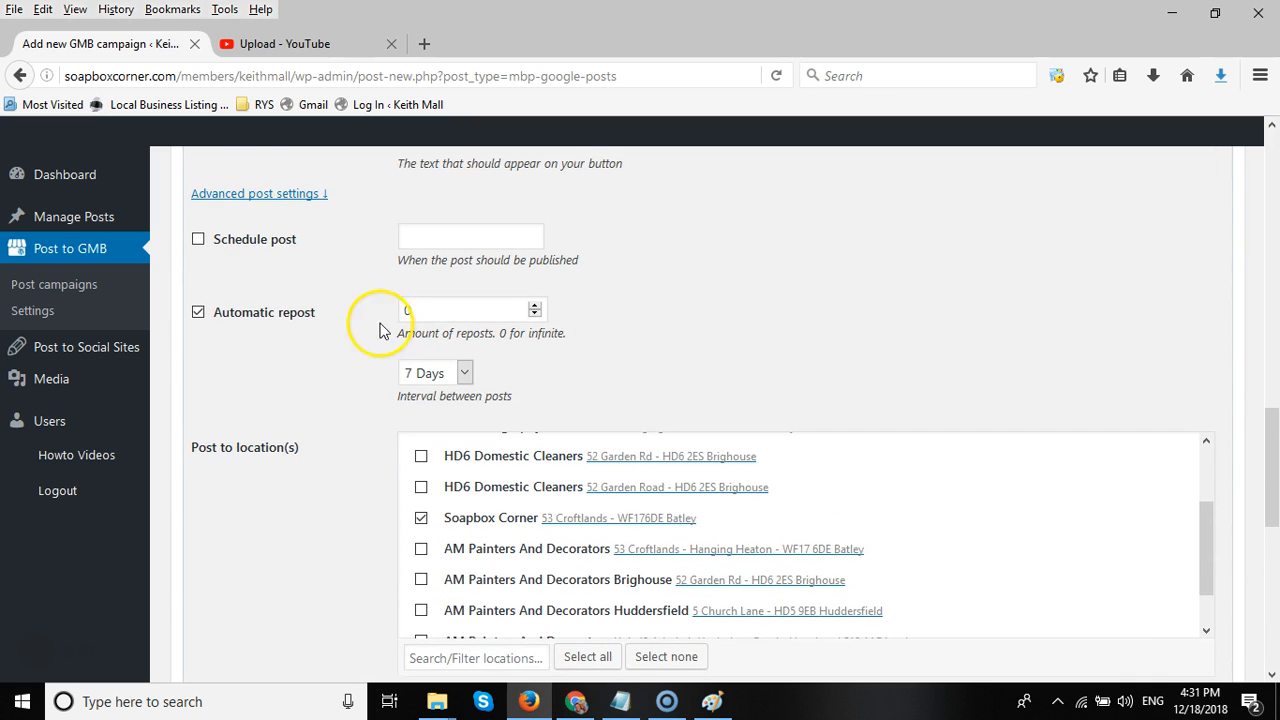
{"action": "scroll", "scroll_direction": "up", "scroll_amount": 3}
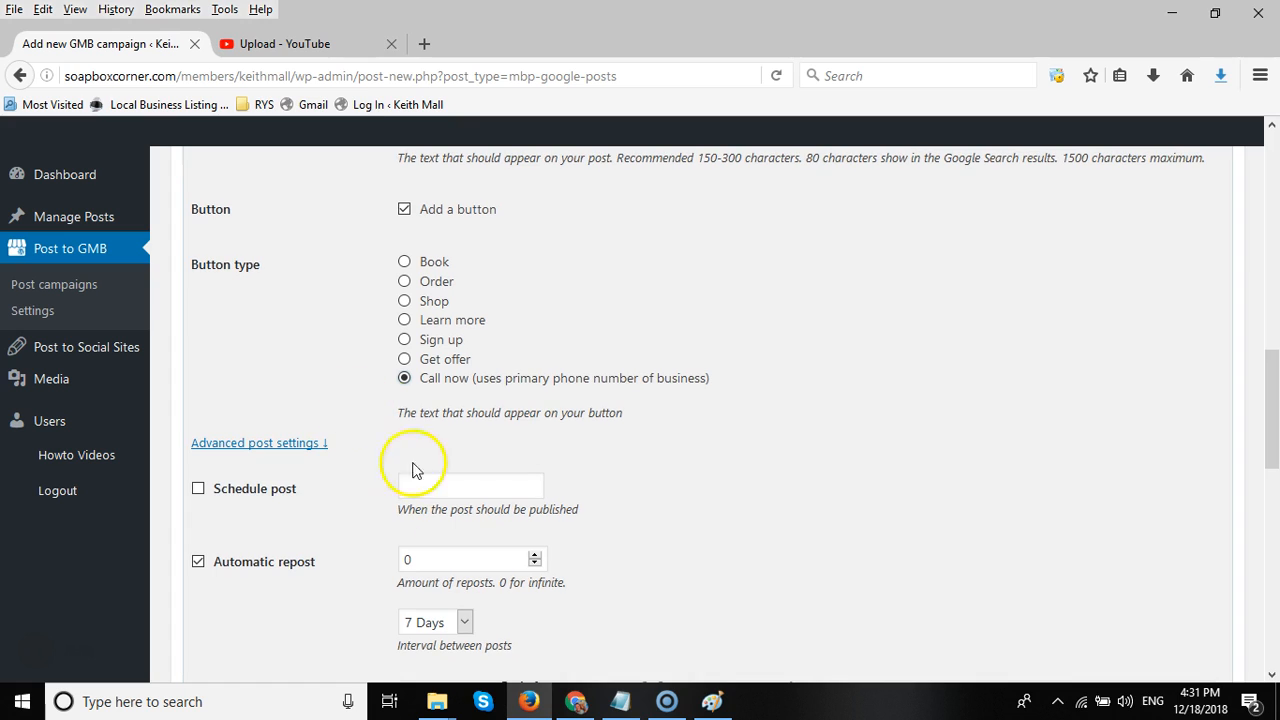
{"action": "mouse_move", "coordinate": [340, 333]}
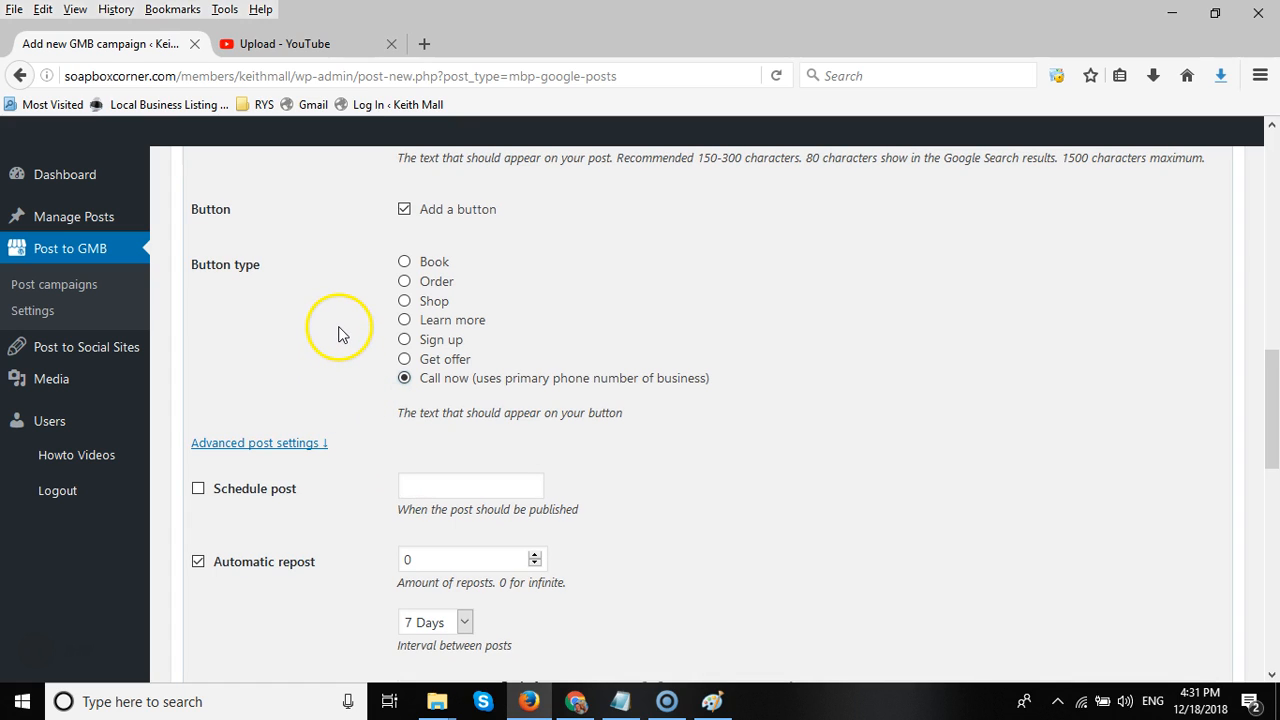
{"action": "mouse_move", "coordinate": [547, 288]}
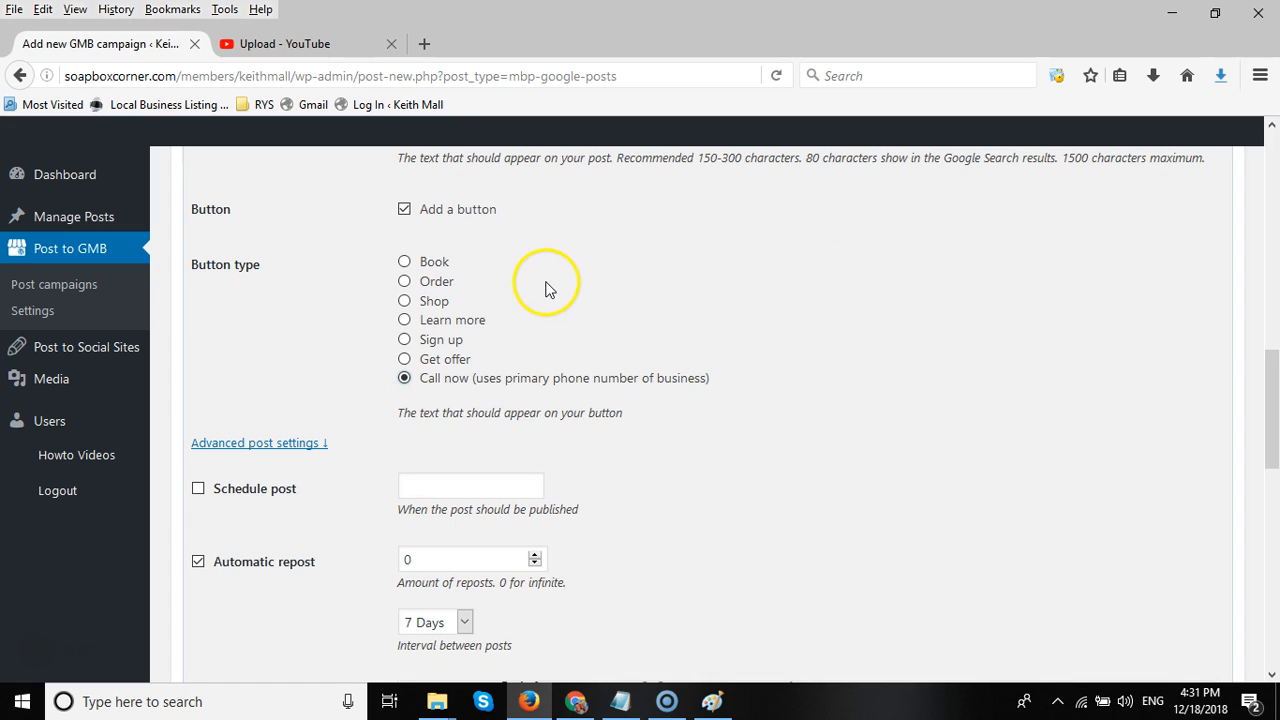
{"action": "mouse_move", "coordinate": [505, 352]}
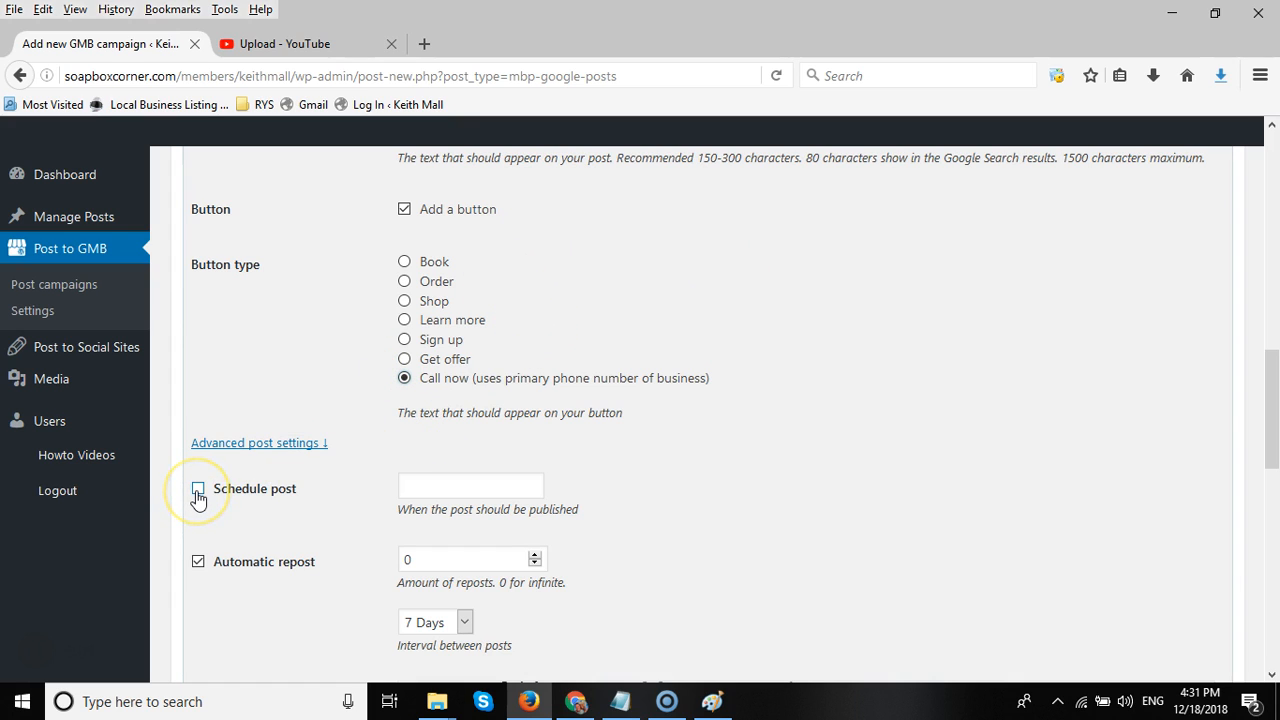
Enable Schedule post and set the publish date to 2018-12-20 at 13:47
{"action": "left_click", "coordinate": [198, 489]}
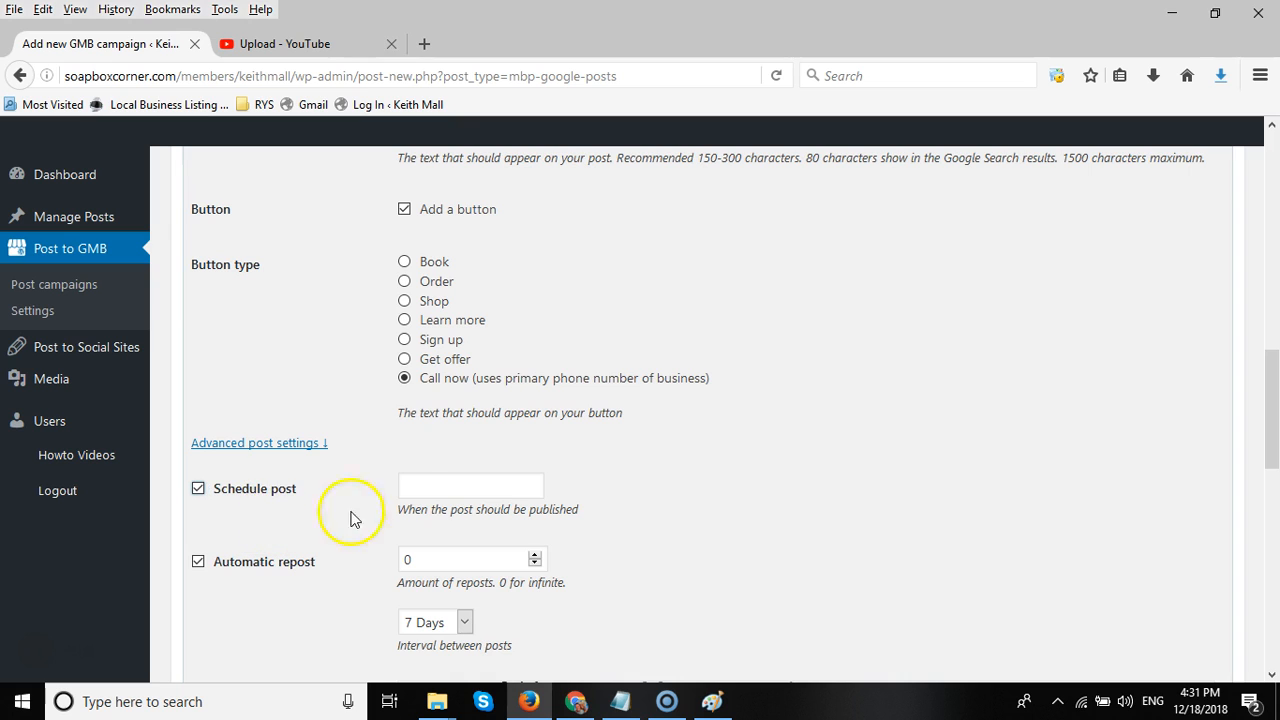
{"action": "left_click", "coordinate": [470, 485]}
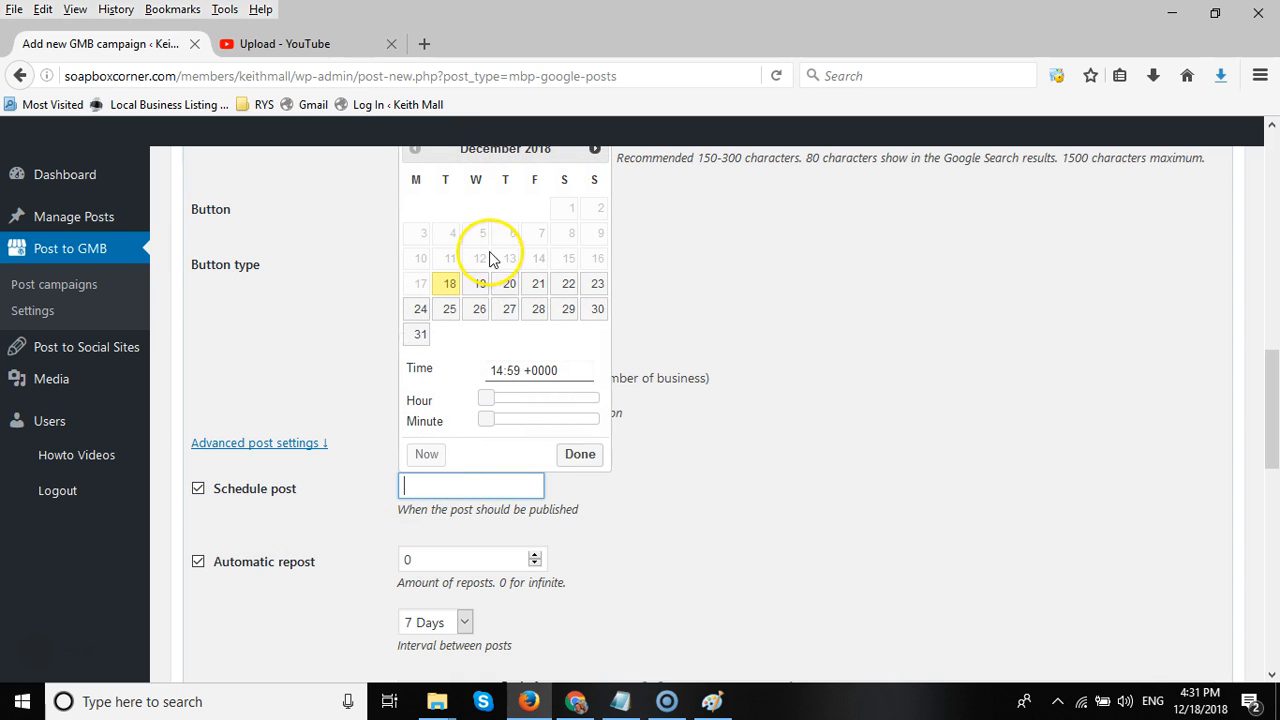
{"action": "left_click", "coordinate": [508, 283]}
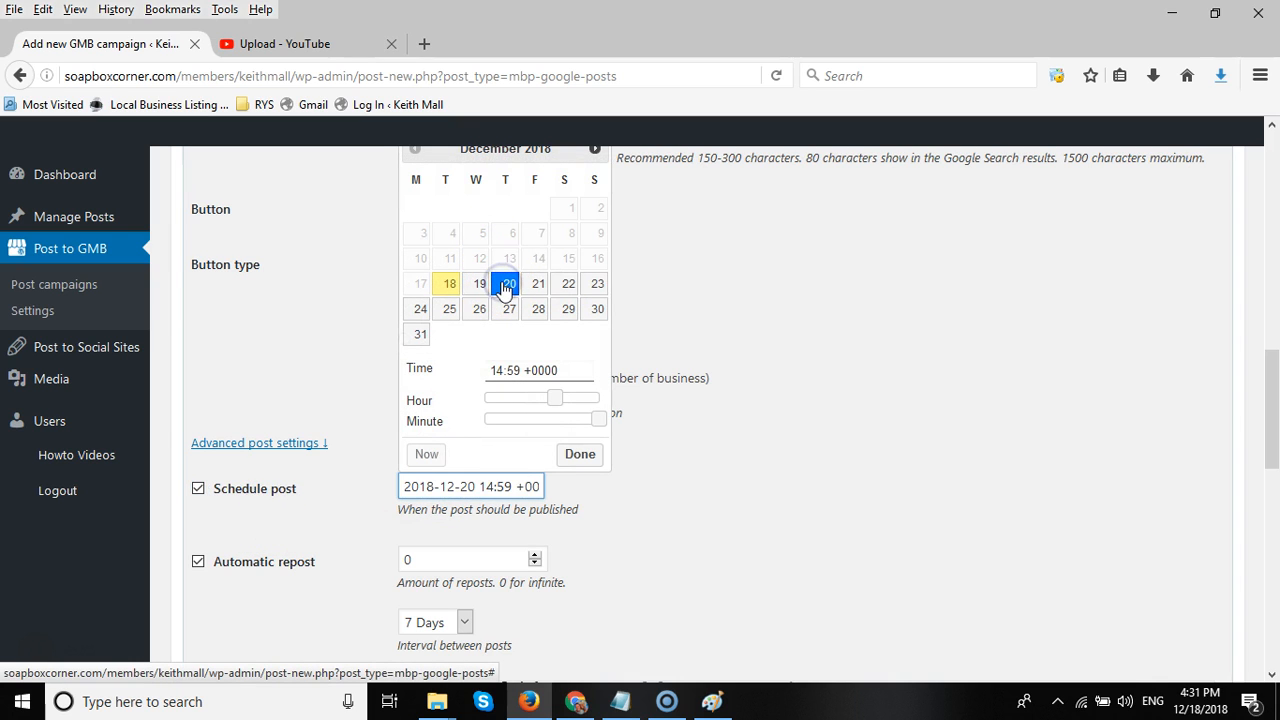
{"action": "left_click_drag", "start_coordinate": [556, 397], "coordinate": [545, 397]}
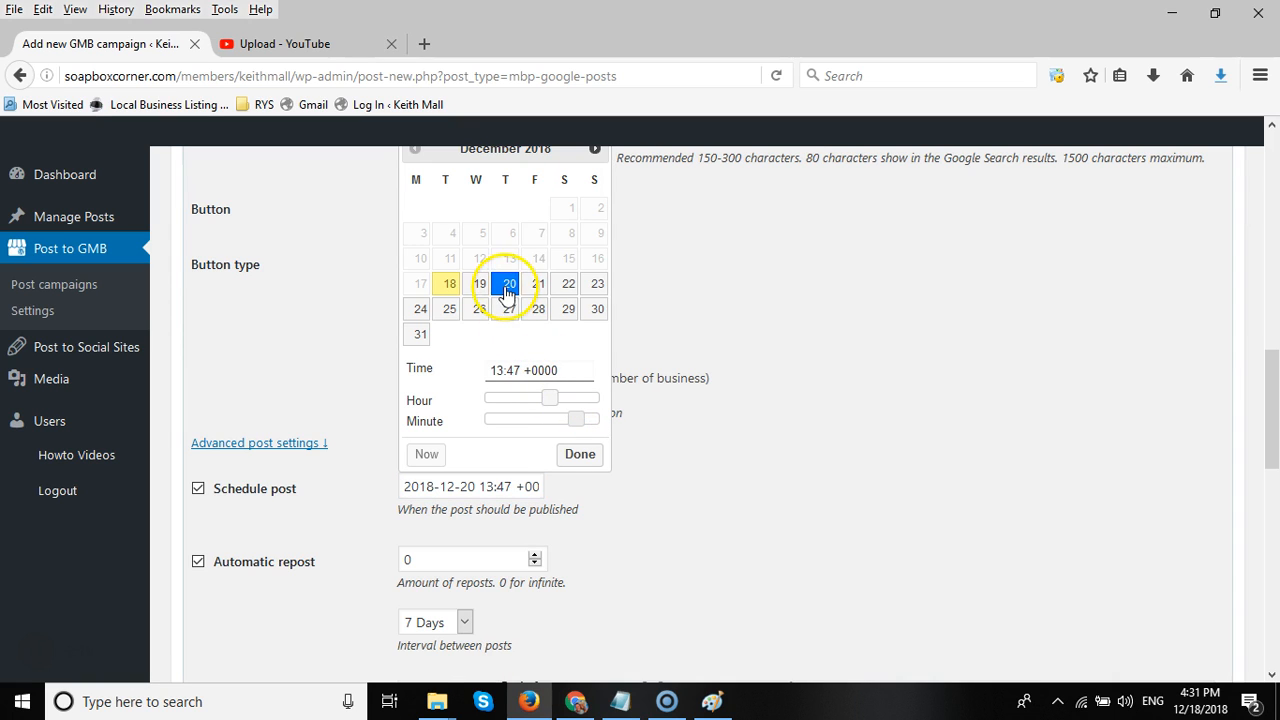
{"action": "left_click", "coordinate": [579, 454]}
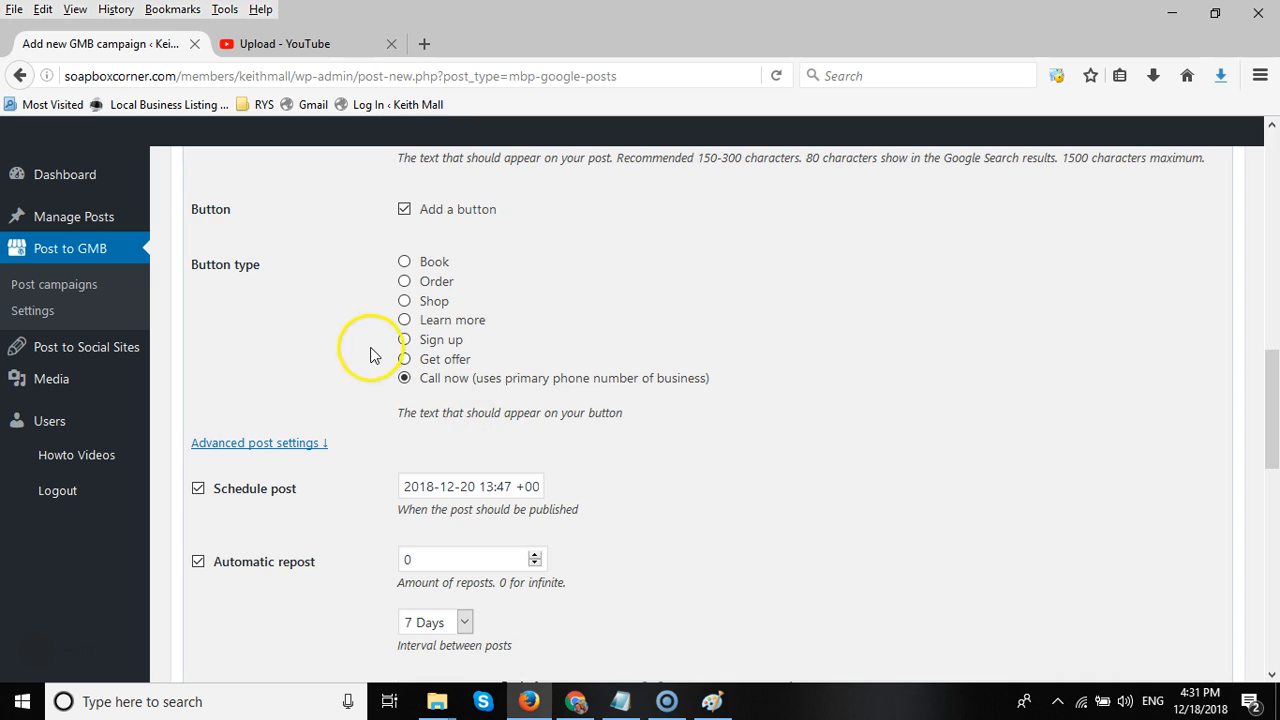
{"action": "scroll", "scroll_direction": "down", "scroll_amount": 3}
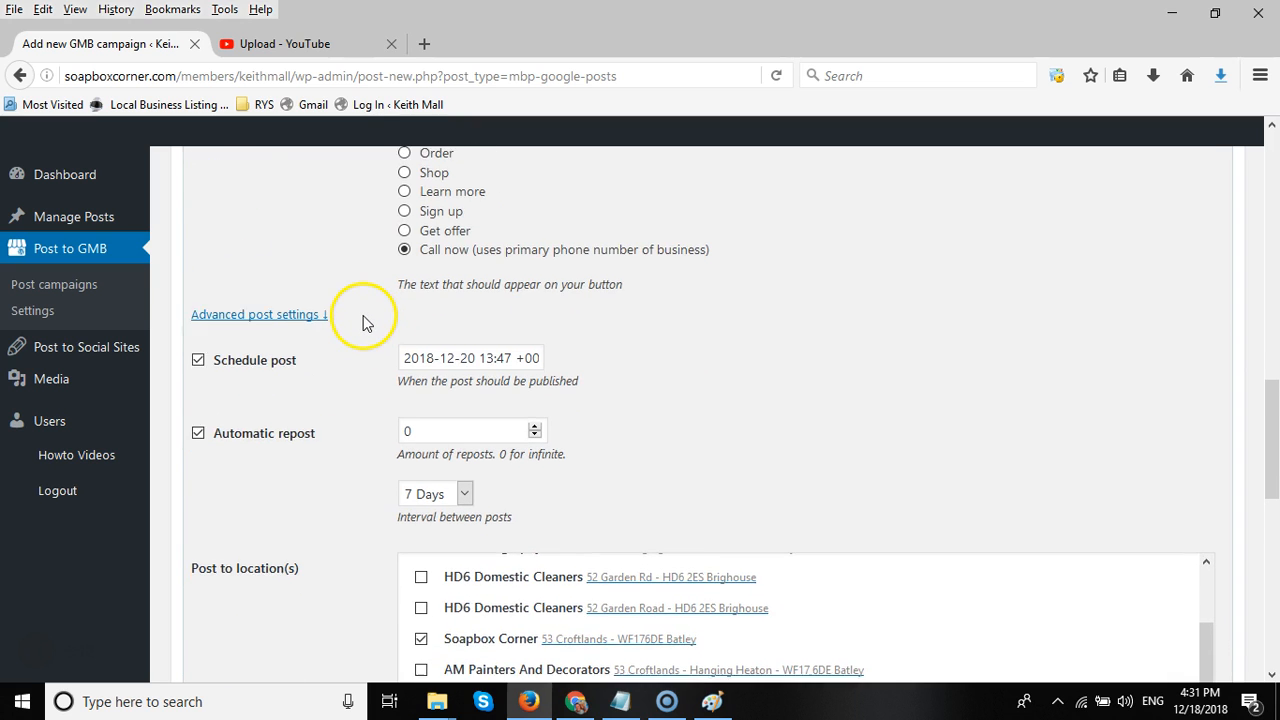
{"action": "scroll", "scroll_direction": "down", "scroll_amount": 3}
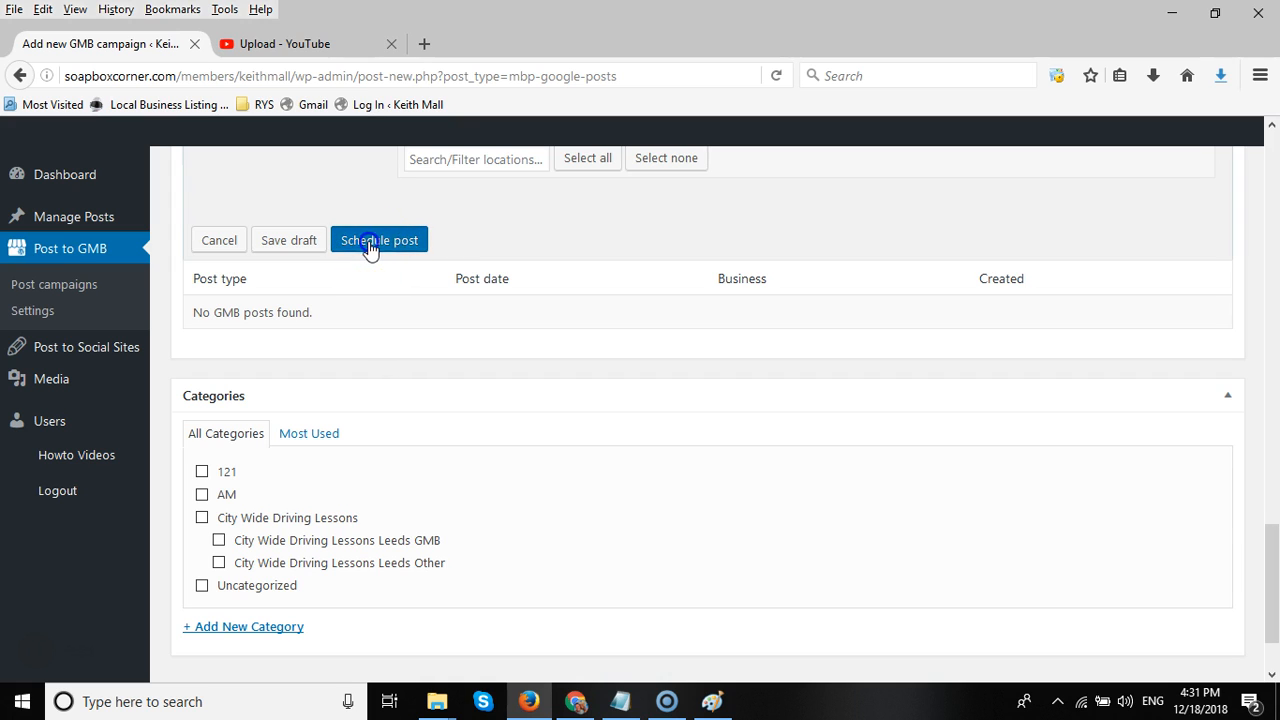
{"action": "left_click", "coordinate": [379, 240]}
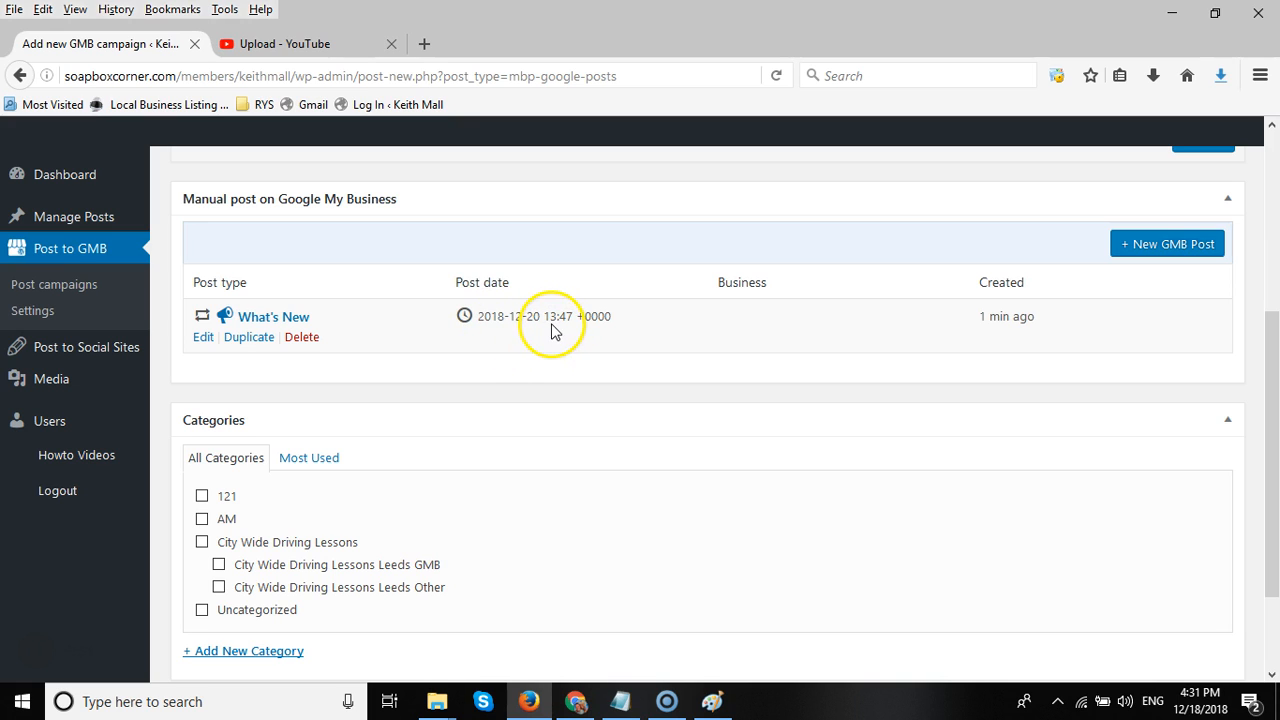
{"action": "mouse_move", "coordinate": [560, 382]}
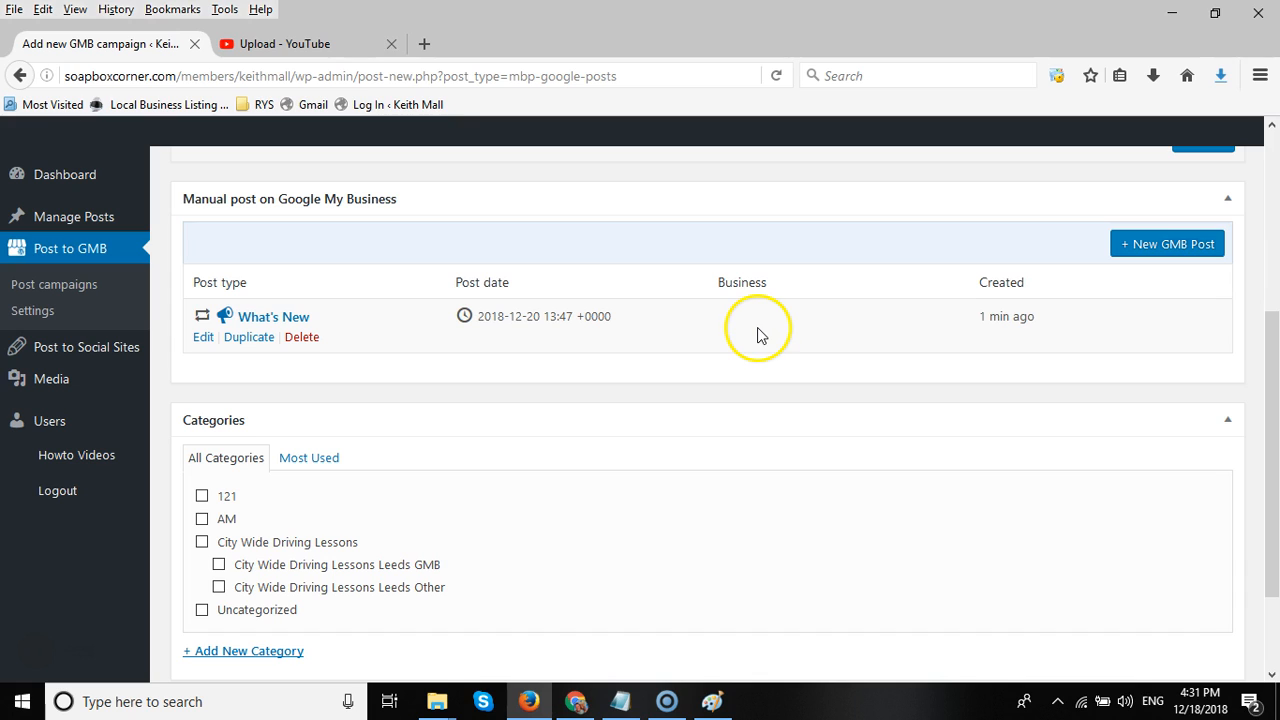
{"action": "mouse_move", "coordinate": [718, 331]}
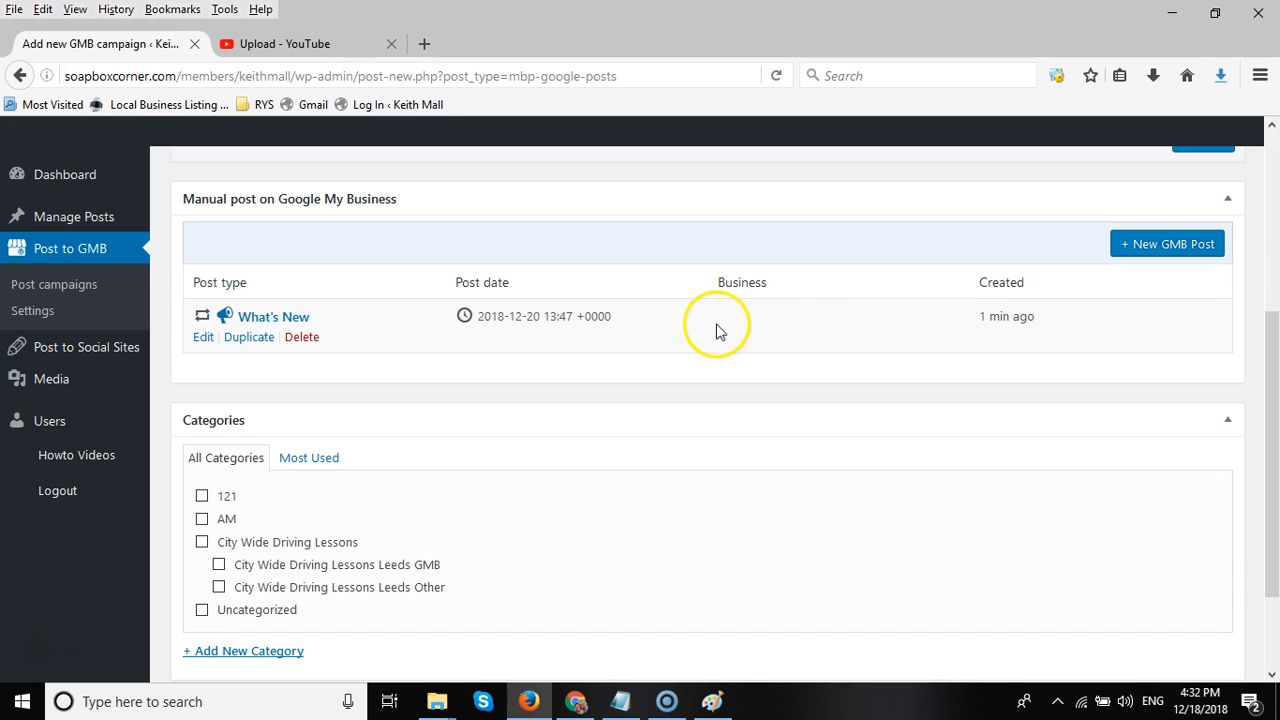
{"action": "mouse_move", "coordinate": [735, 338]}
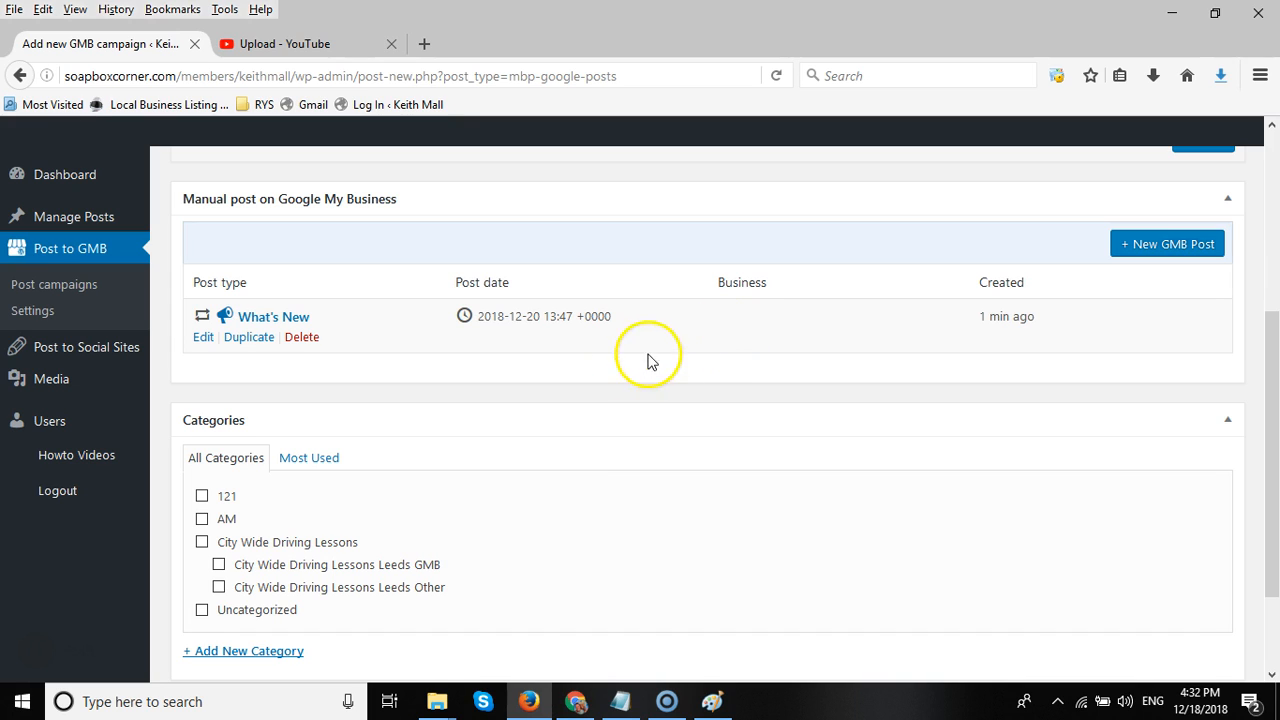
{"action": "mouse_move", "coordinate": [753, 328]}
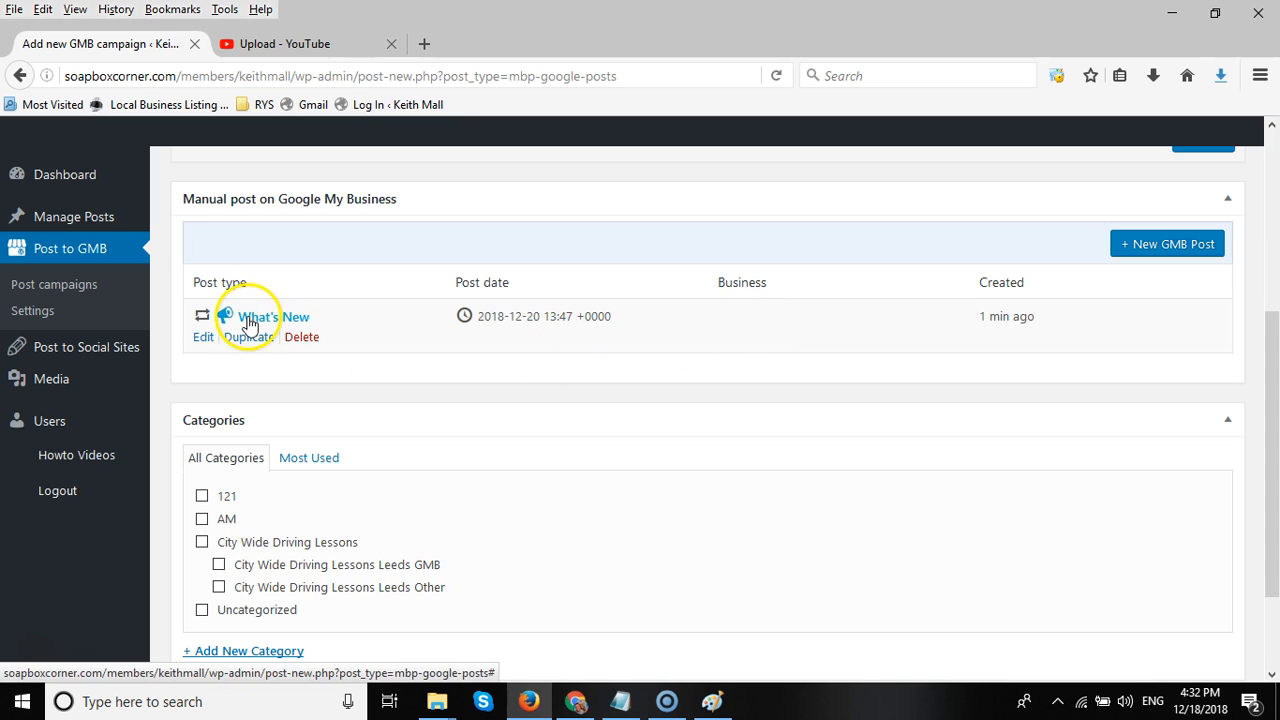
{"action": "mouse_move", "coordinate": [651, 328]}
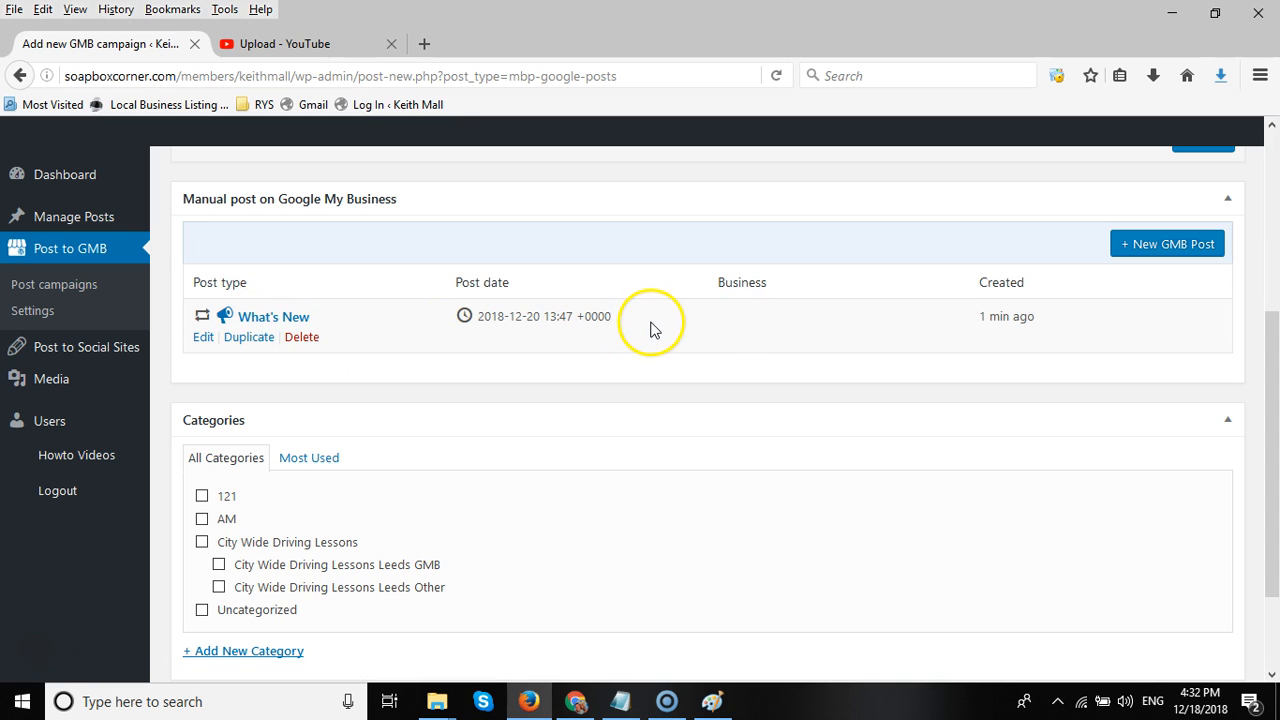
{"action": "mouse_move", "coordinate": [640, 340]}
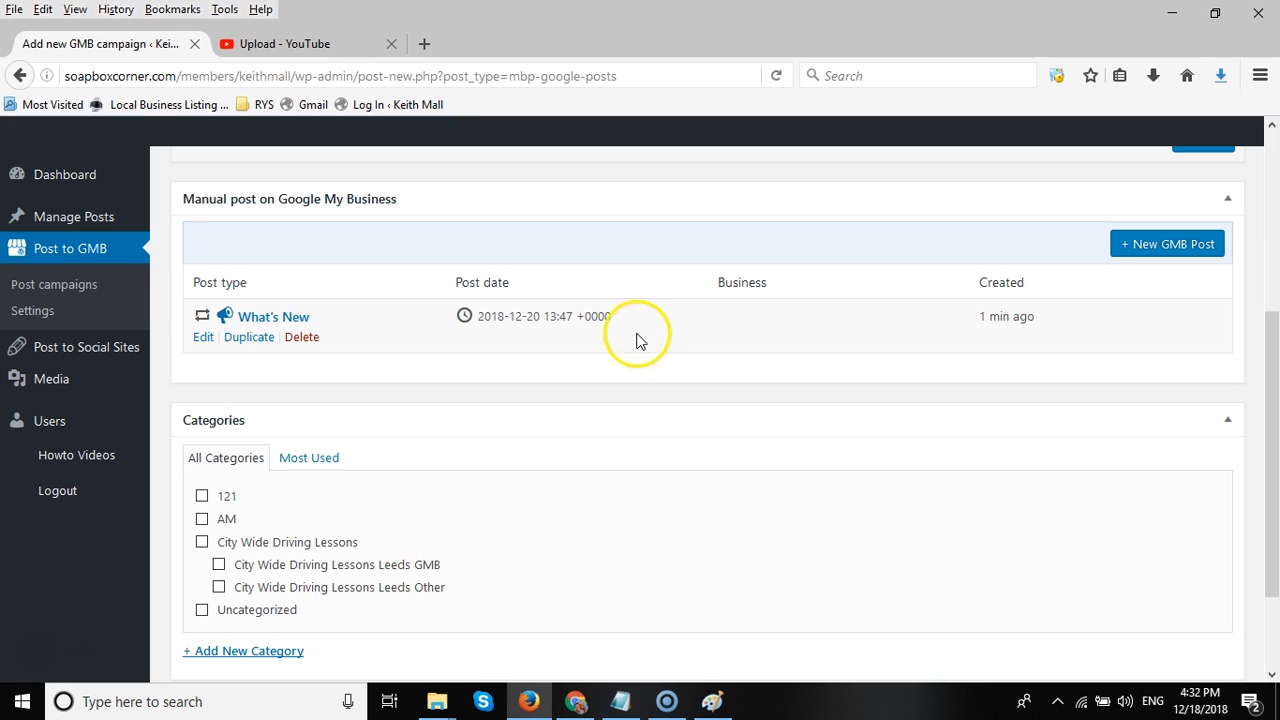
{"action": "mouse_move", "coordinate": [398, 333]}
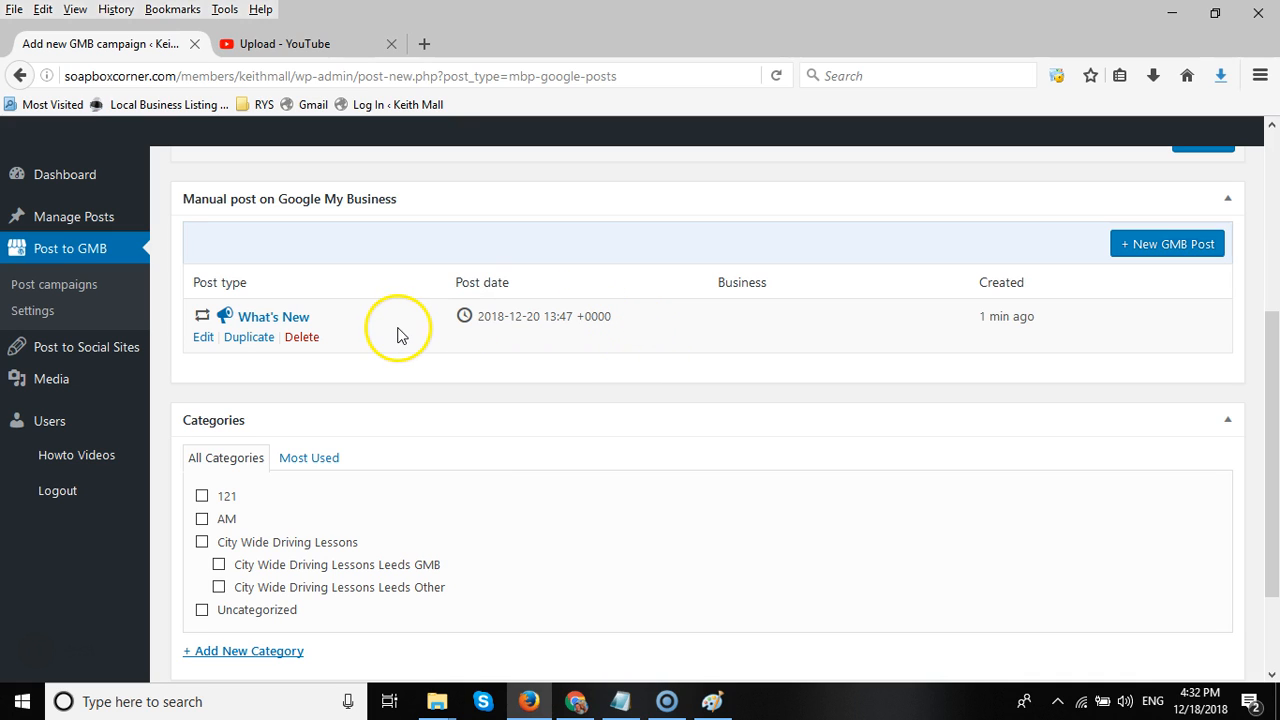
{"action": "mouse_move", "coordinate": [735, 323]}
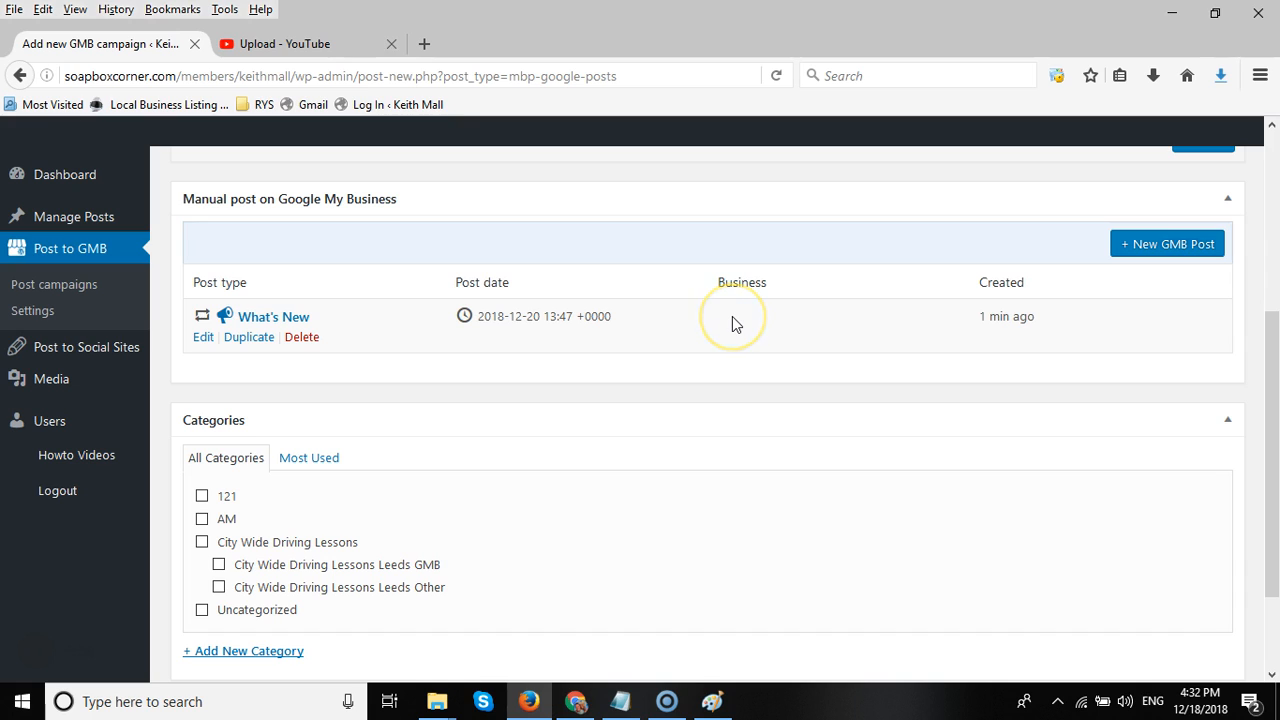
{"action": "mouse_move", "coordinate": [530, 348]}
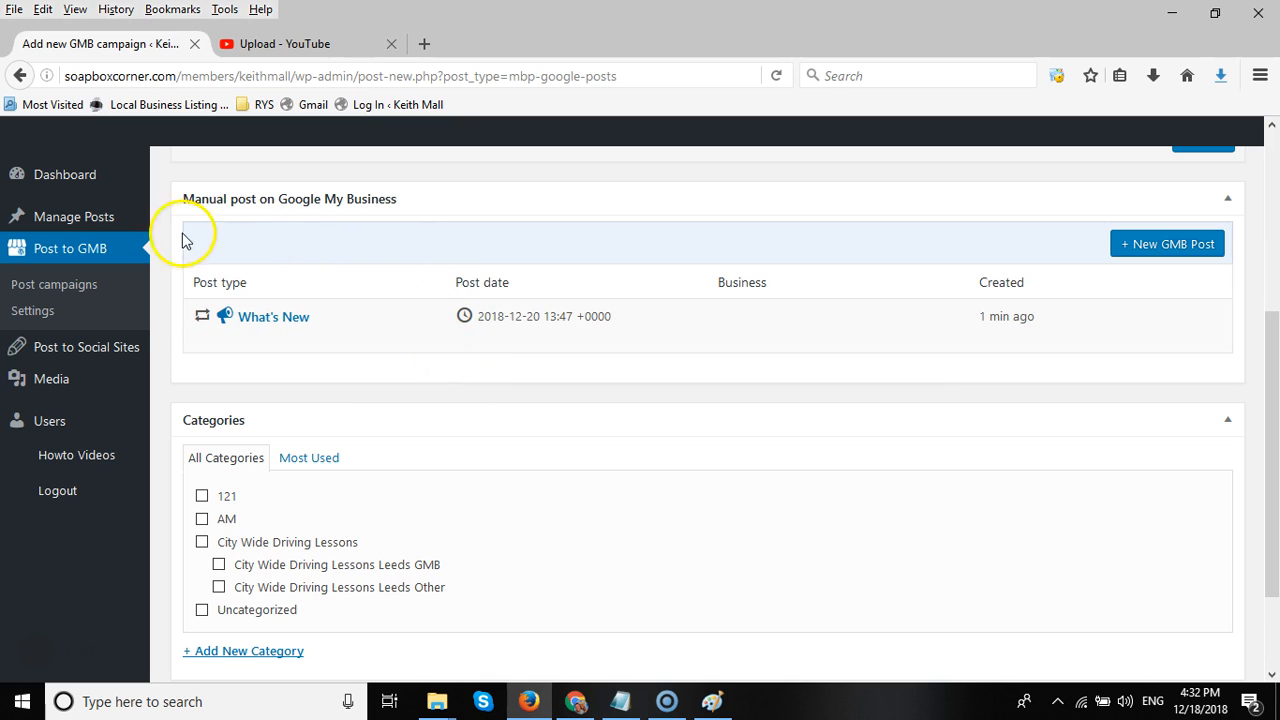
{"action": "mouse_move", "coordinate": [500, 385]}
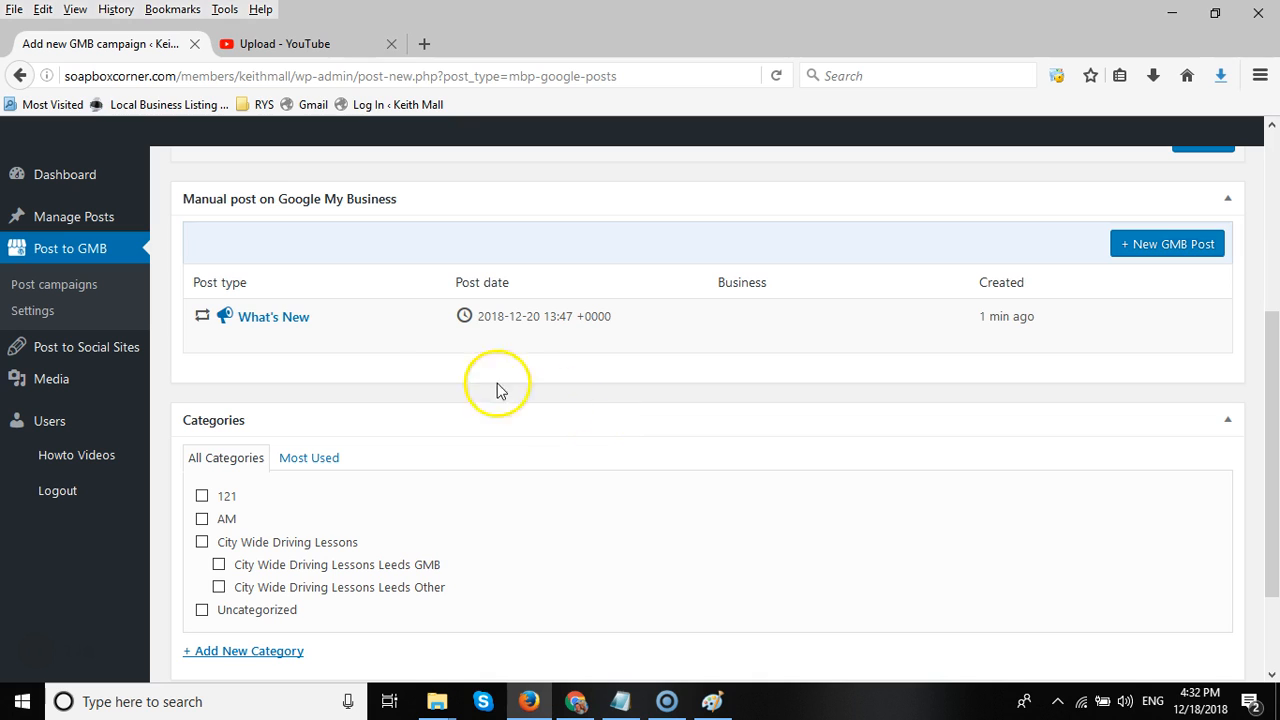
{"action": "mouse_move", "coordinate": [595, 365]}
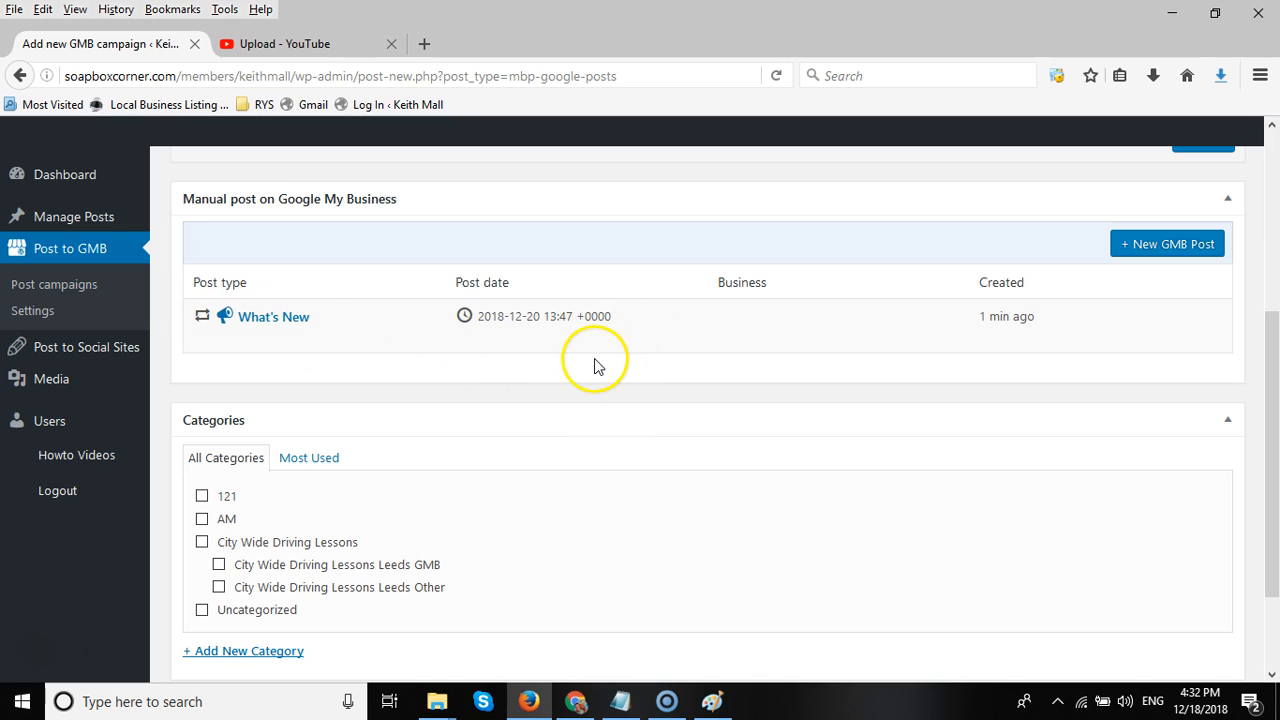
{"action": "mouse_move", "coordinate": [477, 388]}
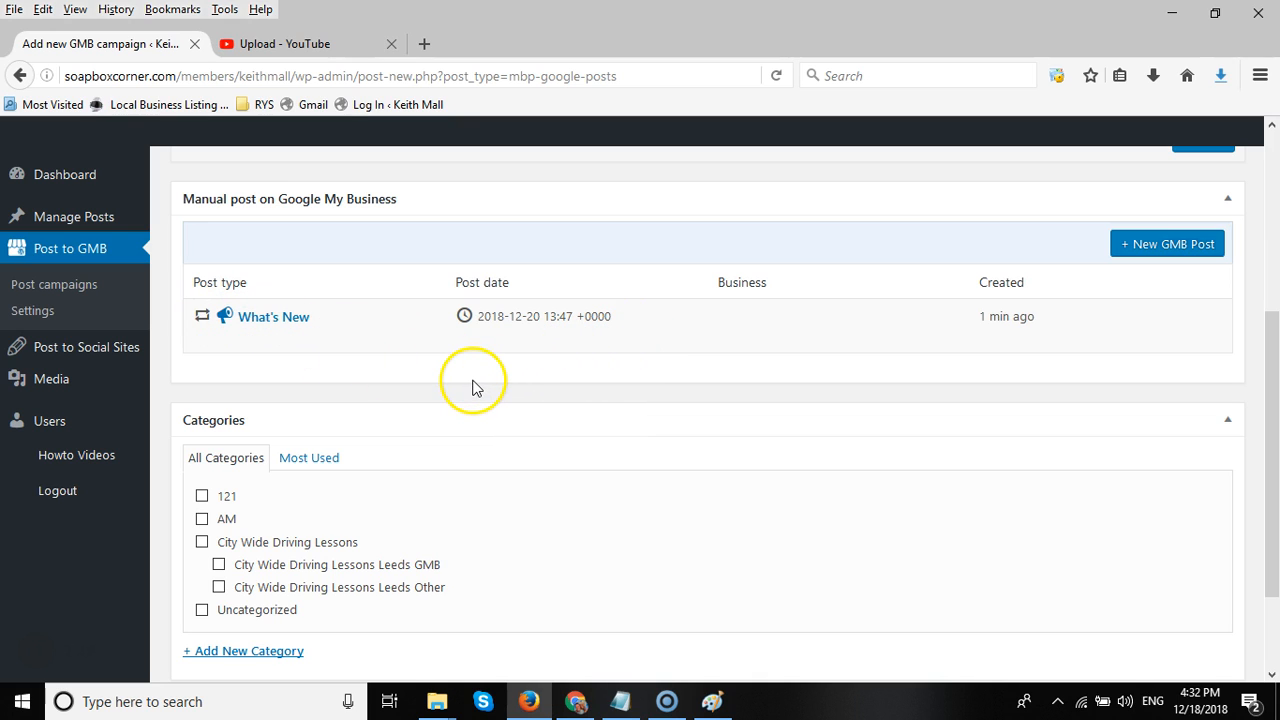
{"action": "mouse_move", "coordinate": [465, 378]}
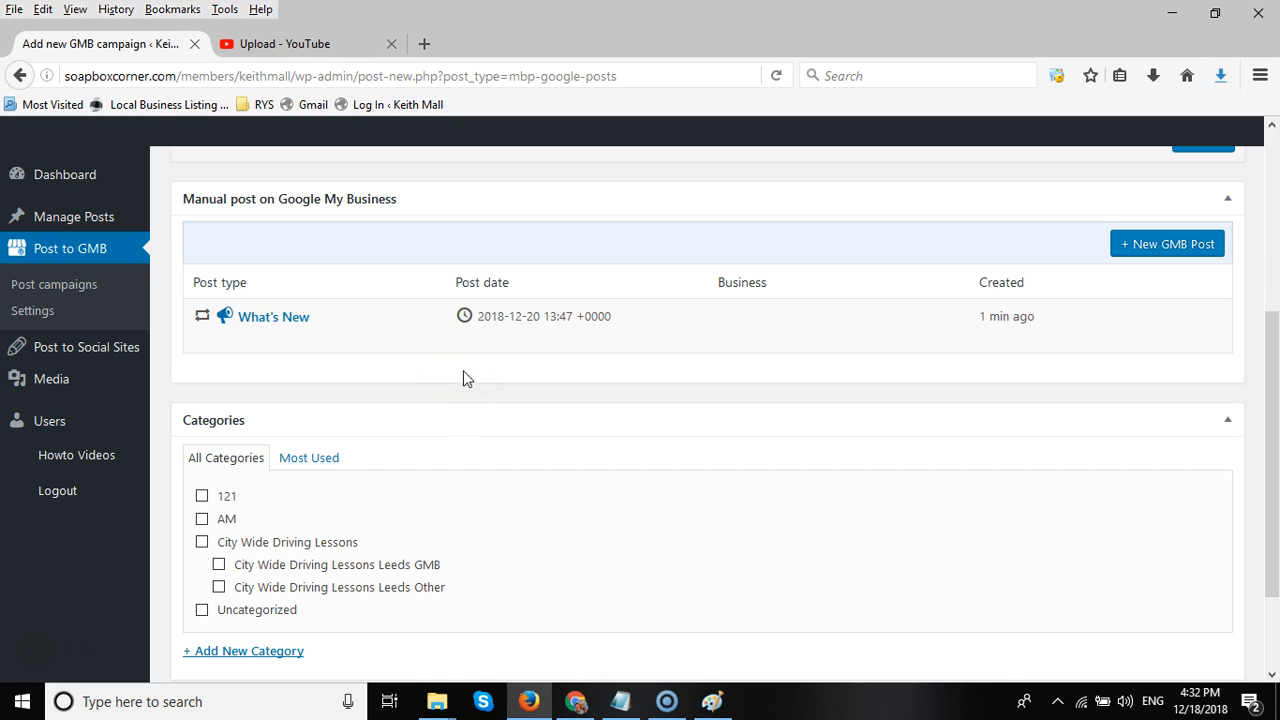